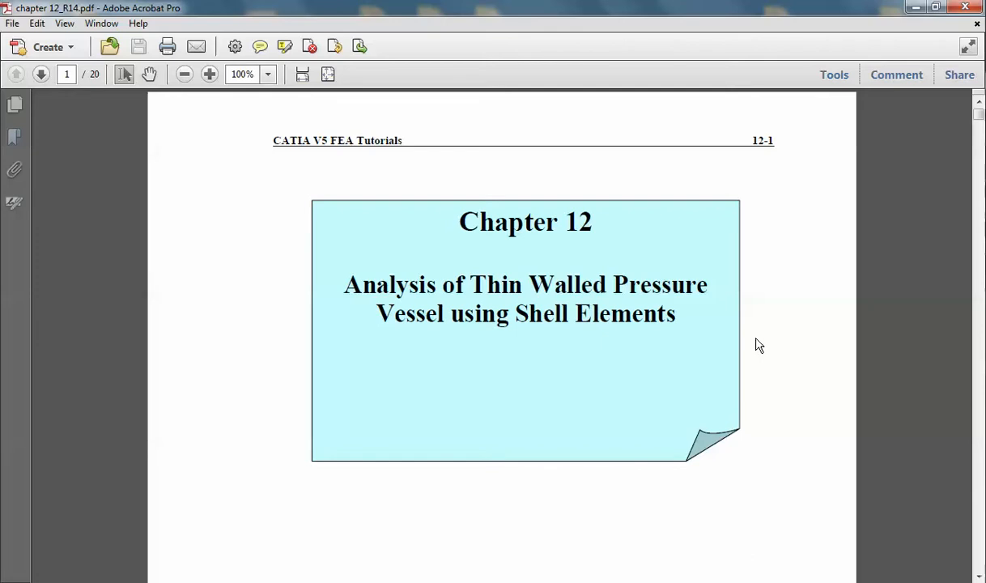
{"action": "mouse_move", "coordinate": [575, 355]}
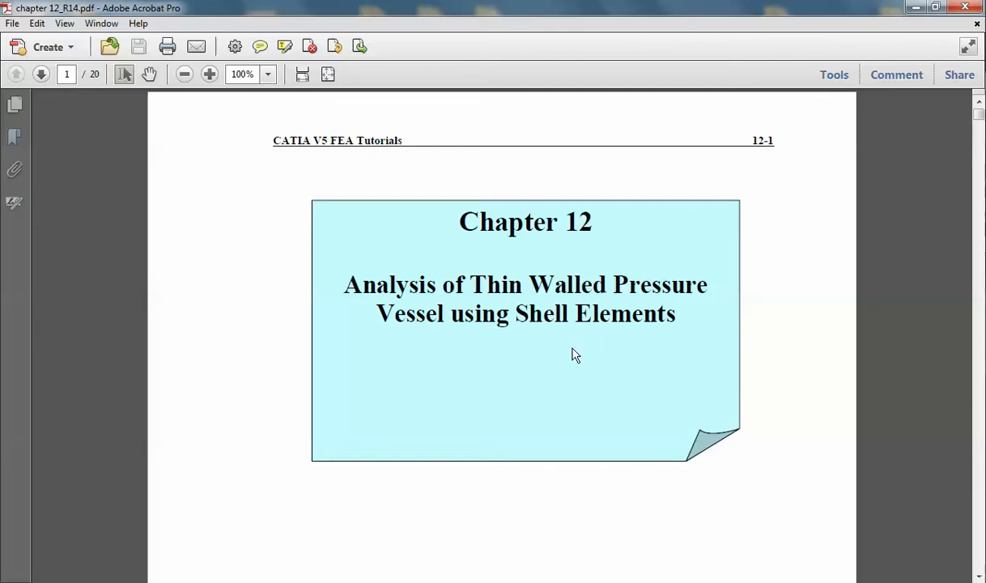
Scroll the pressure vessel tutorial down to page 2's problem statement and 45° sector figures
{"action": "scroll", "scroll_direction": "down", "scroll_amount": 3}
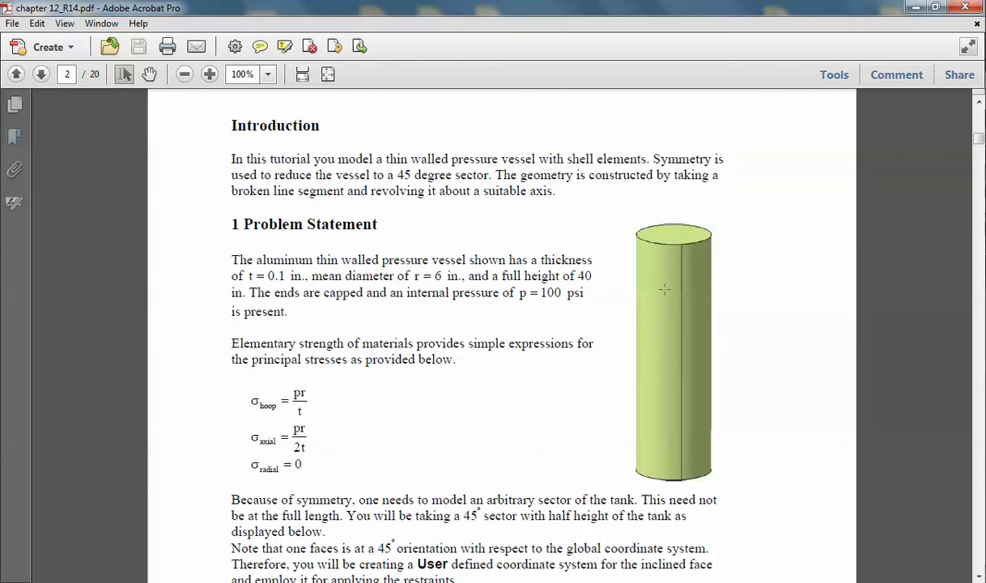
{"action": "mouse_move", "coordinate": [667, 242]}
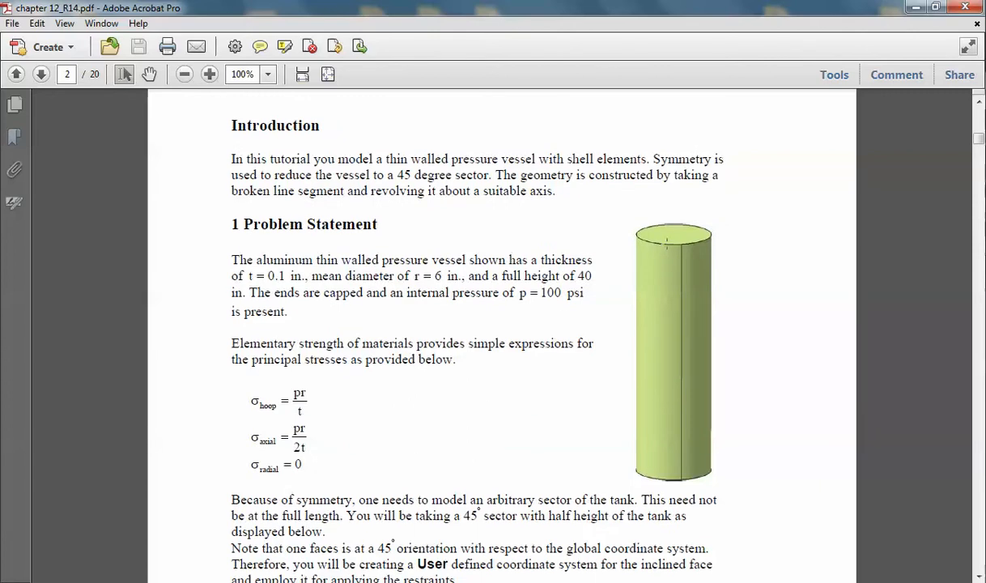
{"action": "mouse_move", "coordinate": [655, 259]}
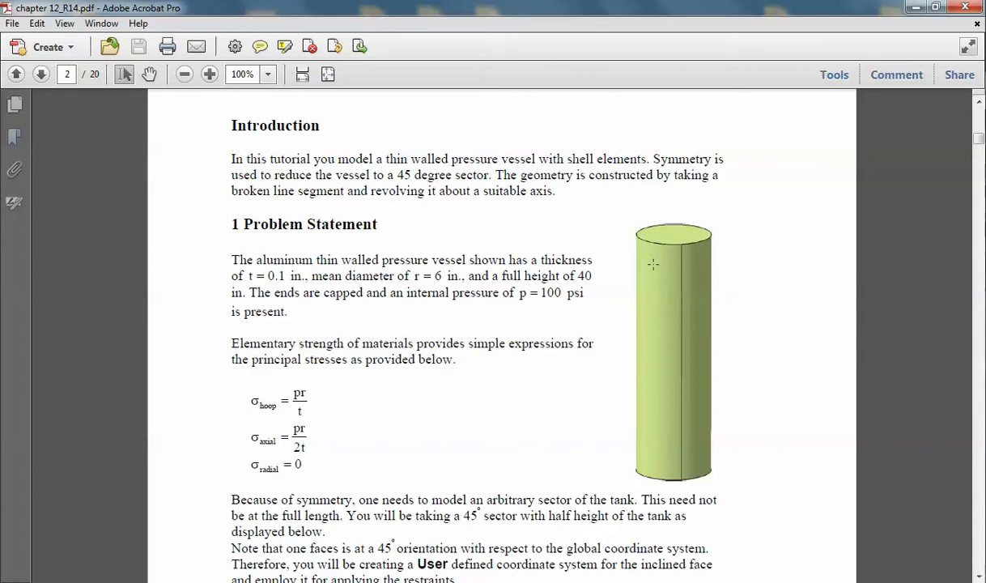
{"action": "mouse_move", "coordinate": [674, 234]}
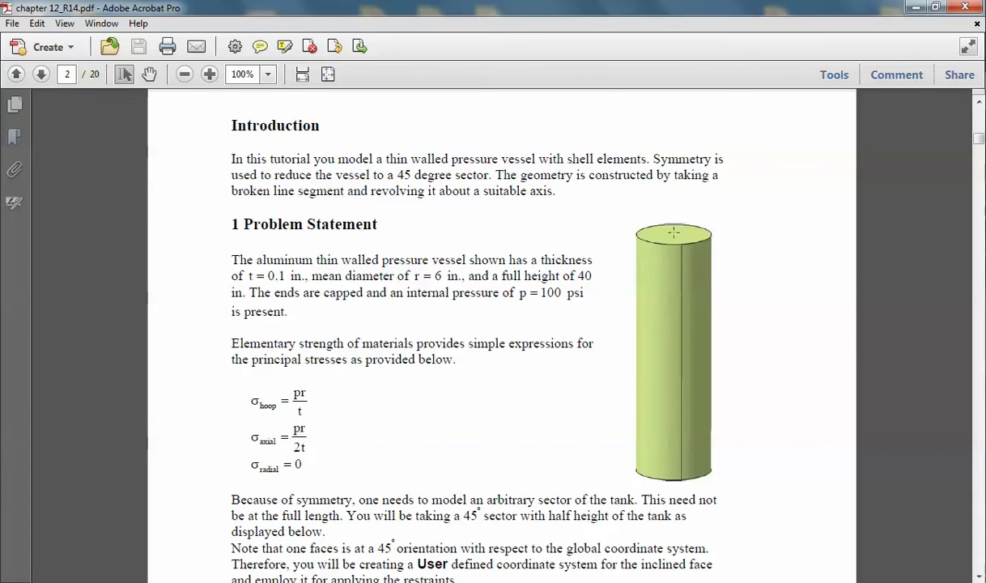
{"action": "mouse_move", "coordinate": [443, 293]}
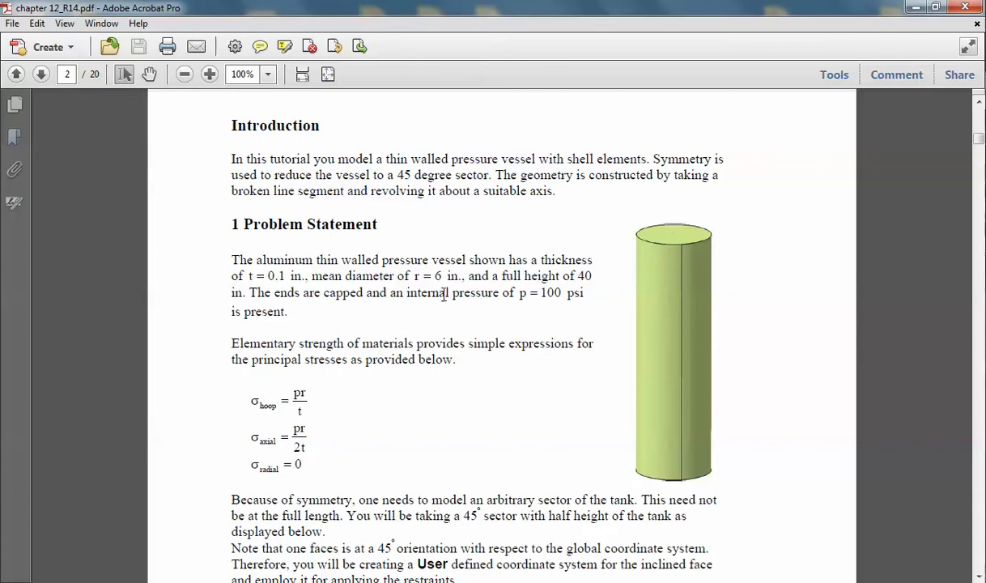
{"action": "mouse_move", "coordinate": [653, 283]}
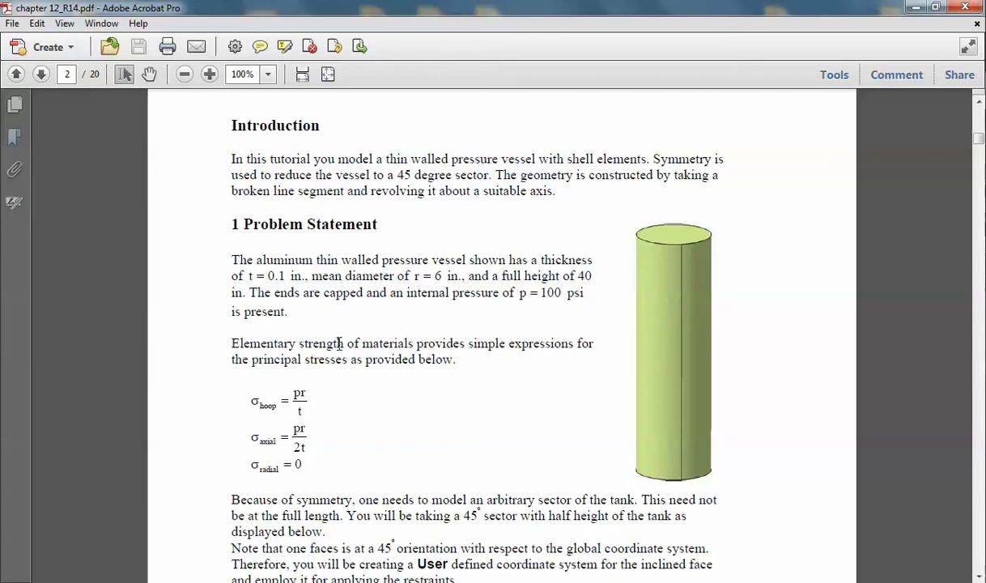
{"action": "scroll", "scroll_direction": "down", "scroll_amount": 3}
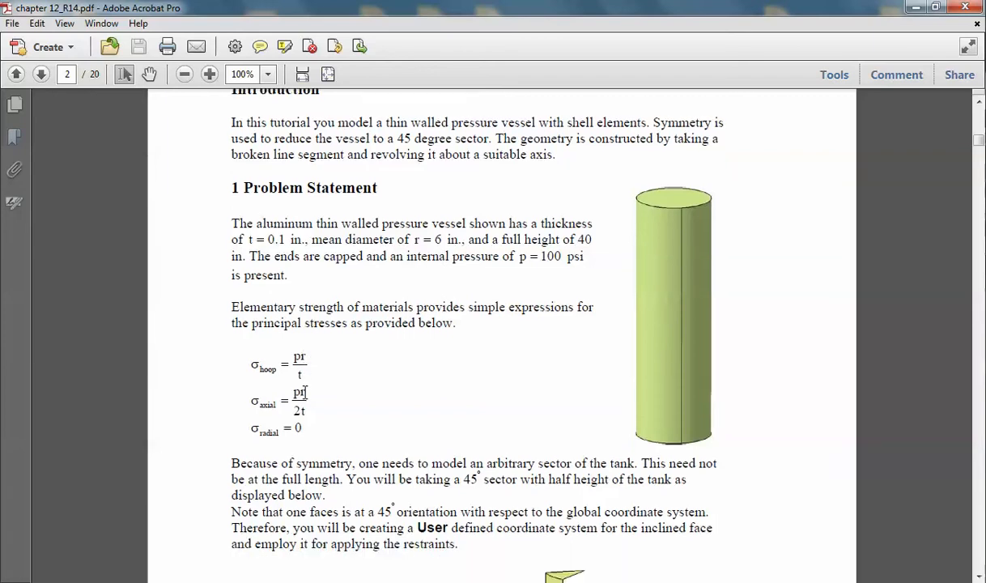
{"action": "scroll", "scroll_direction": "down", "scroll_amount": 3}
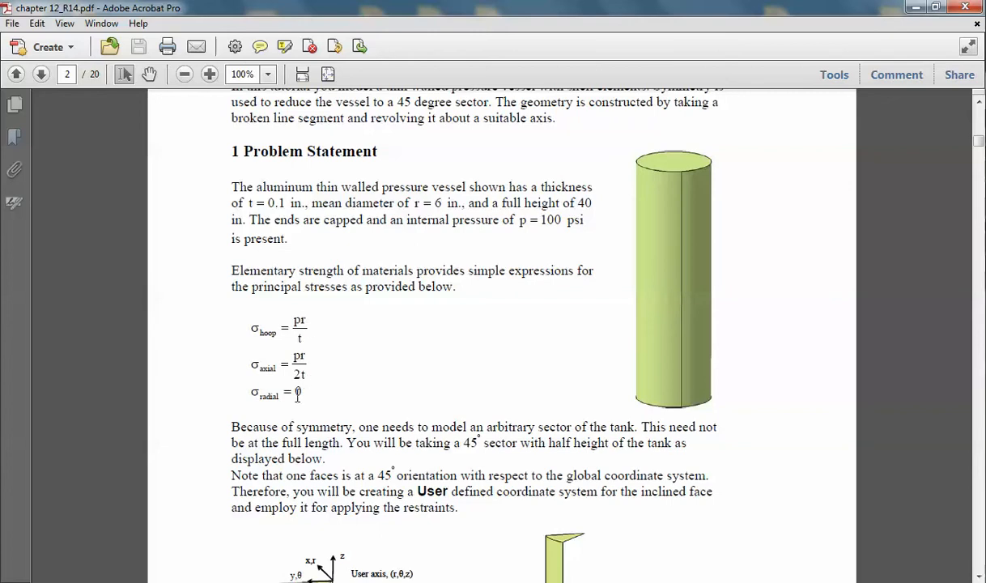
{"action": "scroll", "scroll_direction": "down", "scroll_amount": 3}
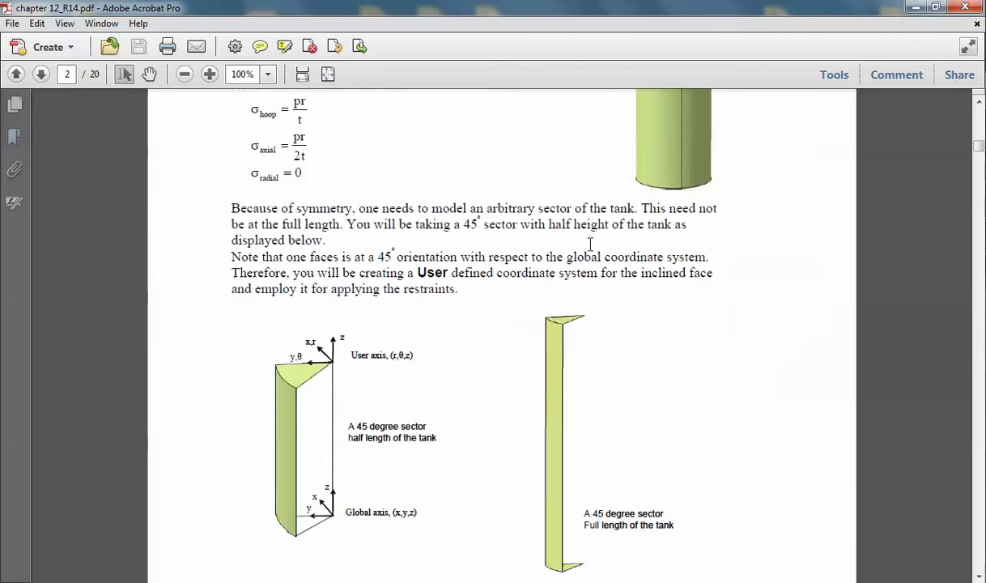
Scroll until the half-length and full-length 45° sector diagrams are fully visible
{"action": "scroll", "scroll_direction": "down", "scroll_amount": 3}
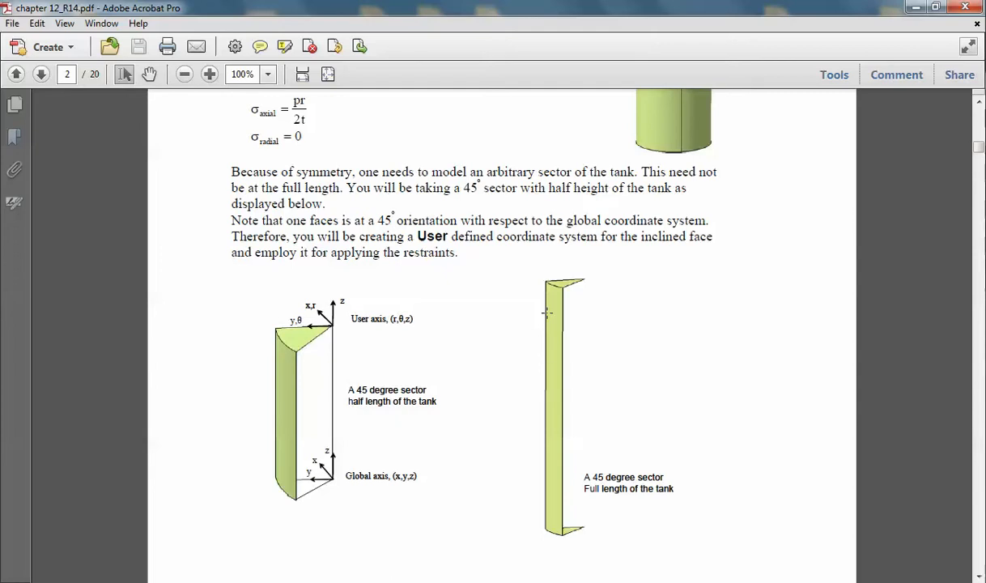
{"action": "mouse_move", "coordinate": [546, 157]}
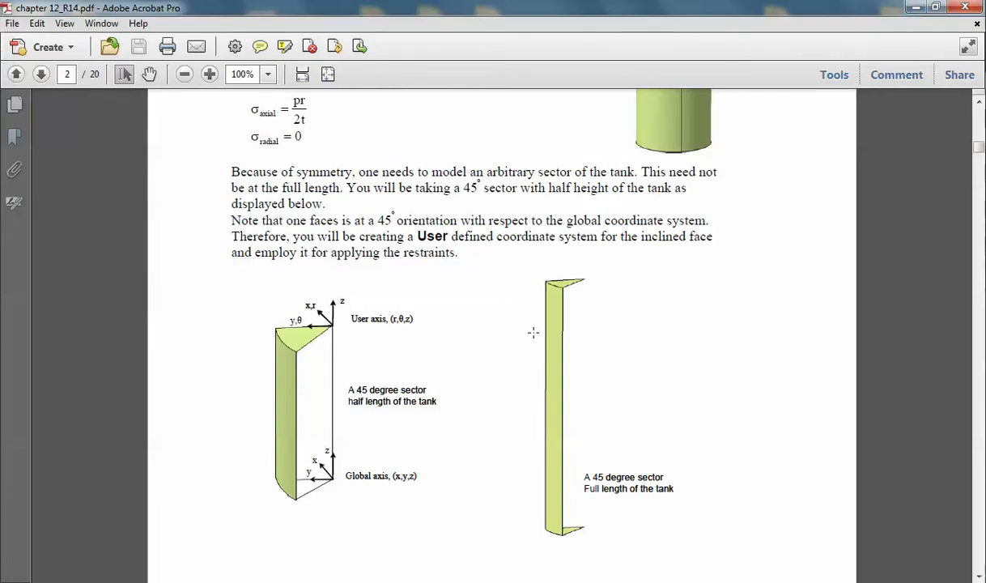
{"action": "mouse_move", "coordinate": [568, 305]}
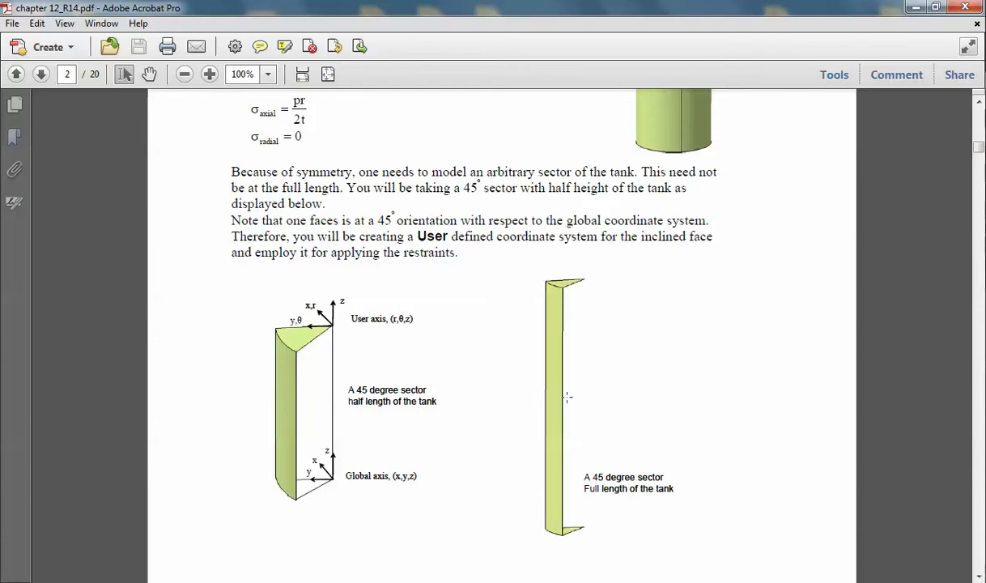
{"action": "mouse_move", "coordinate": [559, 542]}
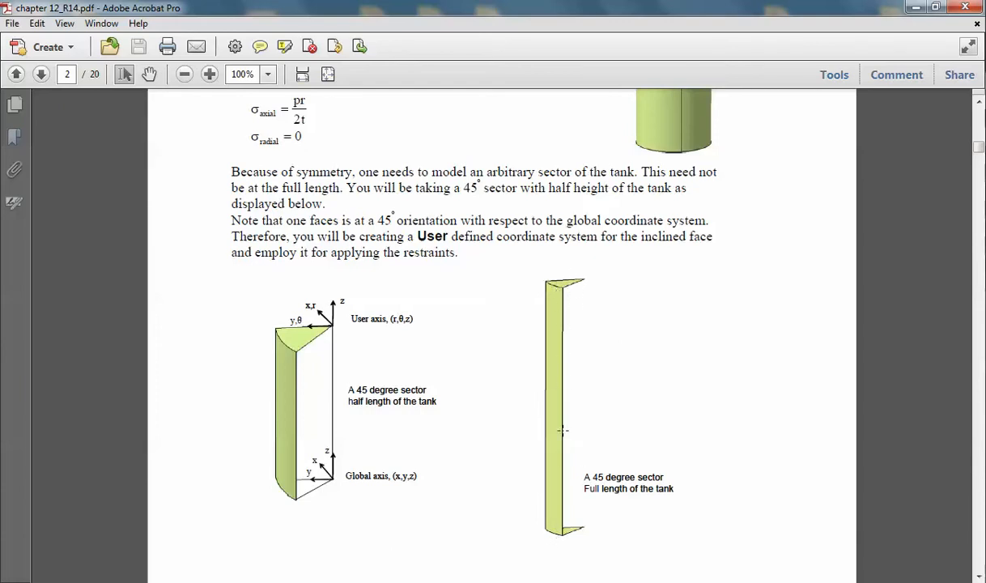
{"action": "mouse_move", "coordinate": [572, 476]}
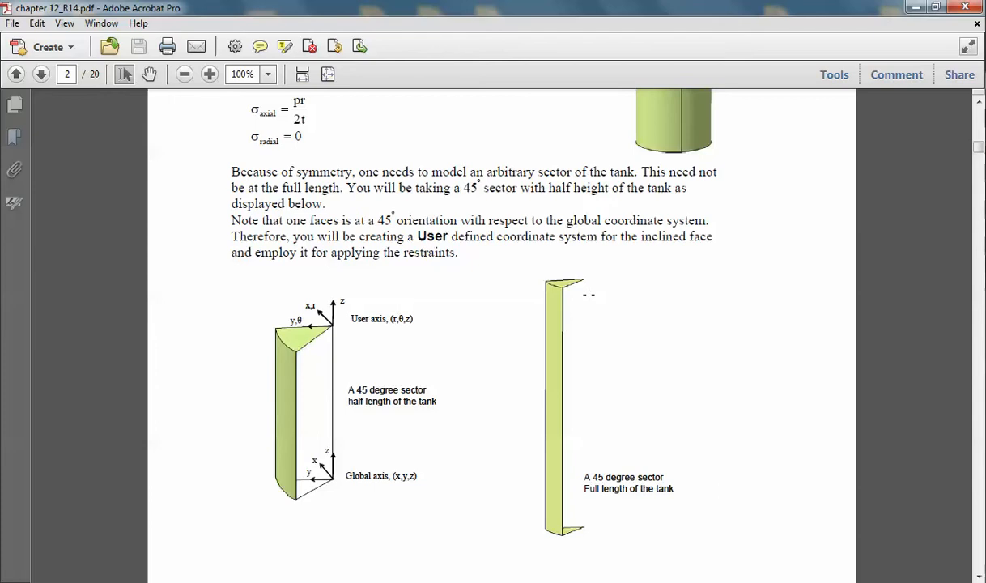
{"action": "mouse_move", "coordinate": [571, 285]}
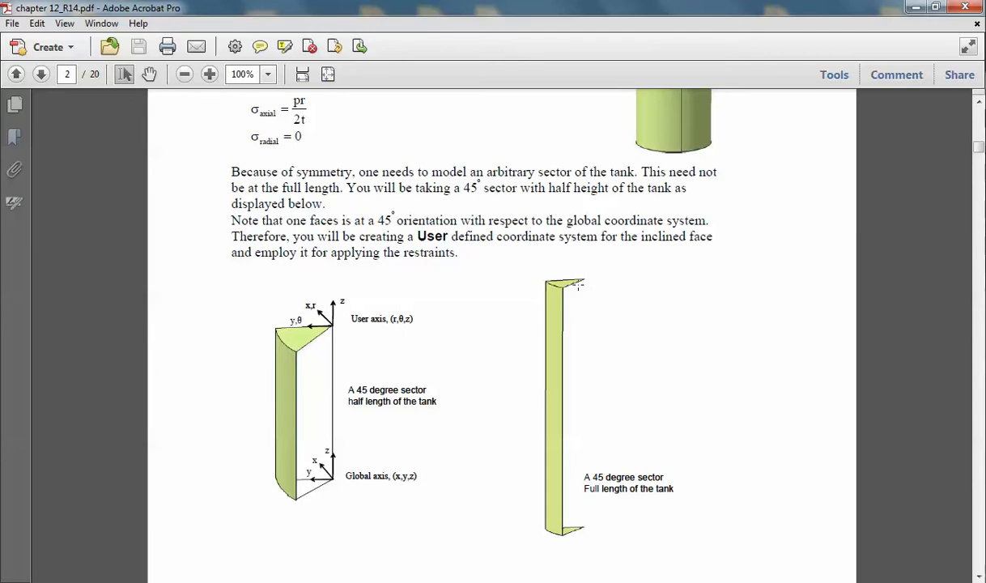
{"action": "mouse_move", "coordinate": [558, 351]}
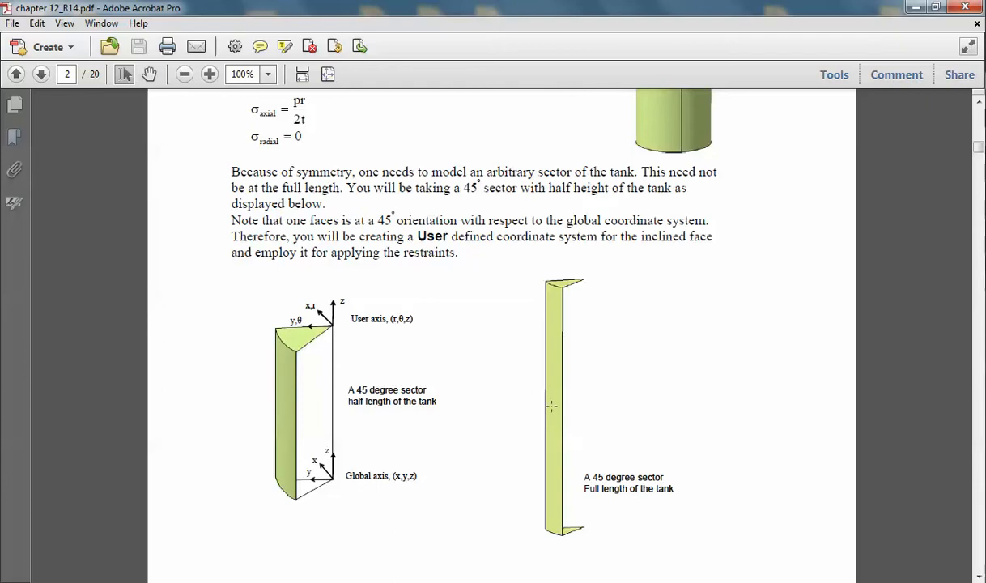
{"action": "mouse_move", "coordinate": [553, 411]}
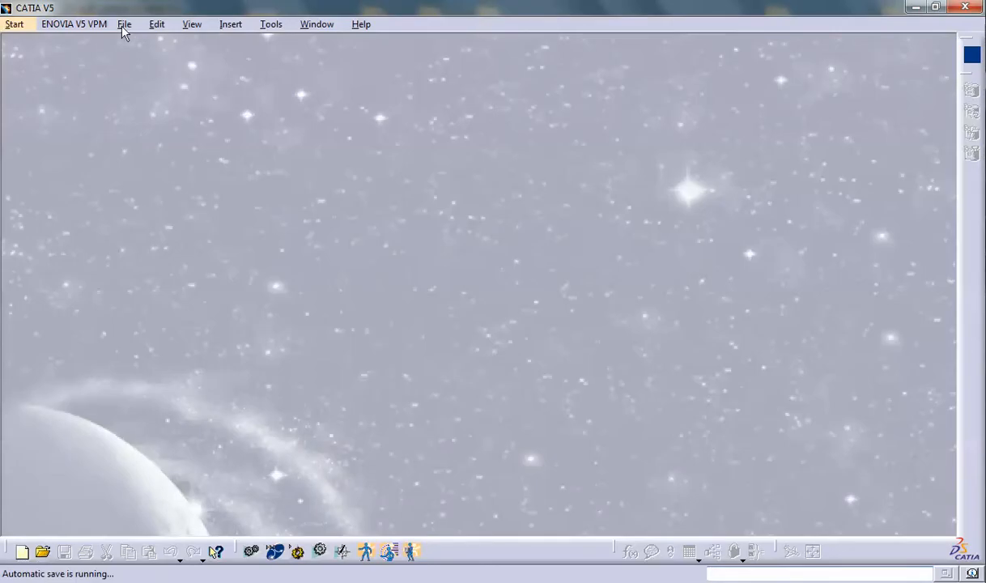
Create a new Part document, Part1, from File > New
{"action": "left_click", "coordinate": [125, 24]}
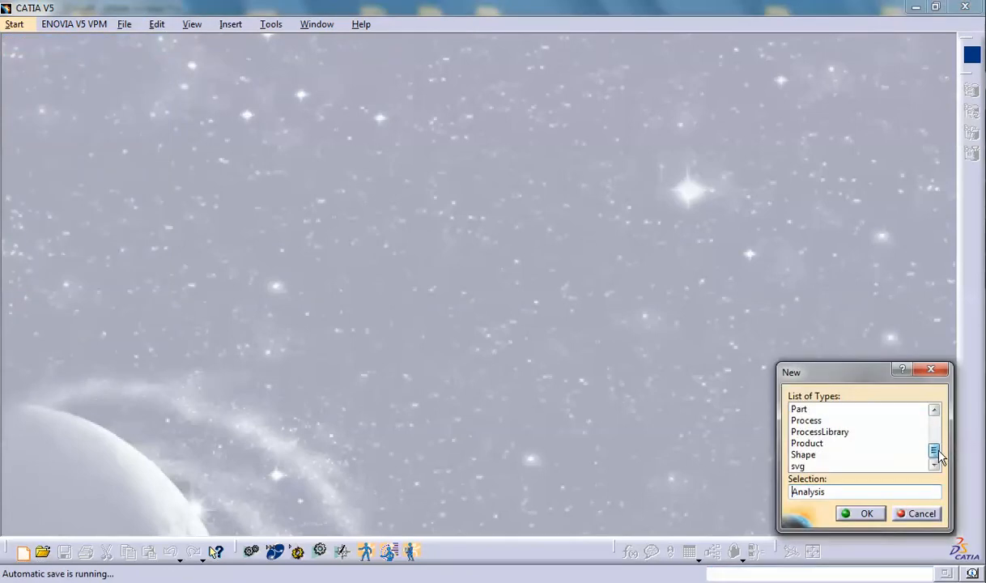
{"action": "left_click", "coordinate": [799, 409]}
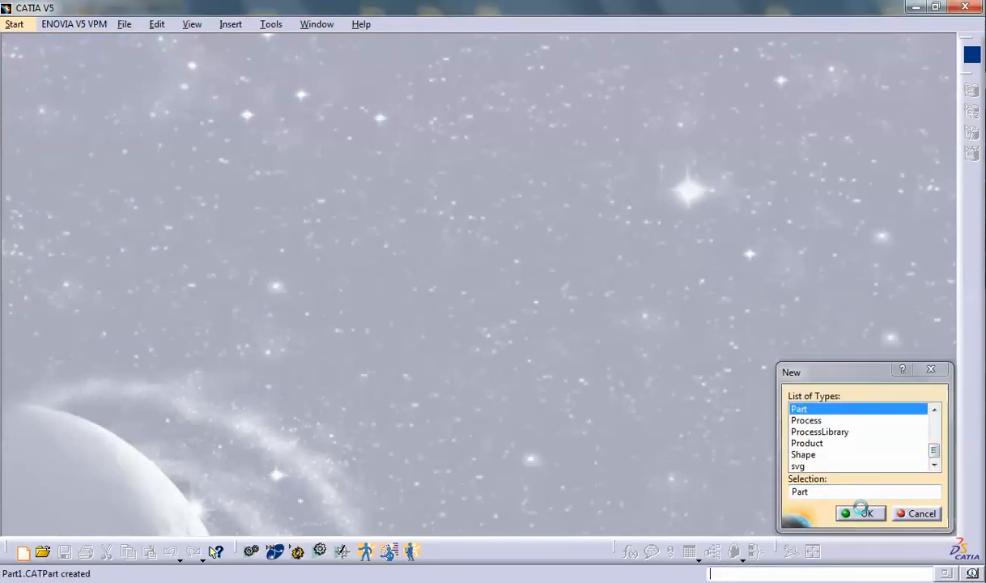
{"action": "left_click", "coordinate": [866, 513]}
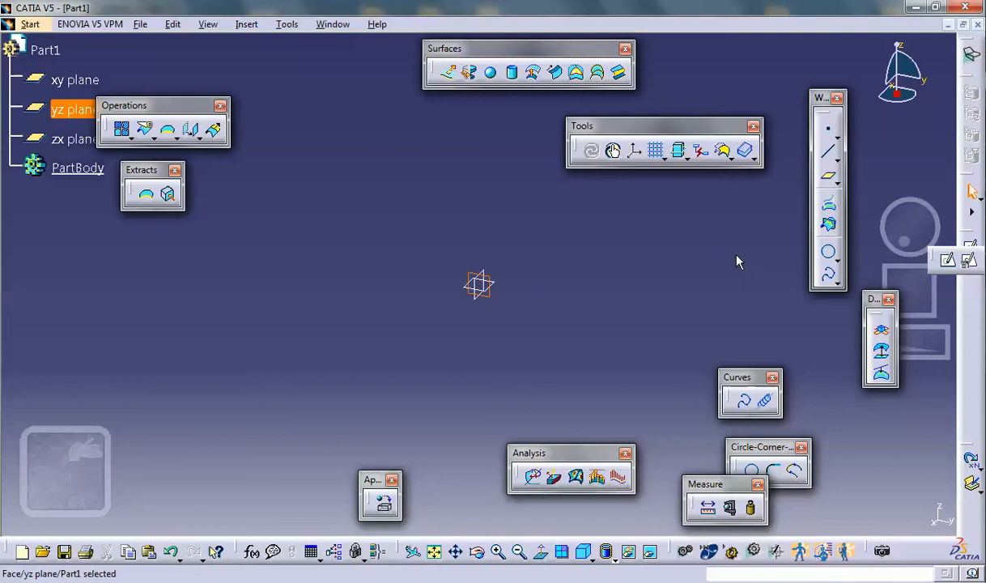
{"action": "mouse_move", "coordinate": [947, 263]}
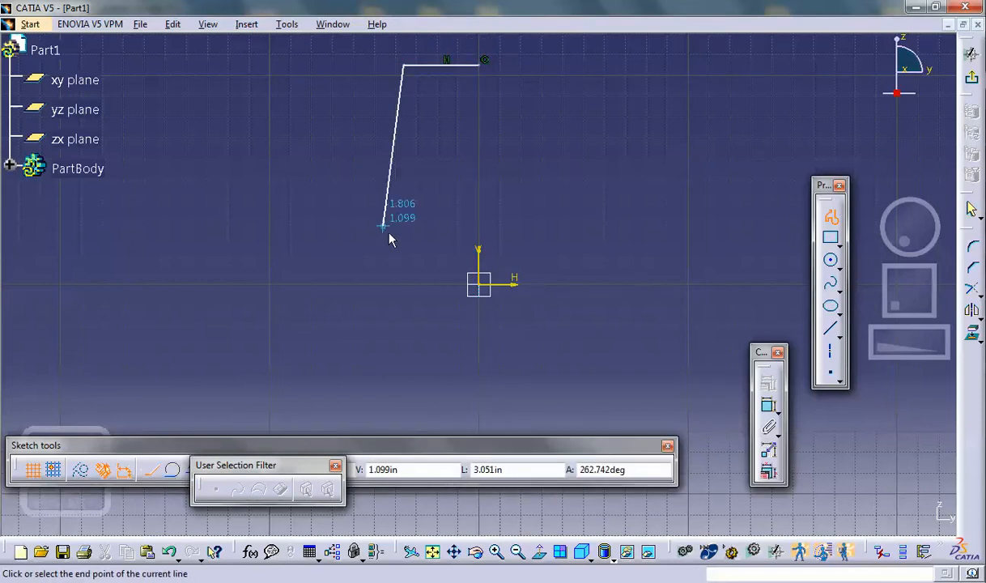
End the profile on the horizontal axis and dimension the vertical line to 10 in
{"action": "left_click", "coordinate": [407, 281]}
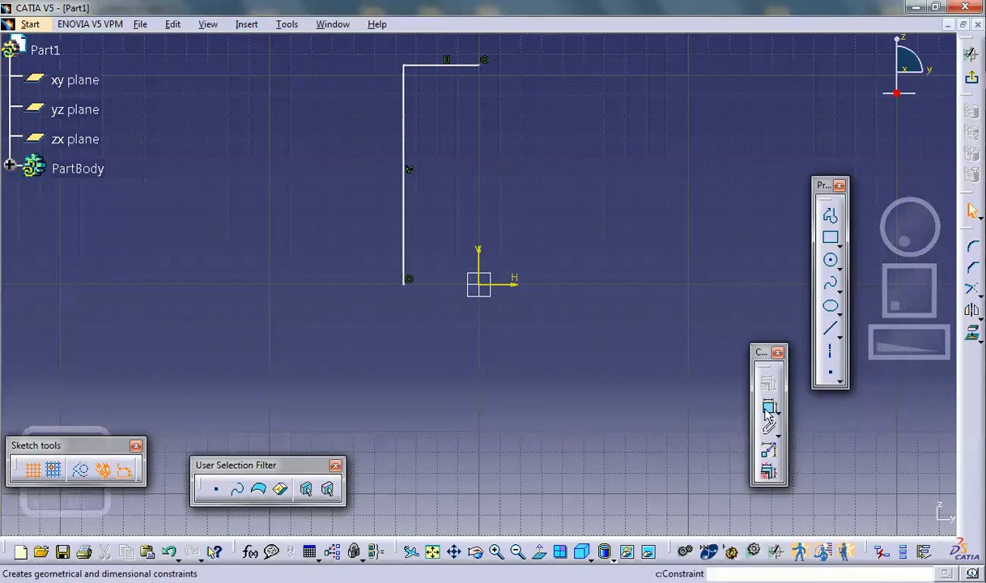
{"action": "mouse_move", "coordinate": [404, 208]}
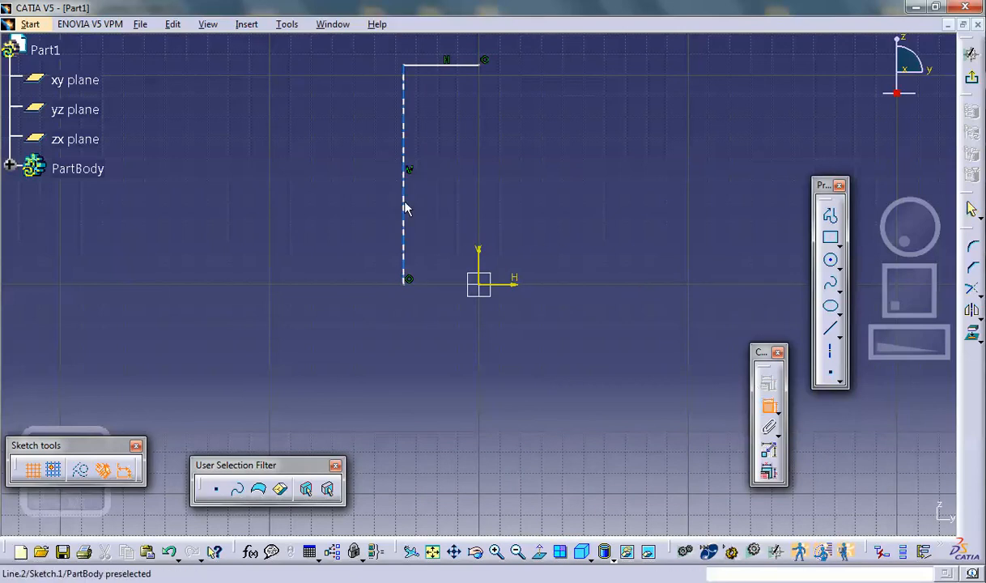
{"action": "left_click", "coordinate": [402, 202]}
{"action": "type", "text": "1"}
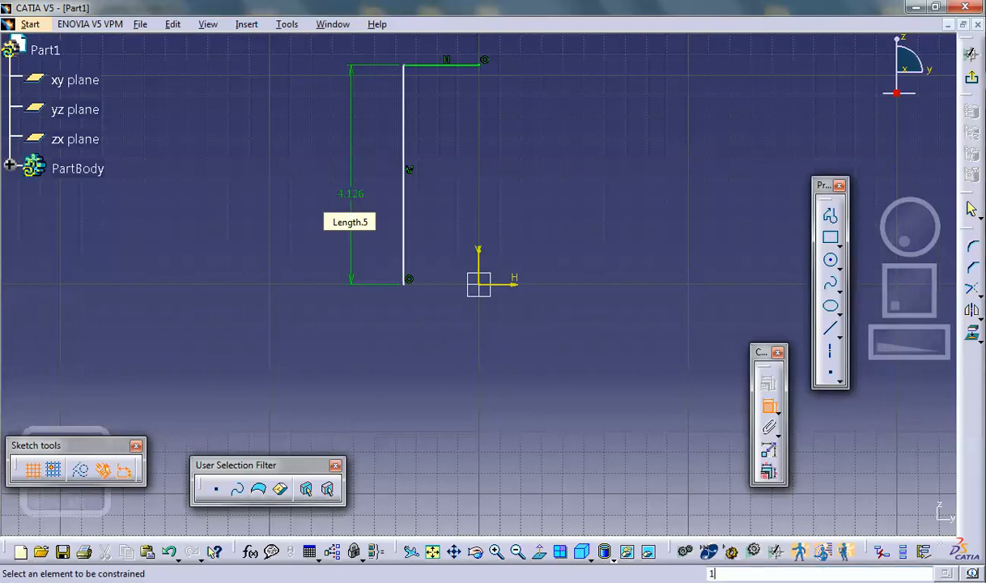
{"action": "double_click", "coordinate": [349, 193]}
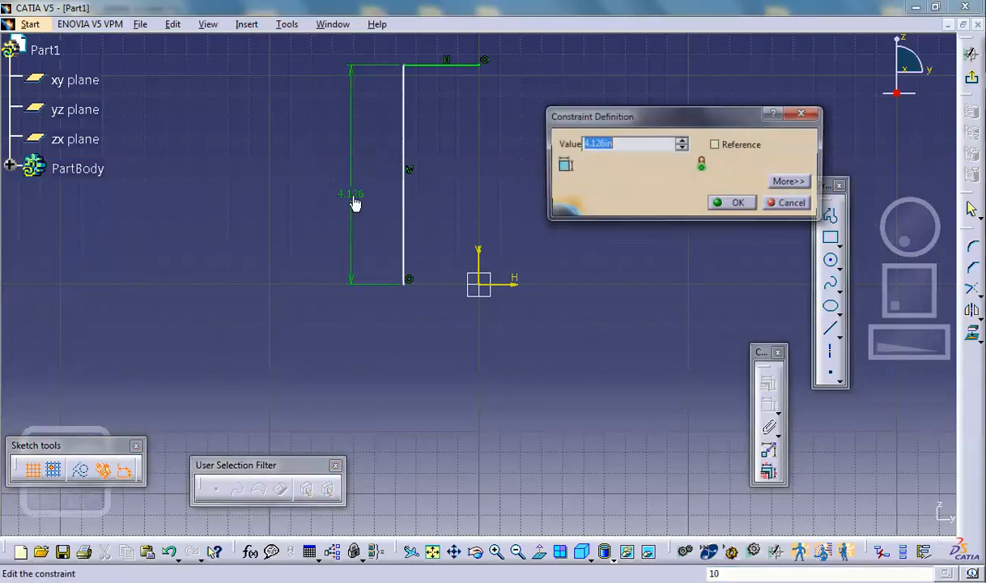
{"action": "type", "text": "10in"}
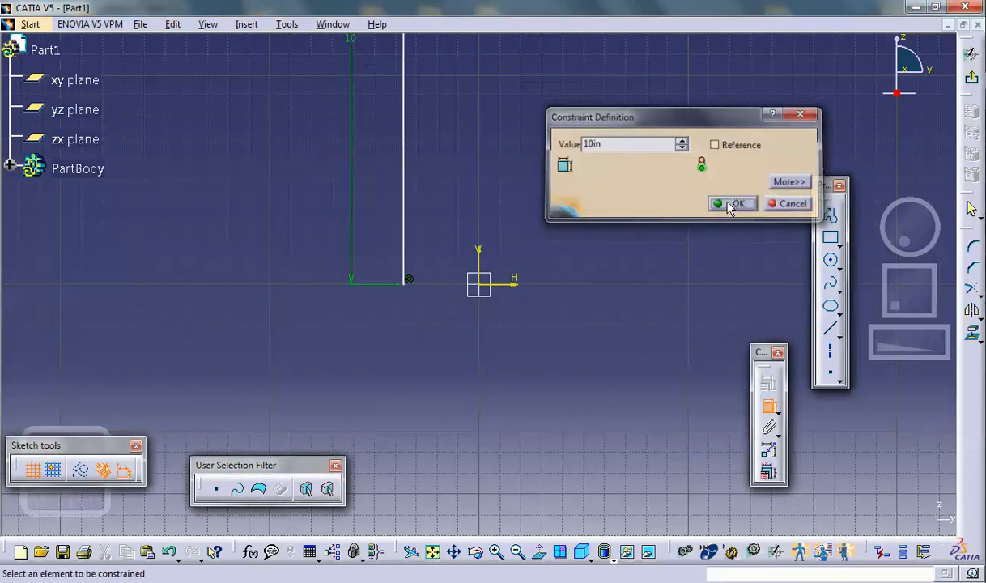
{"action": "left_click", "coordinate": [737, 203]}
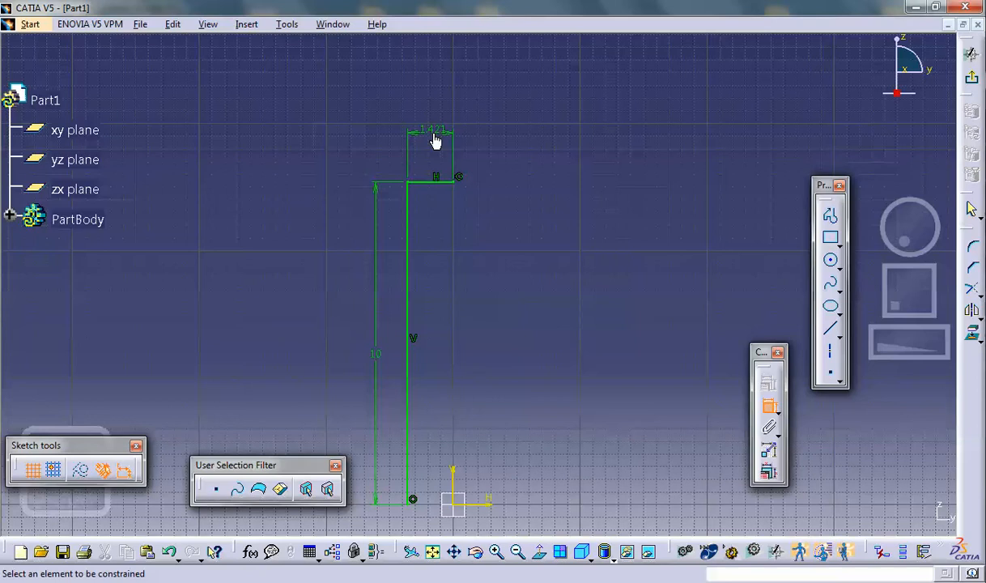
Change the top line's length dimension to 6 in
{"action": "double_click", "coordinate": [432, 130]}
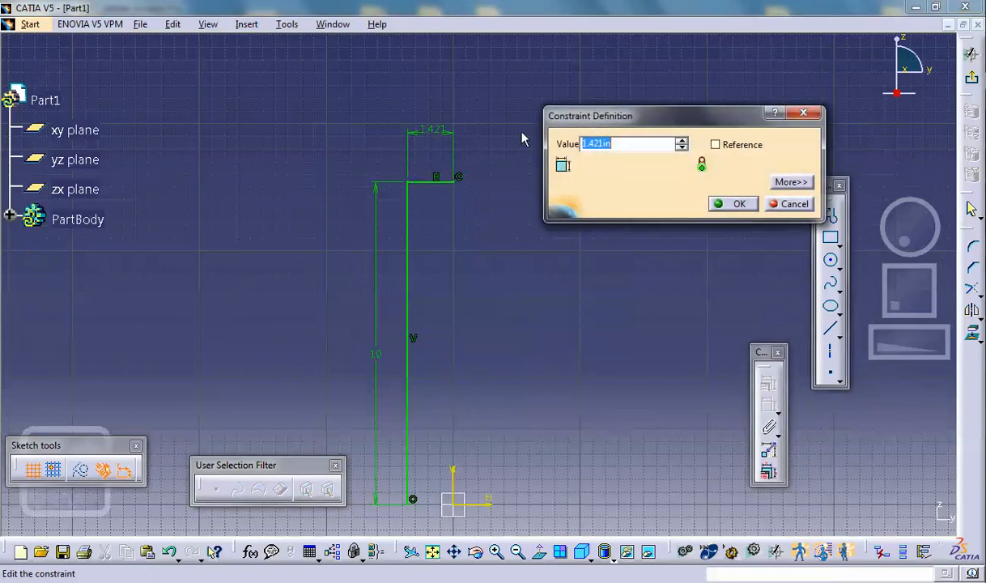
{"action": "type", "text": "6"}
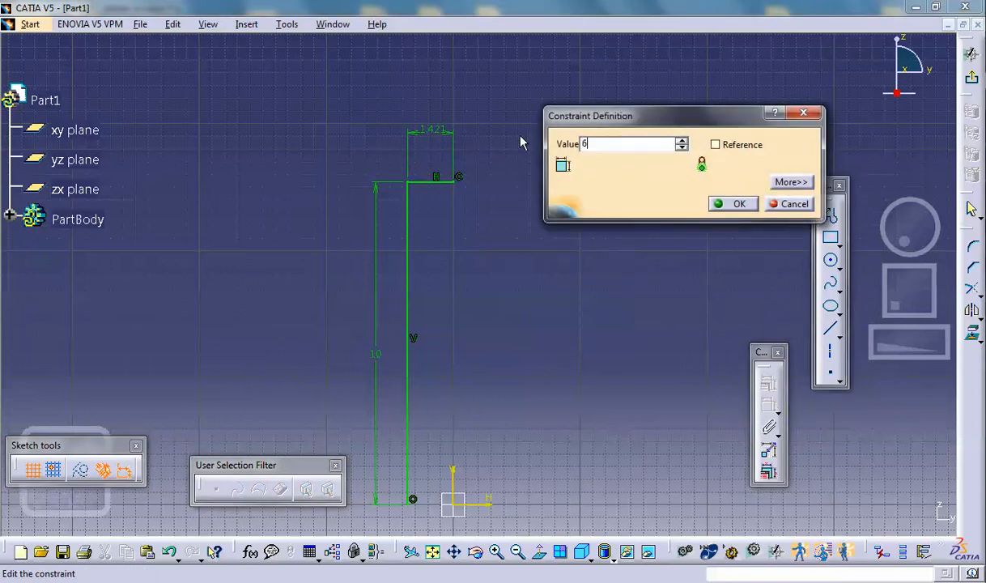
{"action": "left_click", "coordinate": [734, 203]}
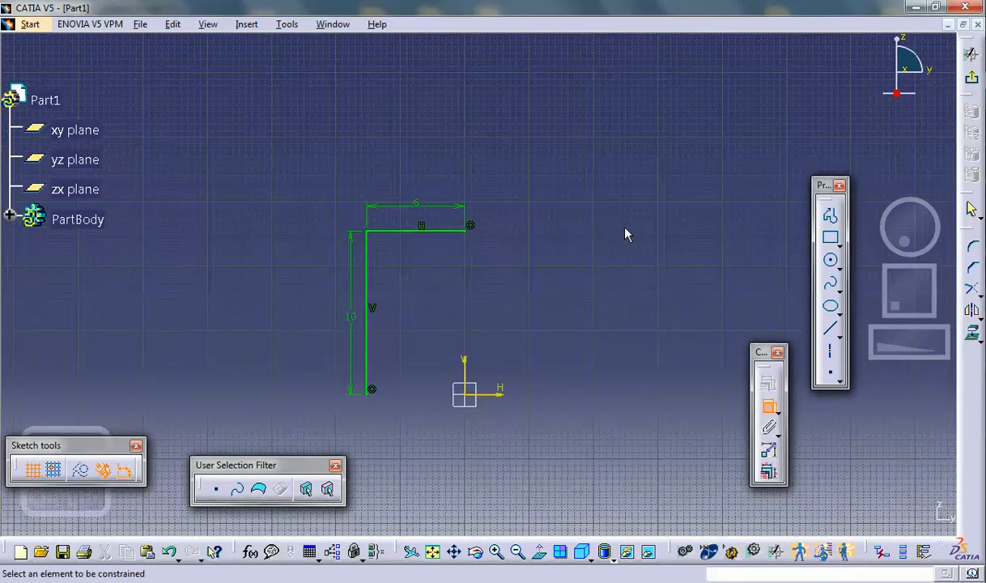
{"action": "mouse_move", "coordinate": [518, 303]}
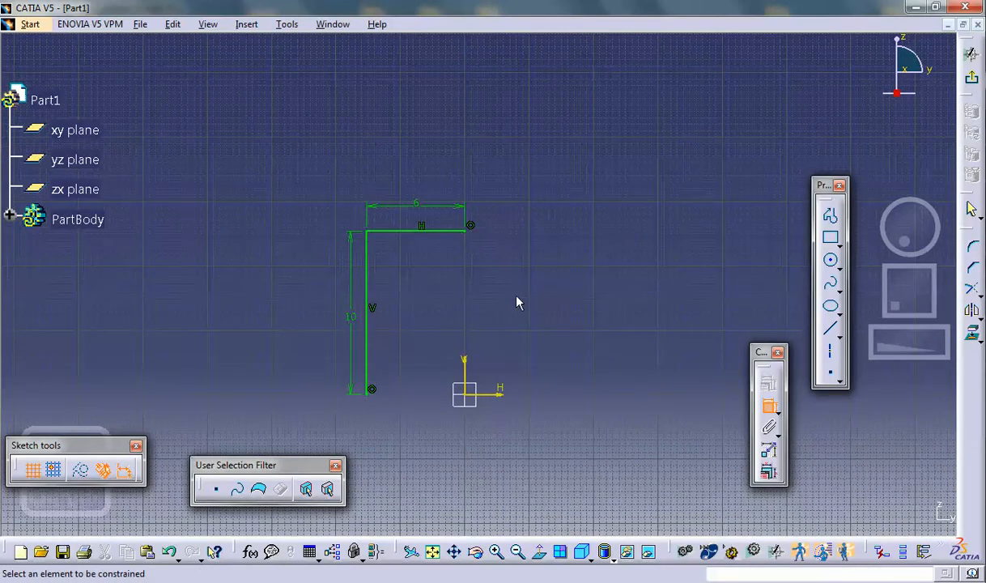
{"action": "mouse_move", "coordinate": [687, 176]}
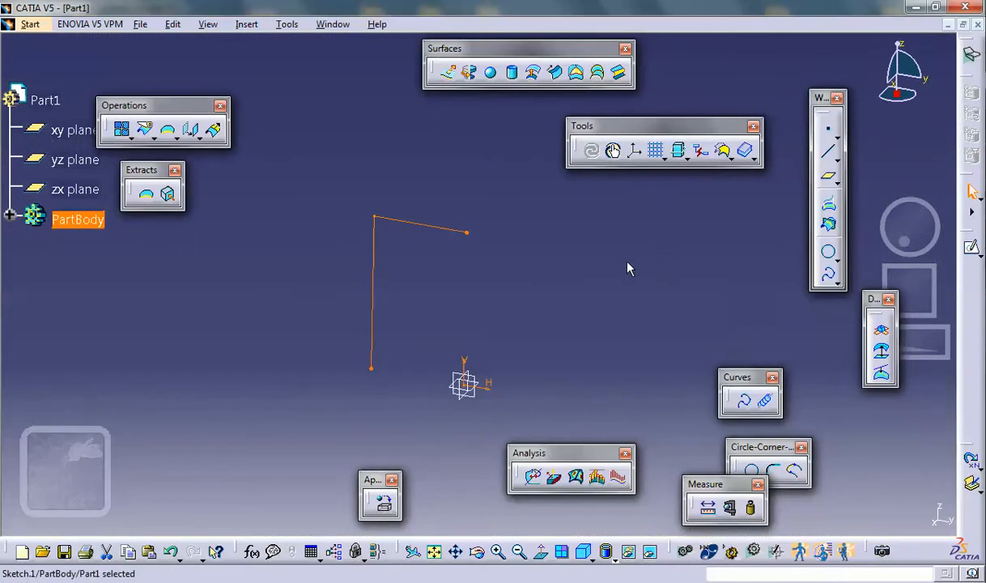
{"action": "mouse_move", "coordinate": [448, 73]}
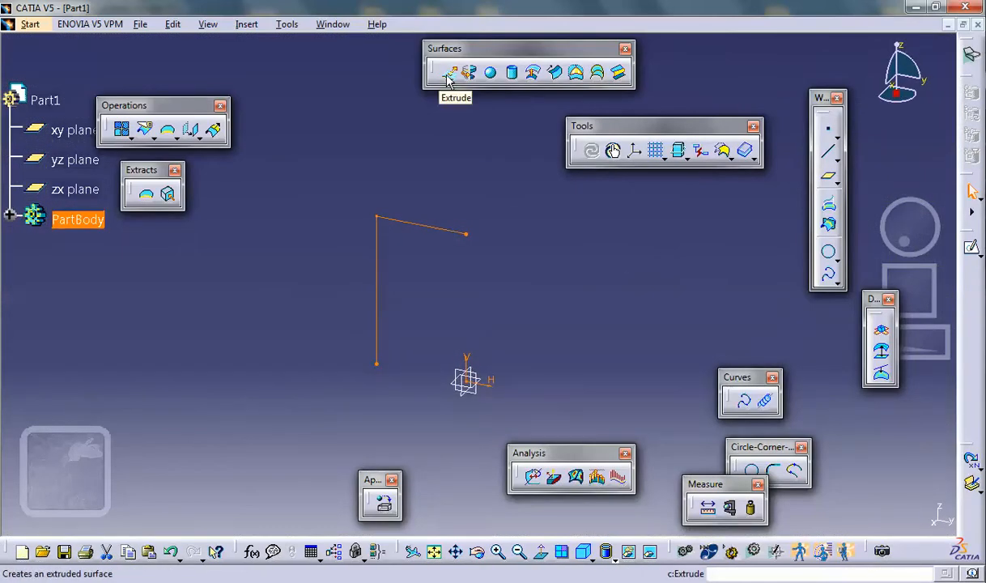
Try an extruded surface from Sketch.1, cancel it, and start a revolution instead
{"action": "left_click", "coordinate": [450, 72]}
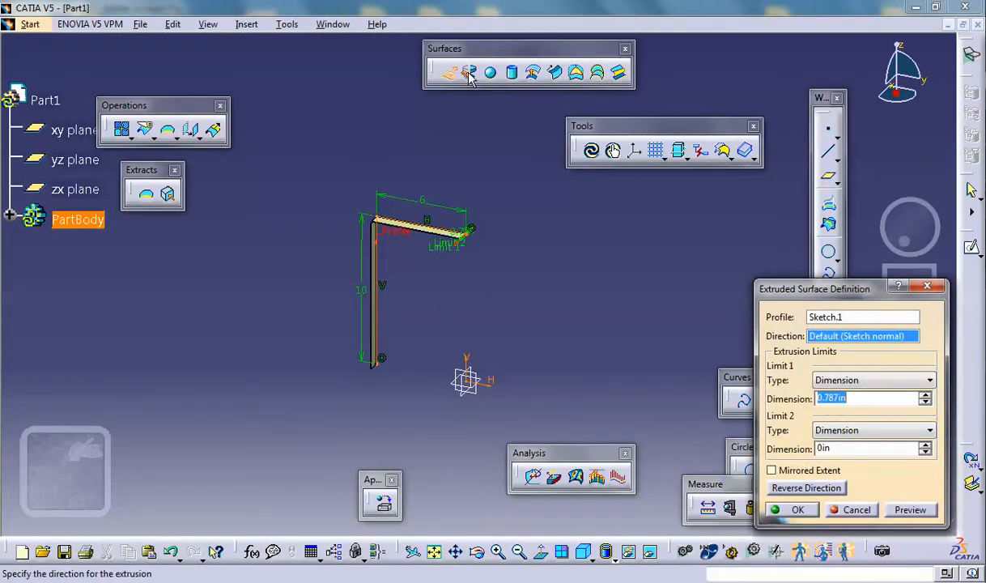
{"action": "left_click", "coordinate": [922, 395]}
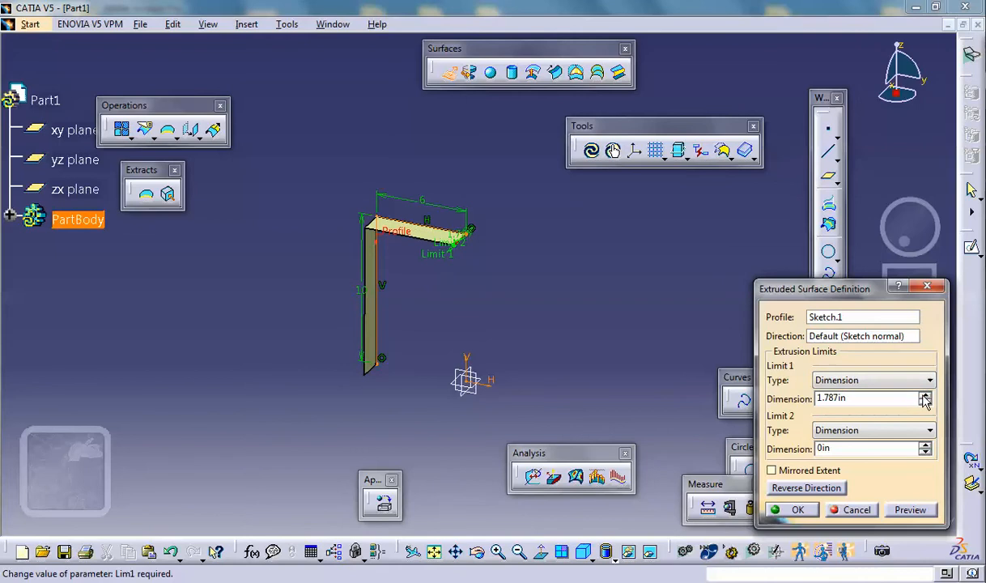
{"action": "left_click", "coordinate": [852, 509]}
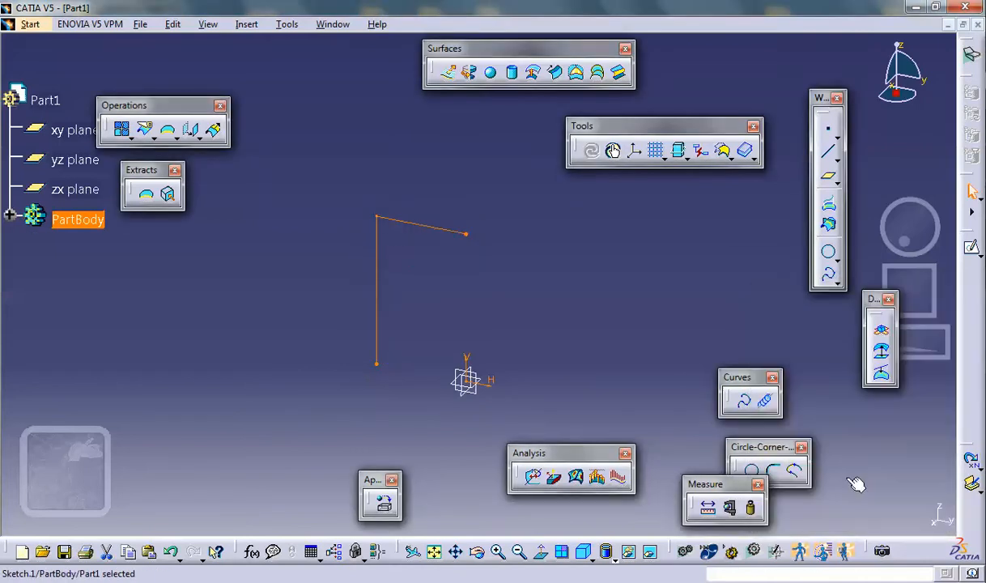
{"action": "left_click", "coordinate": [471, 70]}
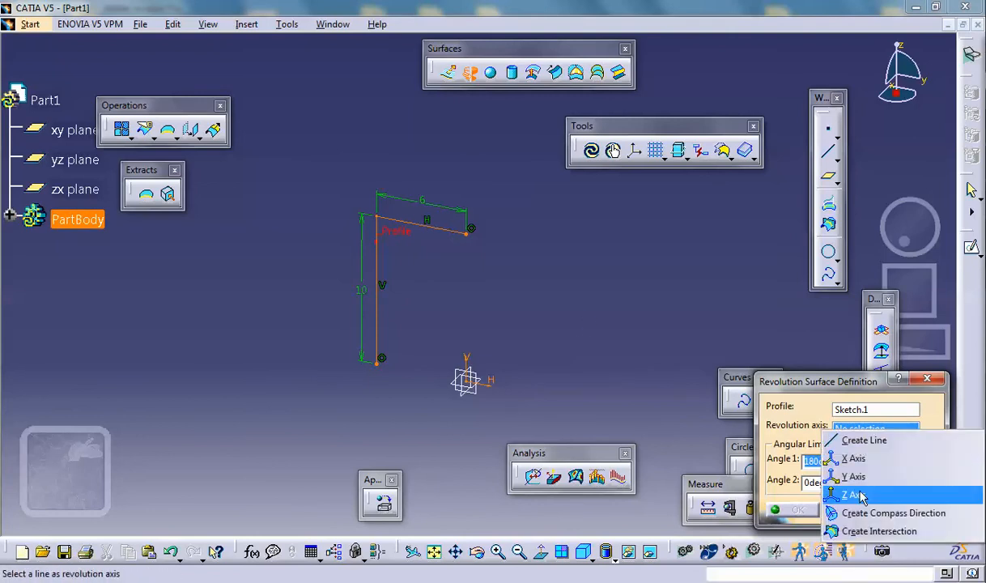
Revolve Sketch.1 about the Z axis with a 90° angle into a quarter shell
{"action": "left_click", "coordinate": [852, 493]}
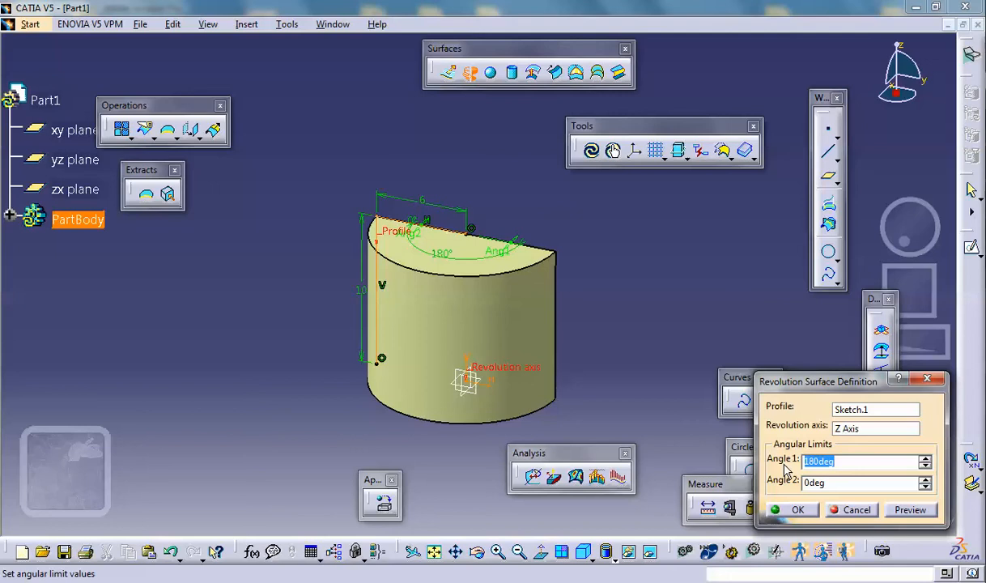
{"action": "type", "text": "90"}
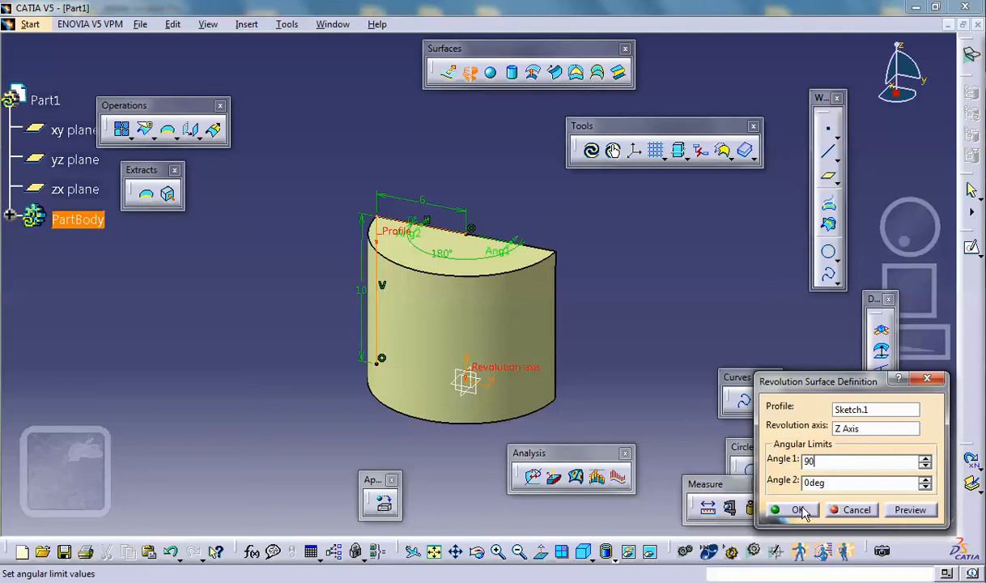
{"action": "left_click", "coordinate": [797, 509]}
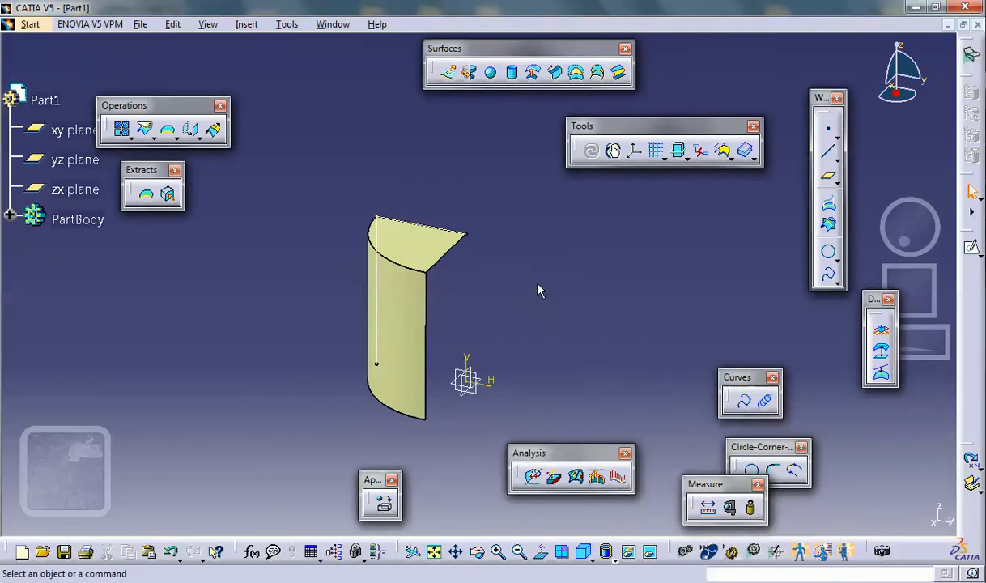
{"action": "mouse_move", "coordinate": [557, 302]}
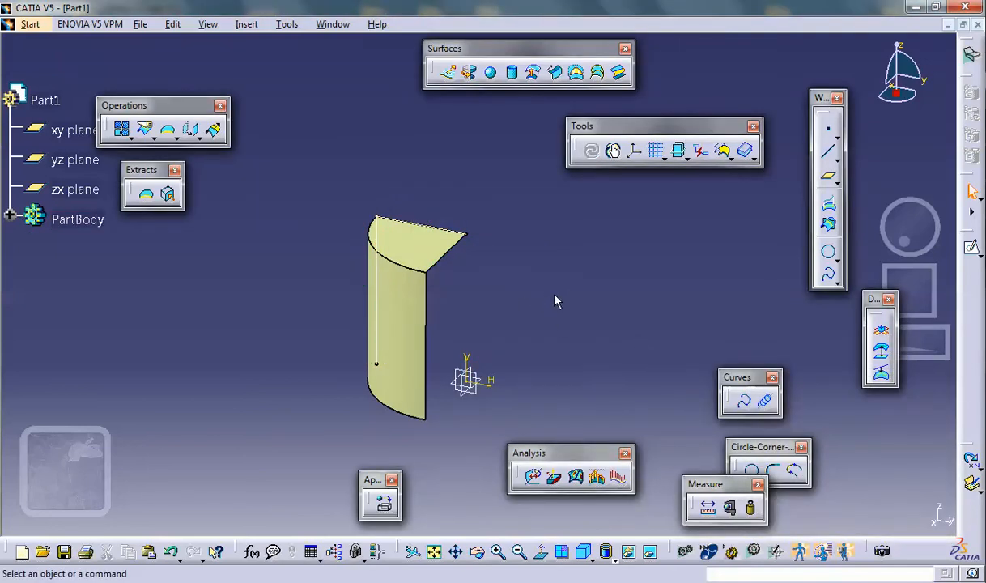
{"action": "mouse_move", "coordinate": [438, 243]}
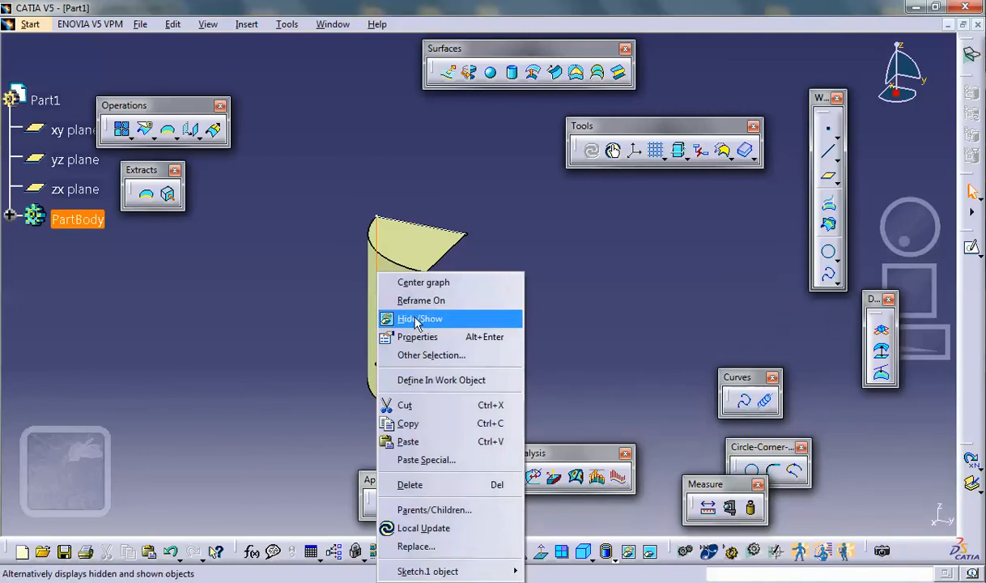
Hide Sketch.1 and apply Steel from the metal material library to Part1
{"action": "left_click", "coordinate": [419, 318]}
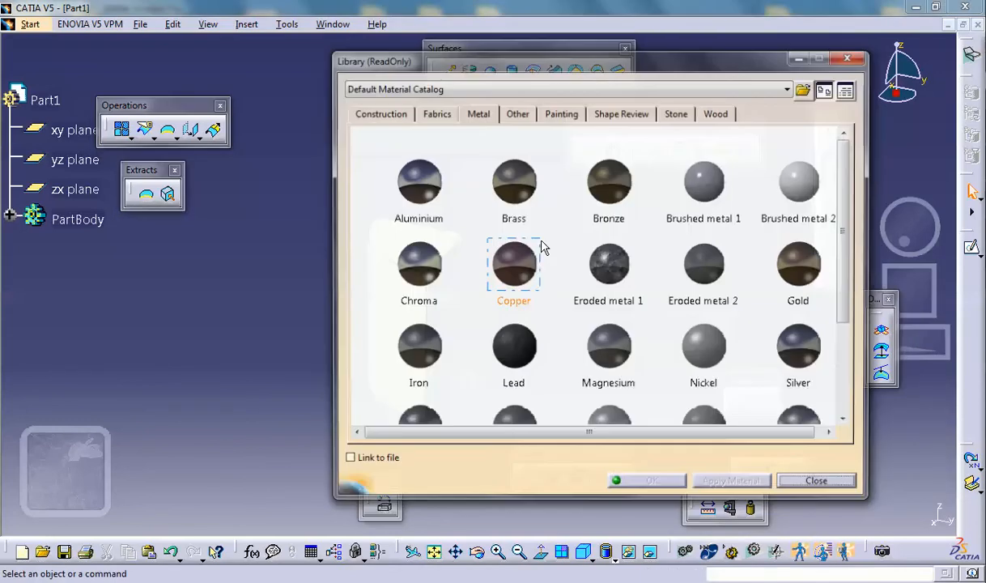
{"action": "left_click", "coordinate": [802, 182]}
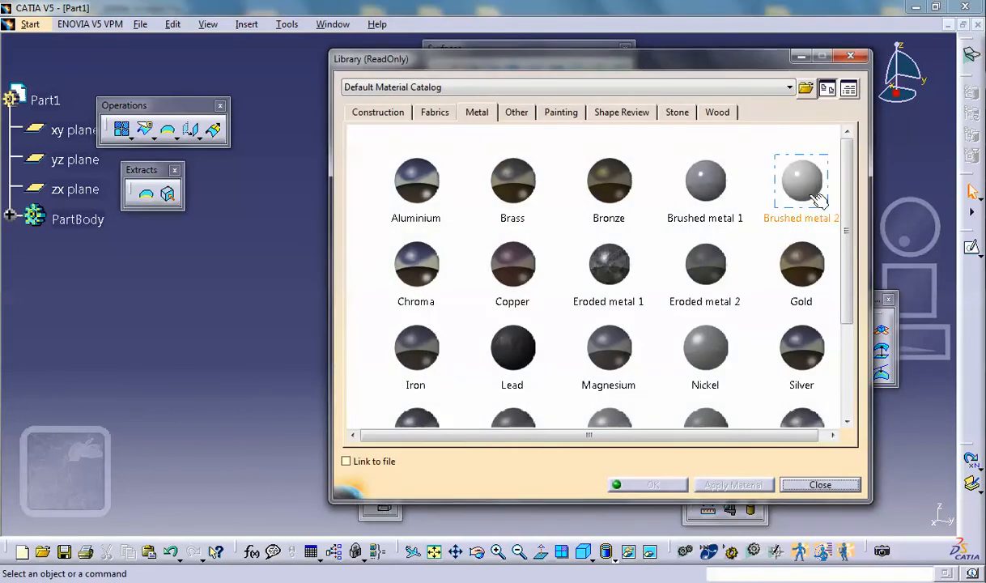
{"action": "scroll", "scroll_direction": "down", "scroll_amount": 3}
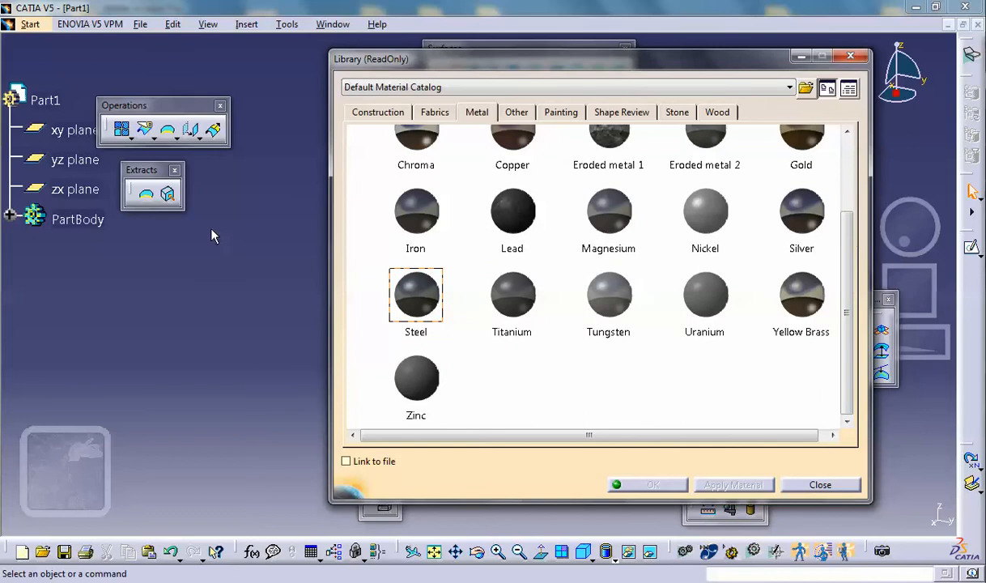
{"action": "left_click", "coordinate": [648, 484]}
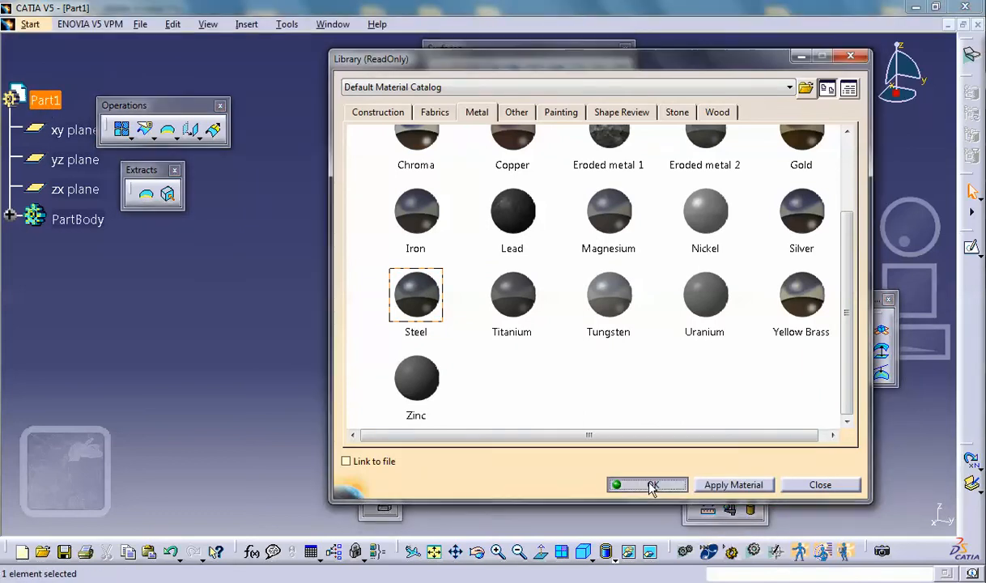
{"action": "left_click", "coordinate": [647, 484]}
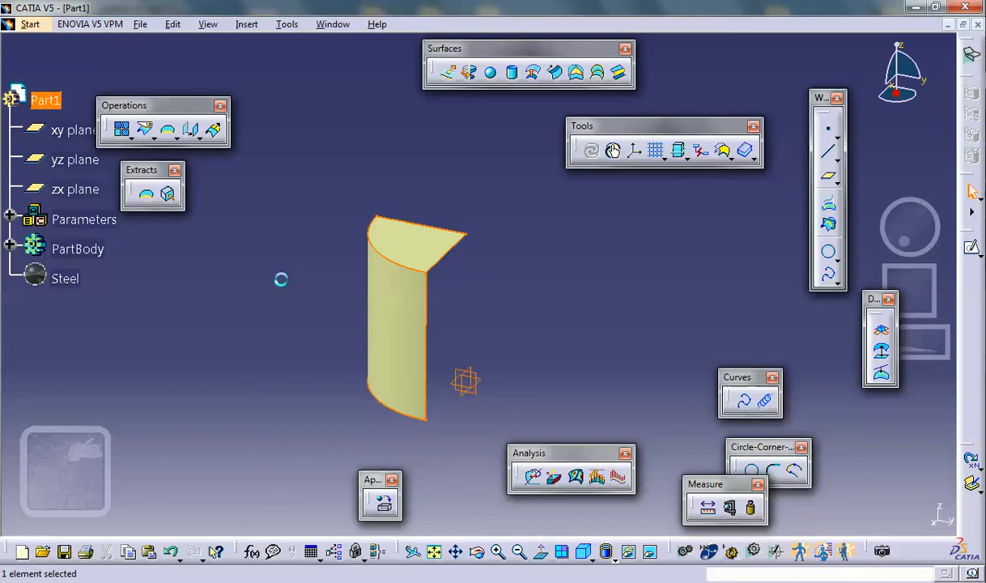
Switch to Generative Structural Analysis and create a Static Analysis case, Analysis1
{"action": "left_click", "coordinate": [28, 23]}
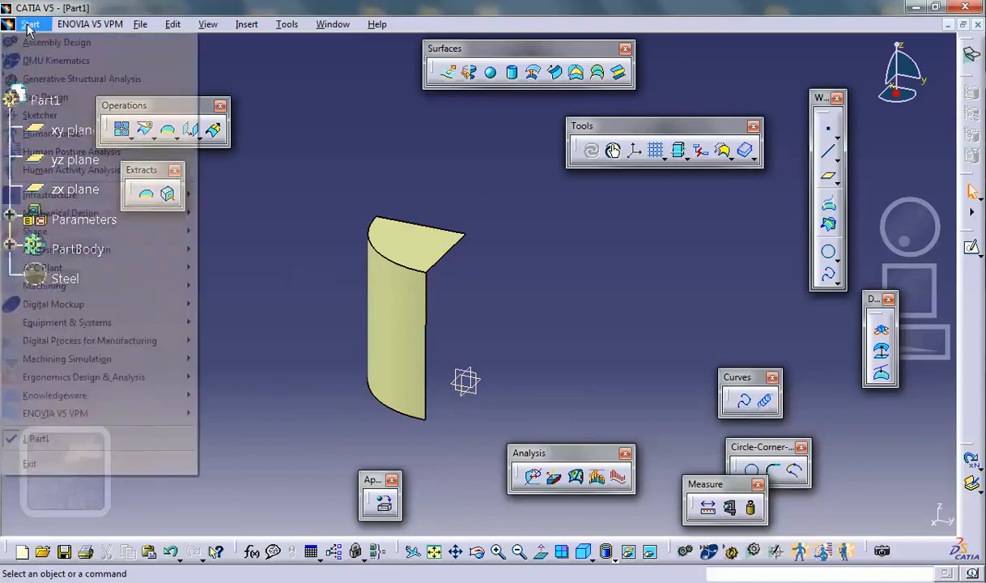
{"action": "left_click", "coordinate": [81, 79]}
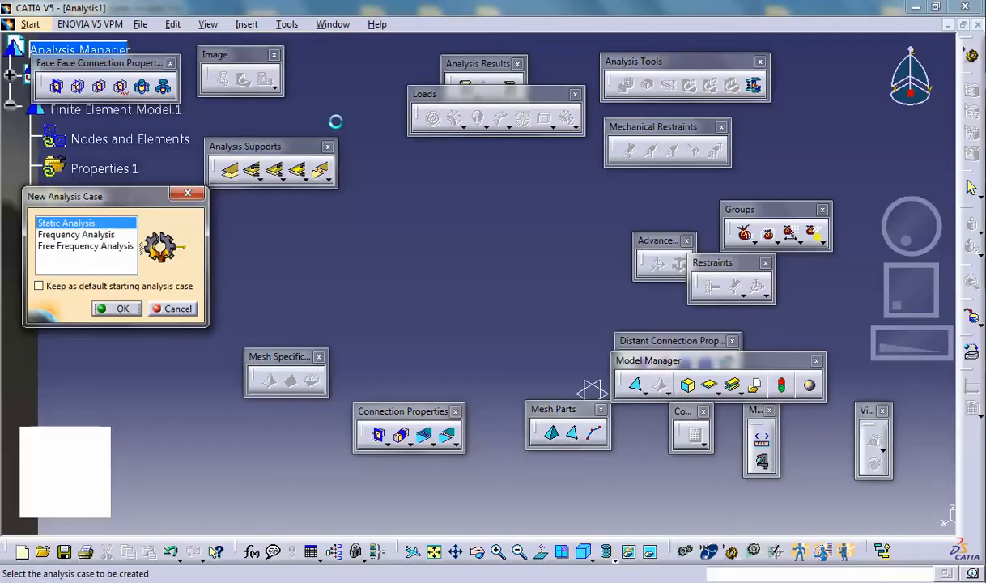
{"action": "left_click", "coordinate": [116, 308]}
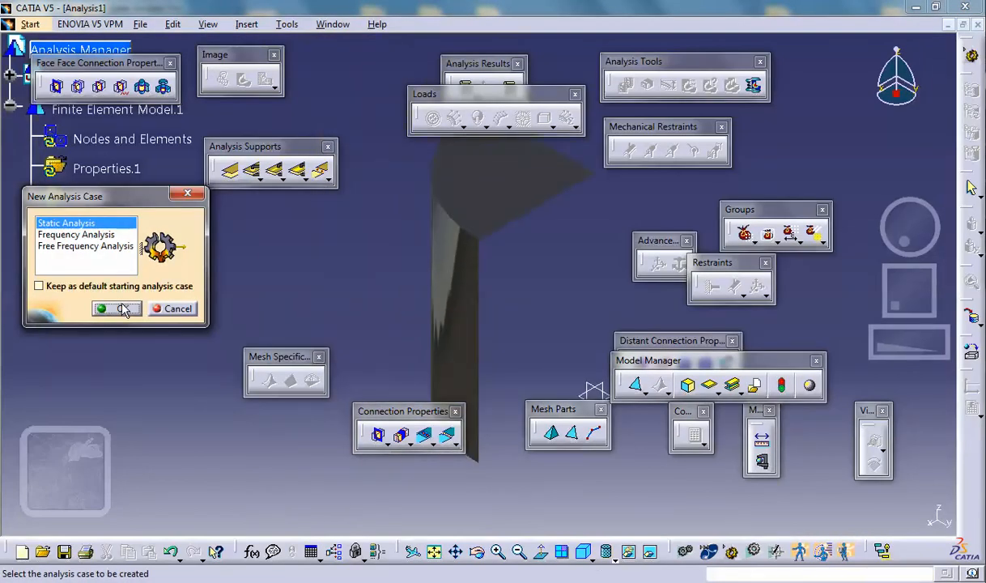
{"action": "left_click", "coordinate": [116, 309]}
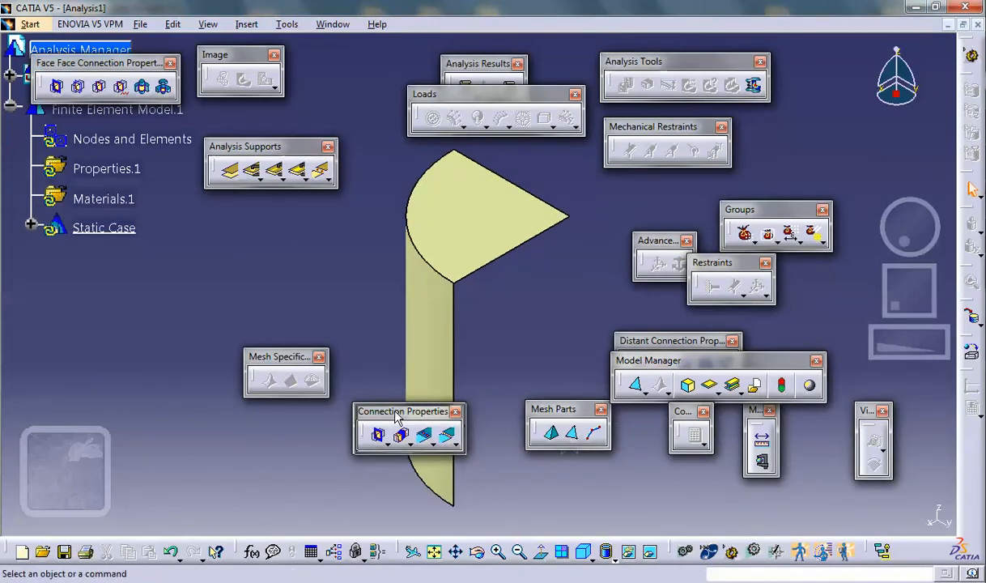
Mesh the shell with OCTREE linear triangles, size 0.5 and 0.1 in absolute sag
{"action": "left_click_drag", "start_coordinate": [409, 410], "coordinate": [167, 305]}
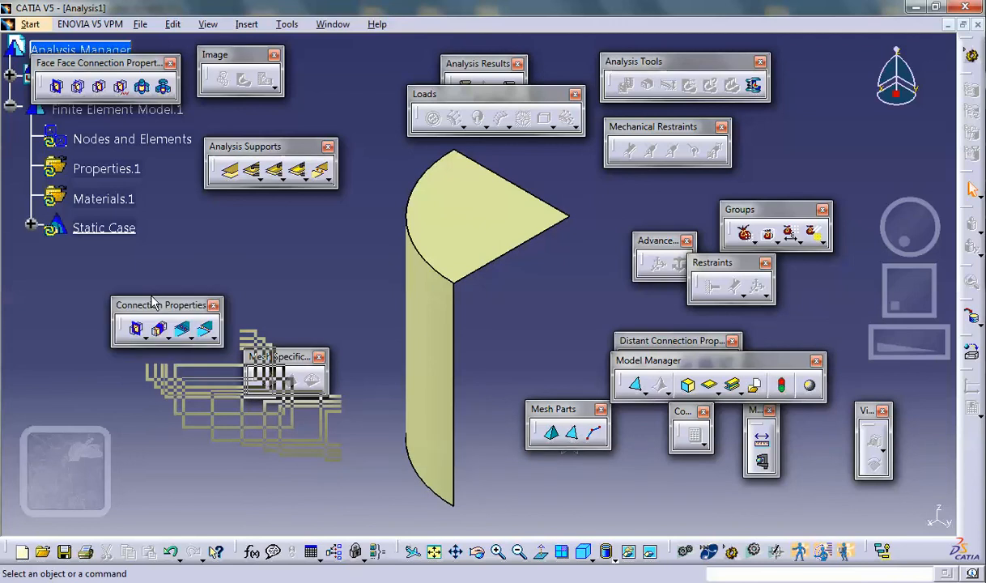
{"action": "mouse_move", "coordinate": [283, 250]}
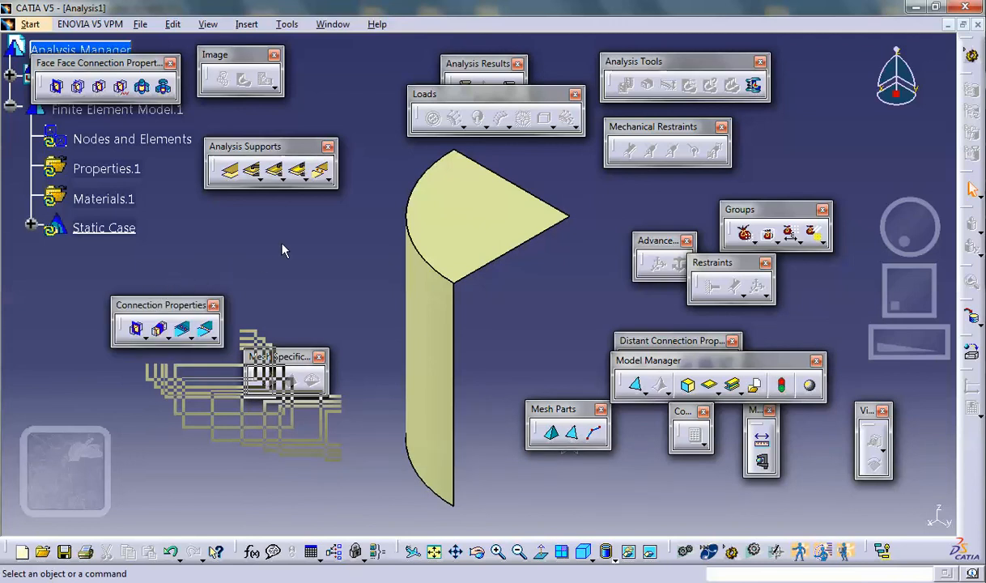
{"action": "mouse_move", "coordinate": [301, 229]}
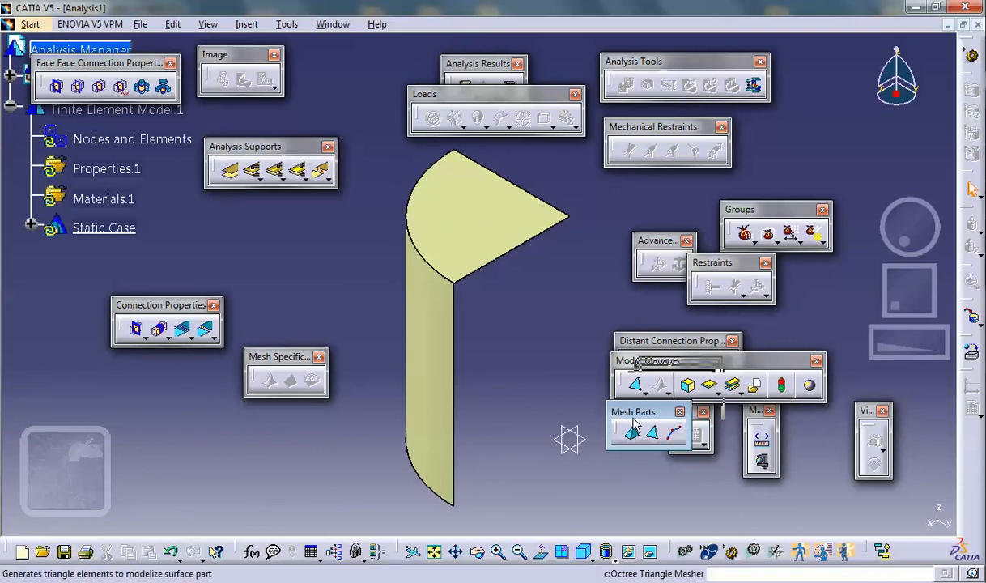
{"action": "mouse_move", "coordinate": [671, 436]}
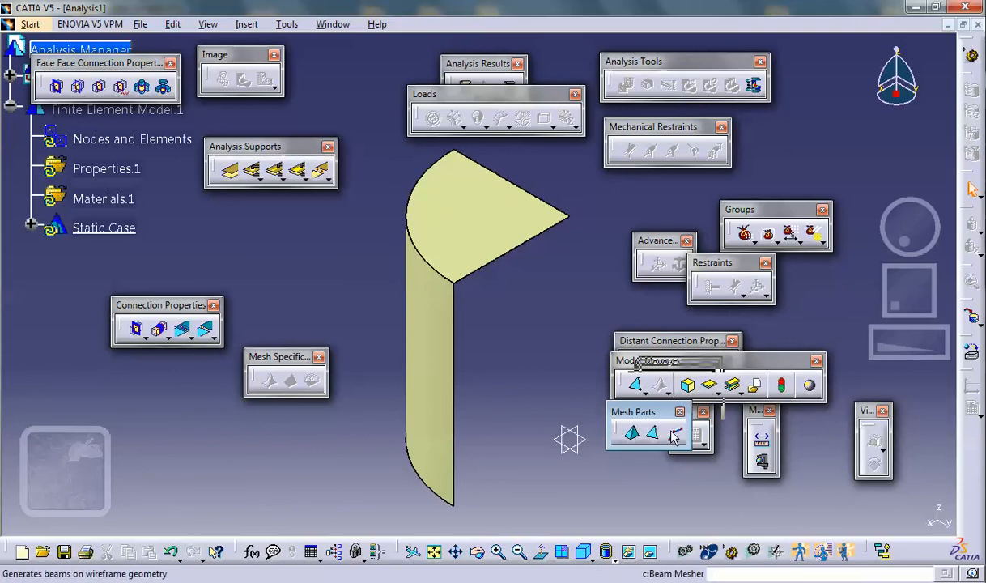
{"action": "mouse_move", "coordinate": [674, 434]}
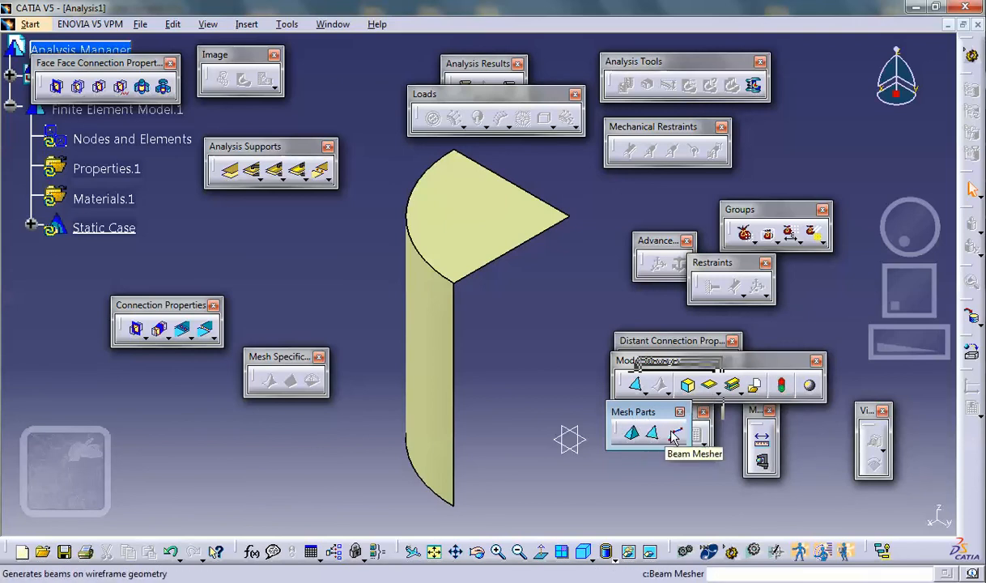
{"action": "mouse_move", "coordinate": [652, 435]}
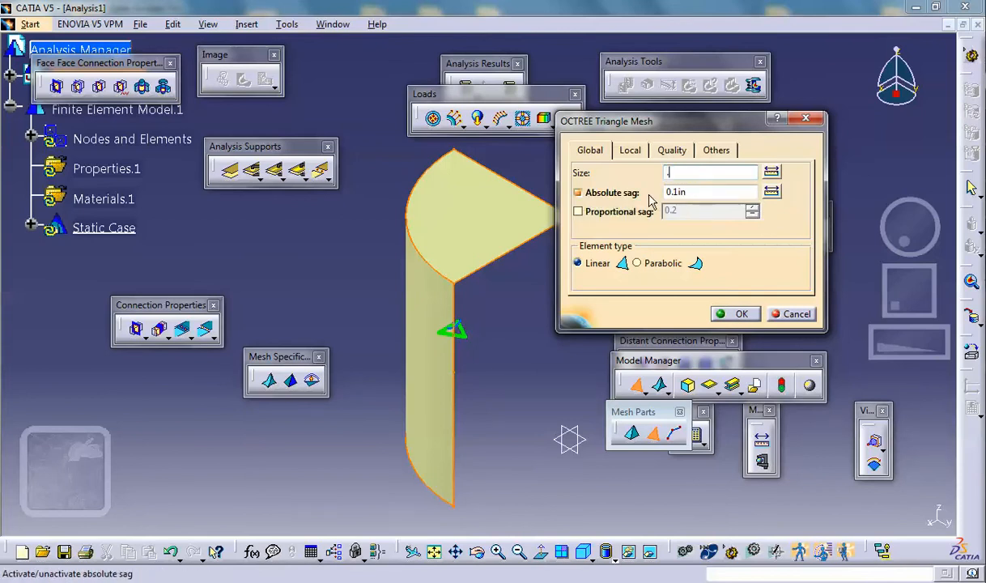
{"action": "type", "text": ".5"}
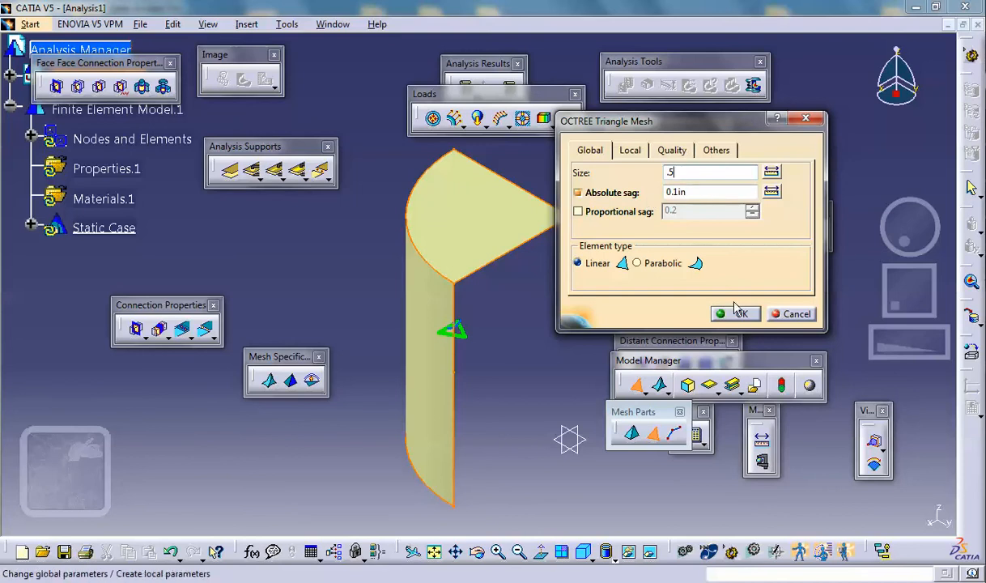
{"action": "left_click", "coordinate": [735, 314]}
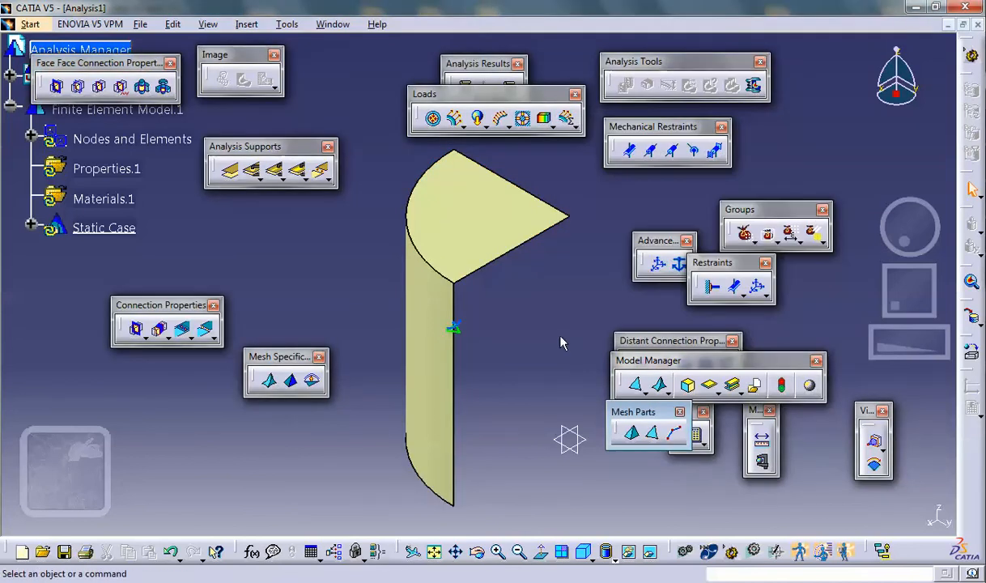
Update the mesh via Mesh Visualization, orbit to inspect it, then deactivate Mesh.1
{"action": "left_click", "coordinate": [132, 138]}
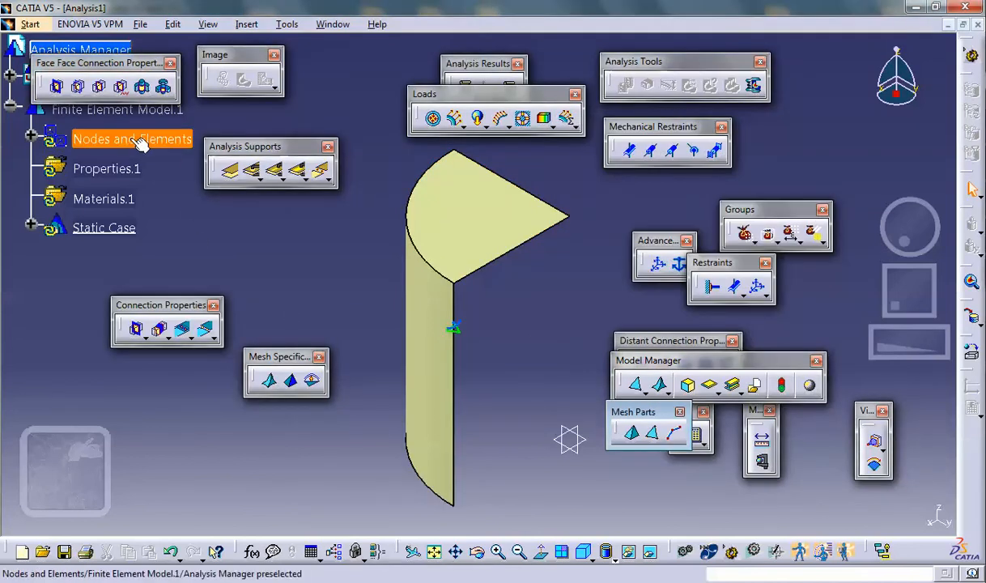
{"action": "right_click", "coordinate": [132, 139]}
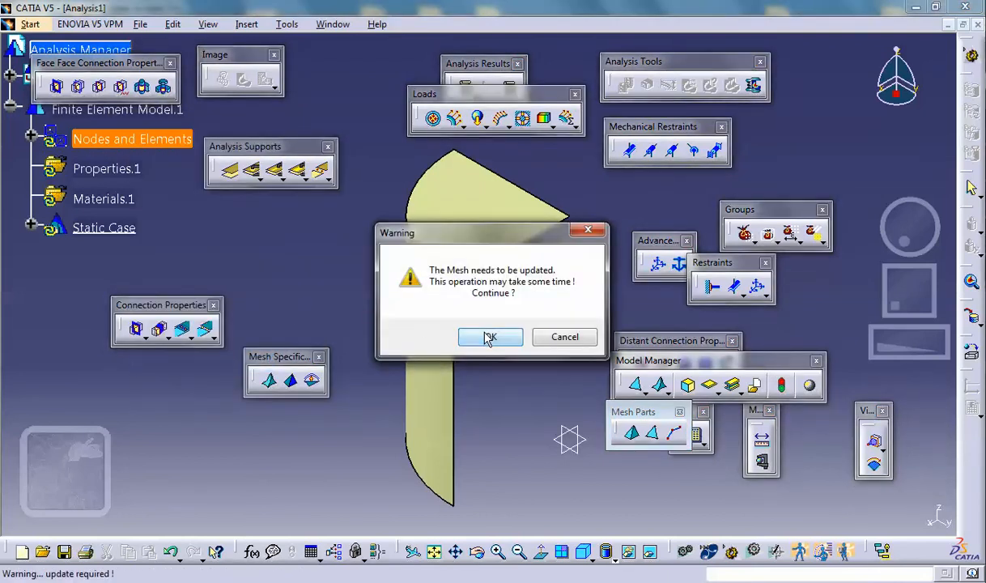
{"action": "left_click", "coordinate": [489, 336]}
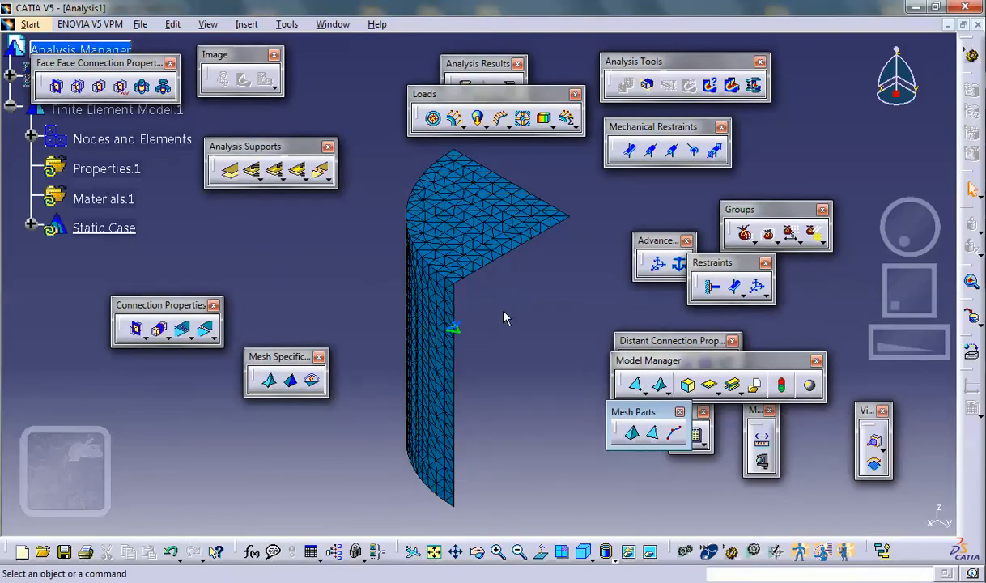
{"action": "left_click_drag", "start_coordinate": [502, 315], "coordinate": [419, 203]}
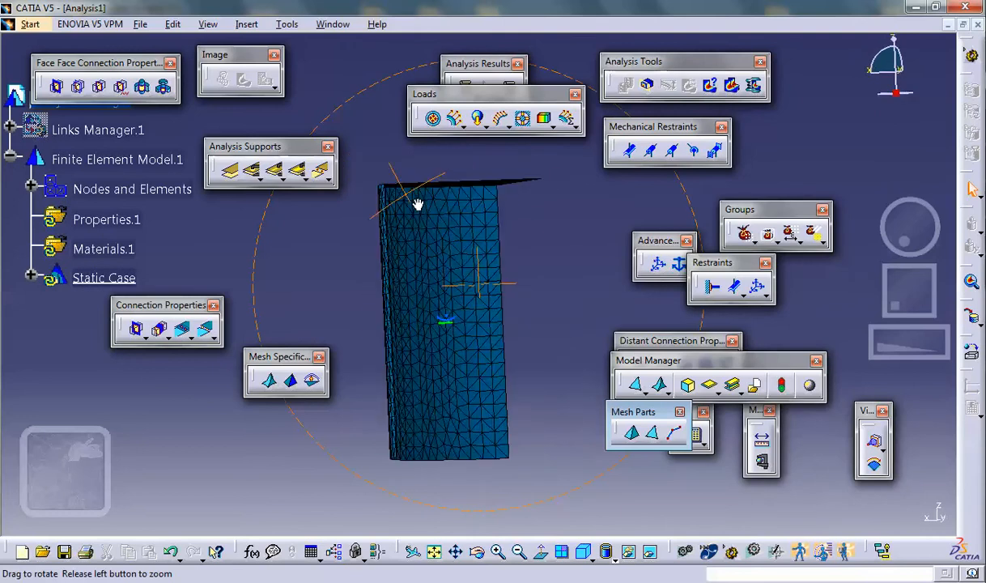
{"action": "left_click_drag", "start_coordinate": [417, 203], "coordinate": [469, 279]}
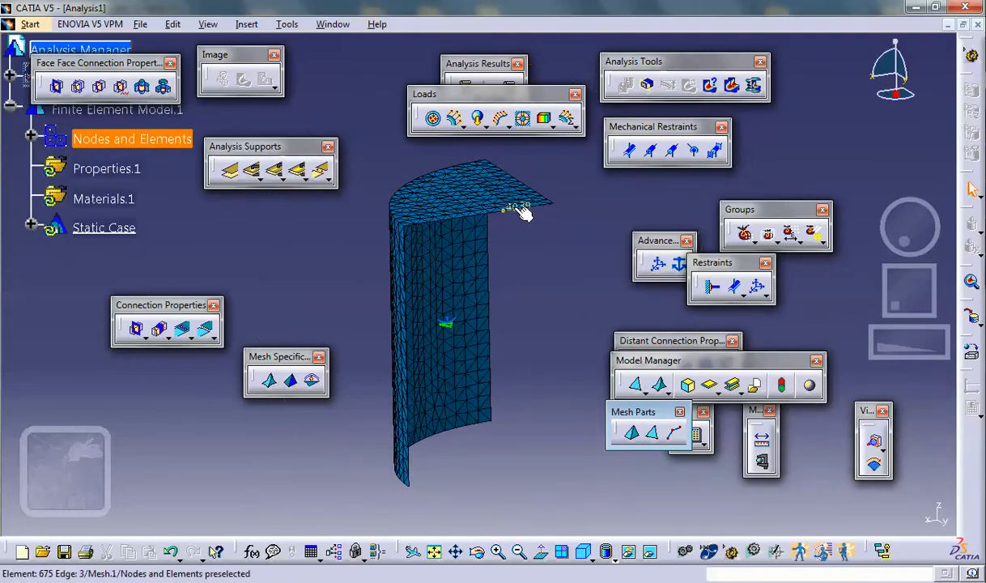
{"action": "left_click", "coordinate": [522, 341]}
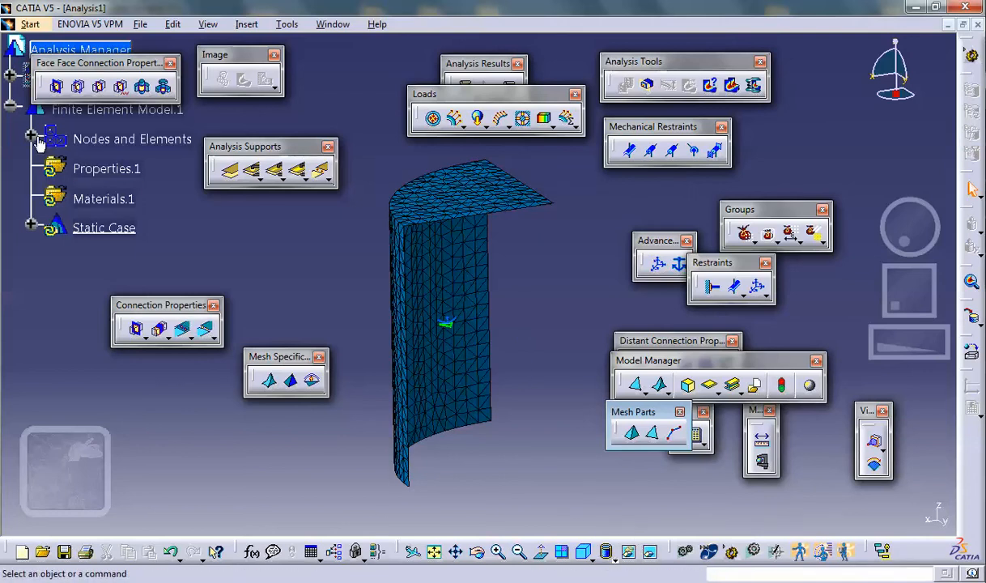
{"action": "left_click", "coordinate": [30, 135]}
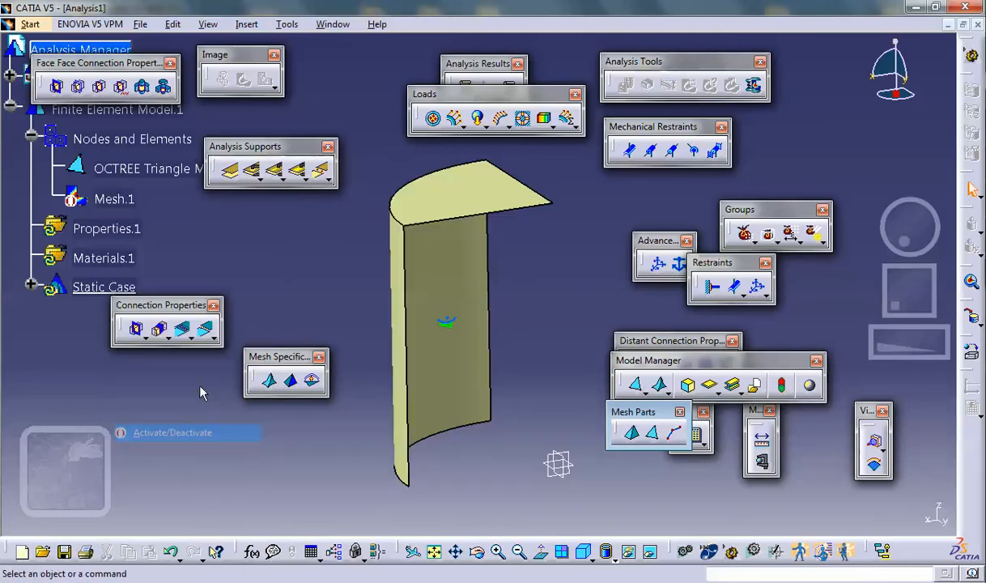
{"action": "mouse_move", "coordinate": [568, 349]}
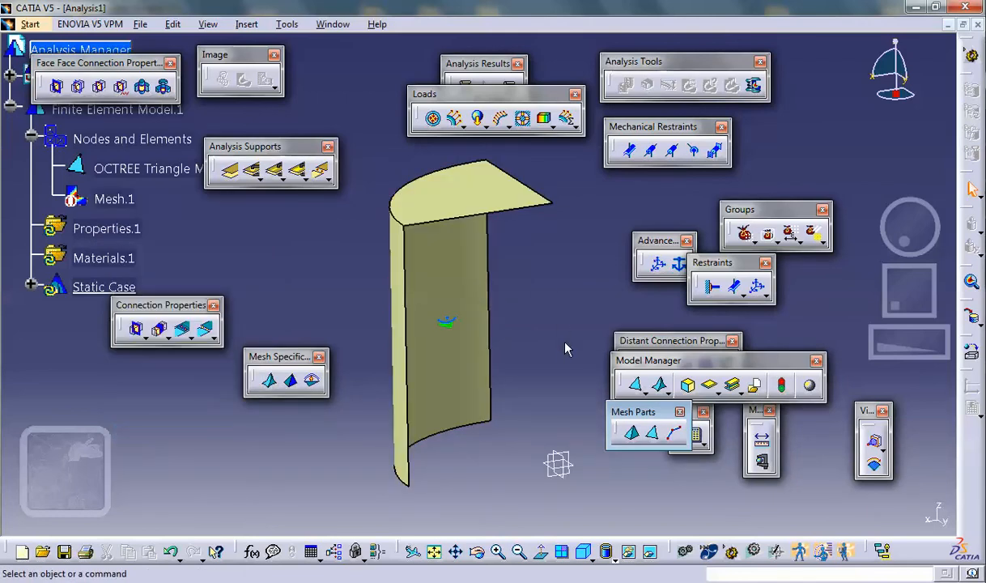
{"action": "mouse_move", "coordinate": [439, 442]}
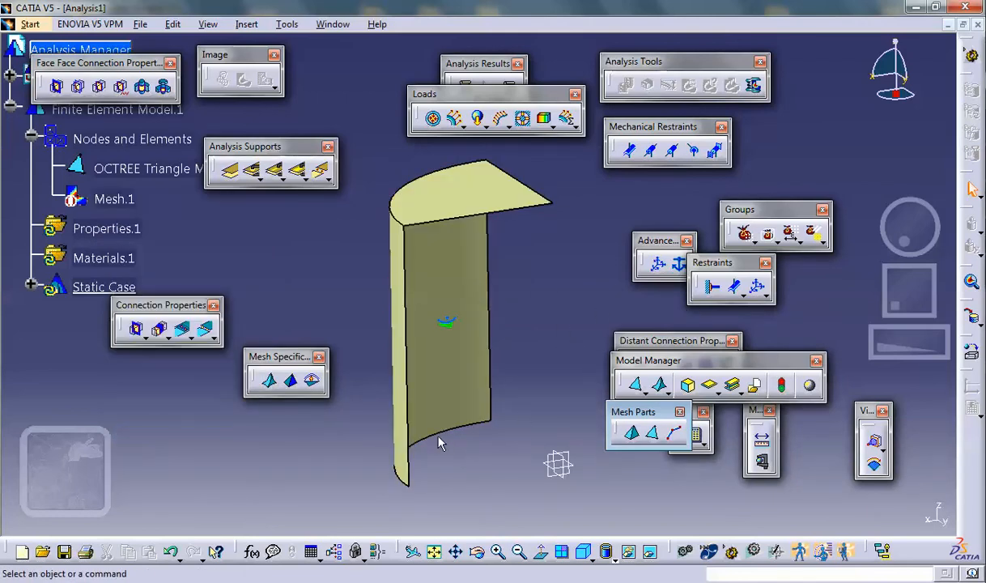
{"action": "mouse_move", "coordinate": [437, 433]}
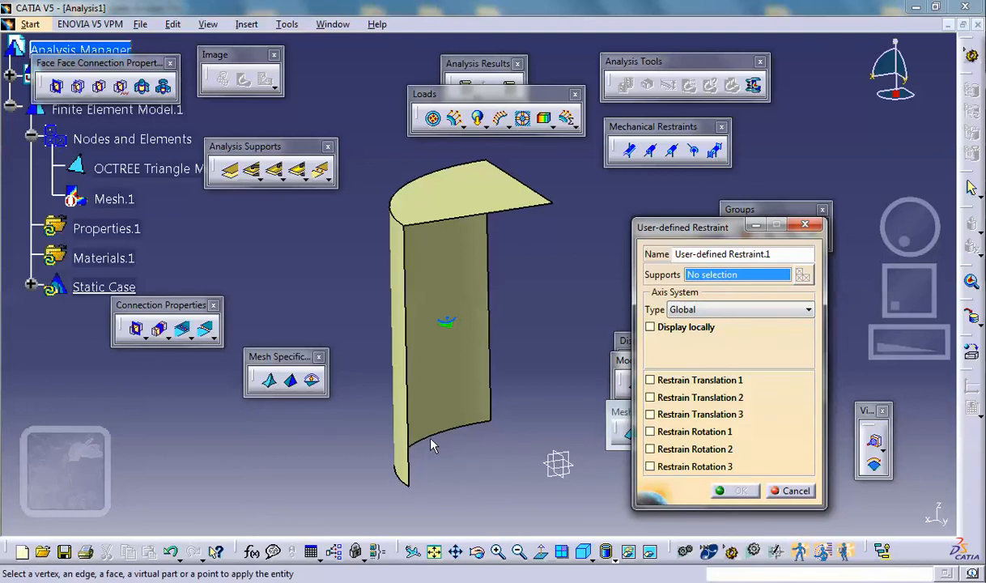
Select the bottom arc edge and block its translation 3 in a user-defined restraint
{"action": "left_click", "coordinate": [437, 454]}
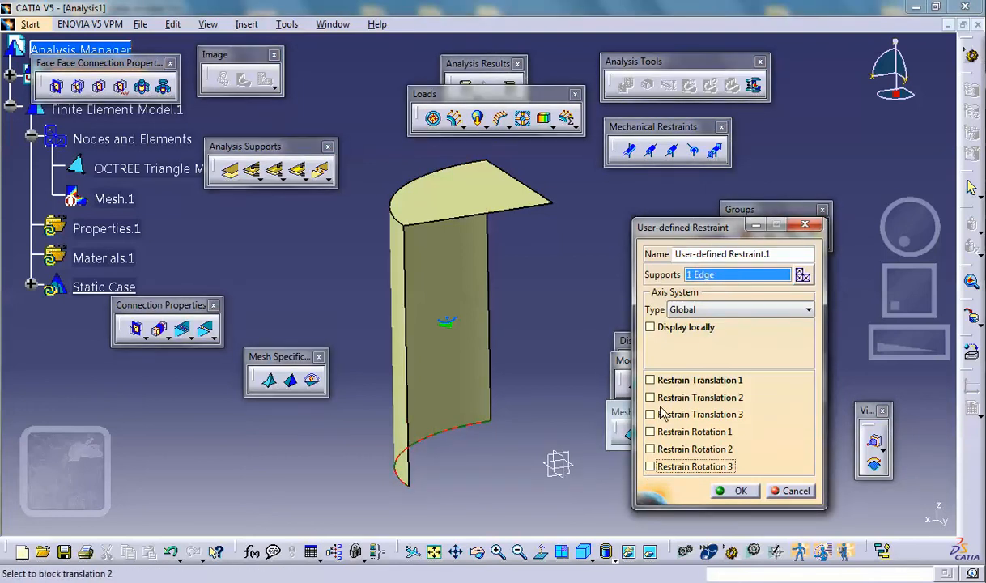
{"action": "left_click", "coordinate": [649, 413]}
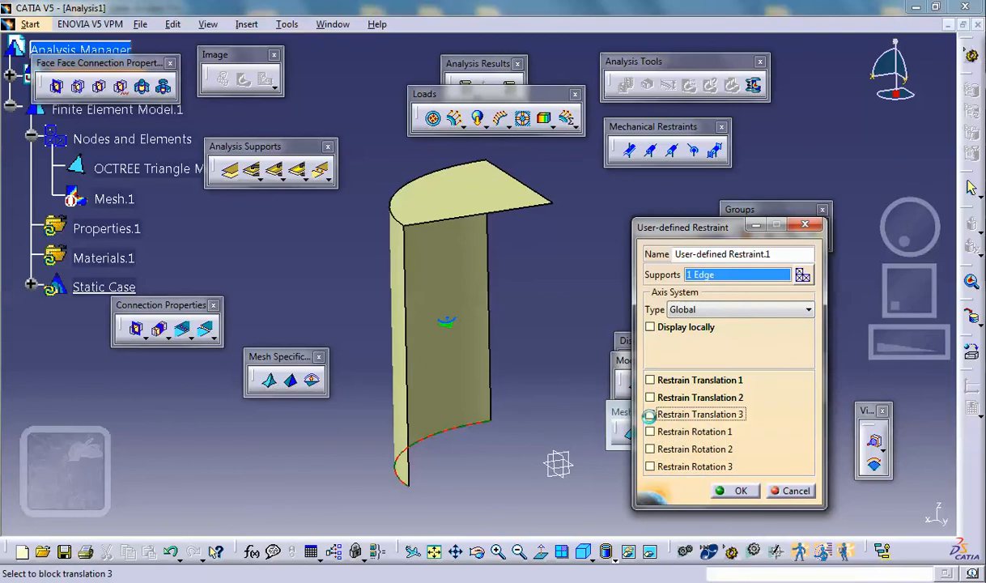
{"action": "left_click", "coordinate": [650, 379]}
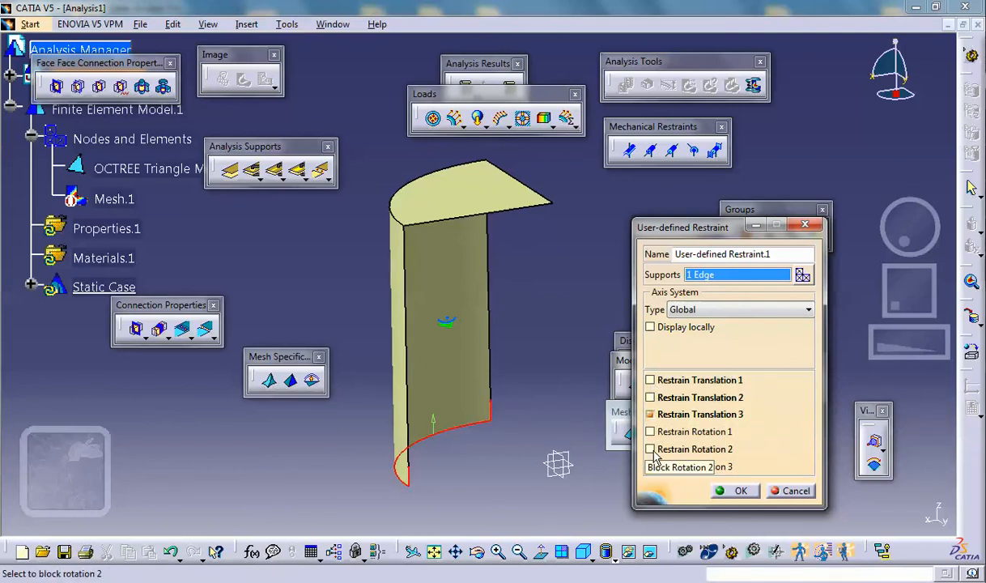
{"action": "mouse_move", "coordinate": [651, 432]}
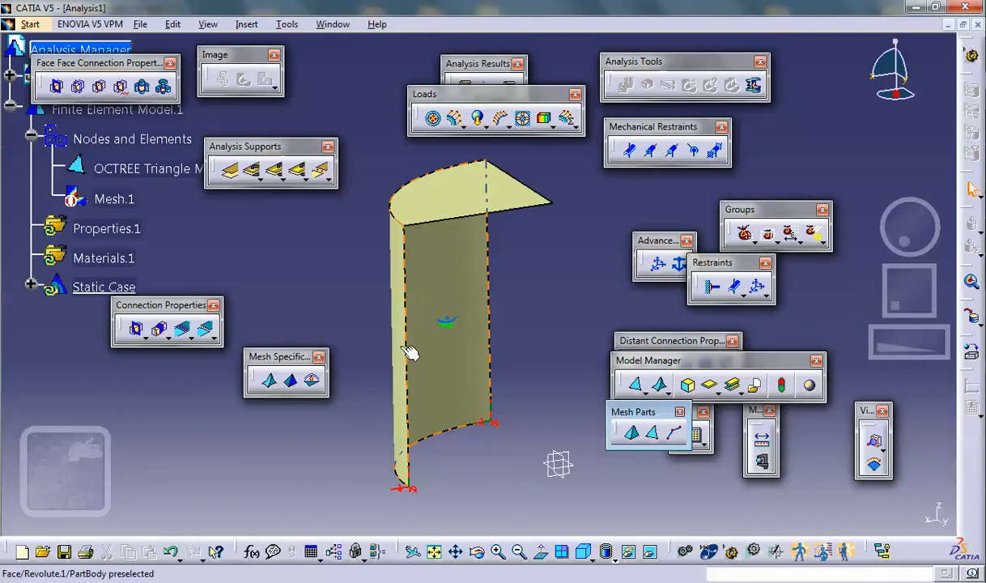
{"action": "mouse_move", "coordinate": [514, 212]}
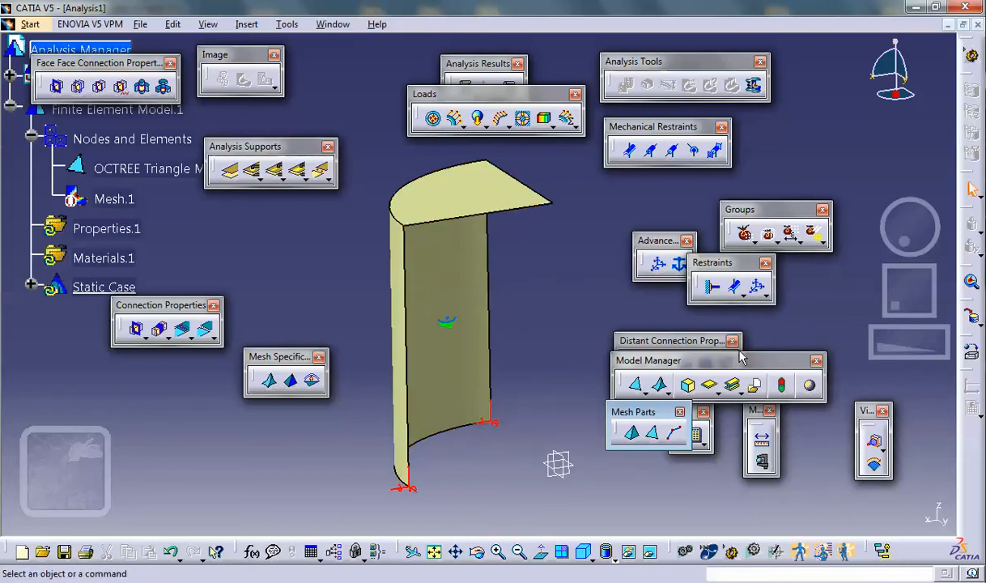
{"action": "mouse_move", "coordinate": [757, 287]}
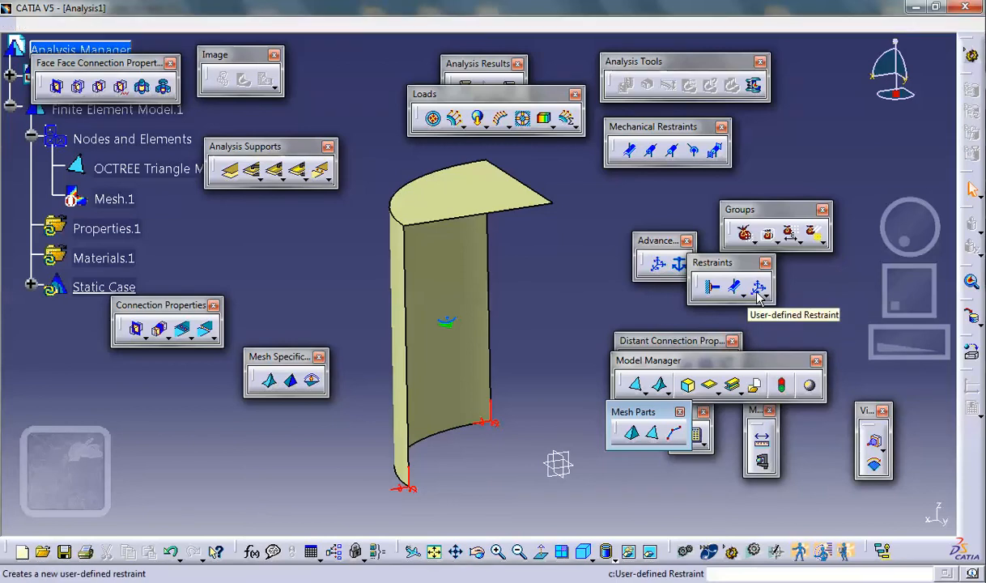
Restrain the top and vertical straight edges in translation 2 and rotations 1 and 3
{"action": "left_click", "coordinate": [757, 286]}
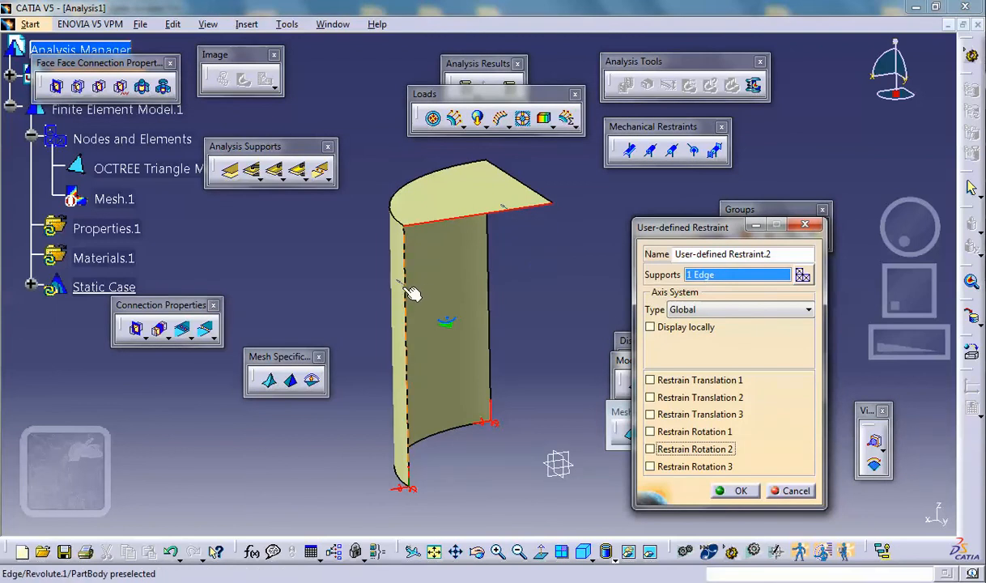
{"action": "left_click", "coordinate": [407, 292]}
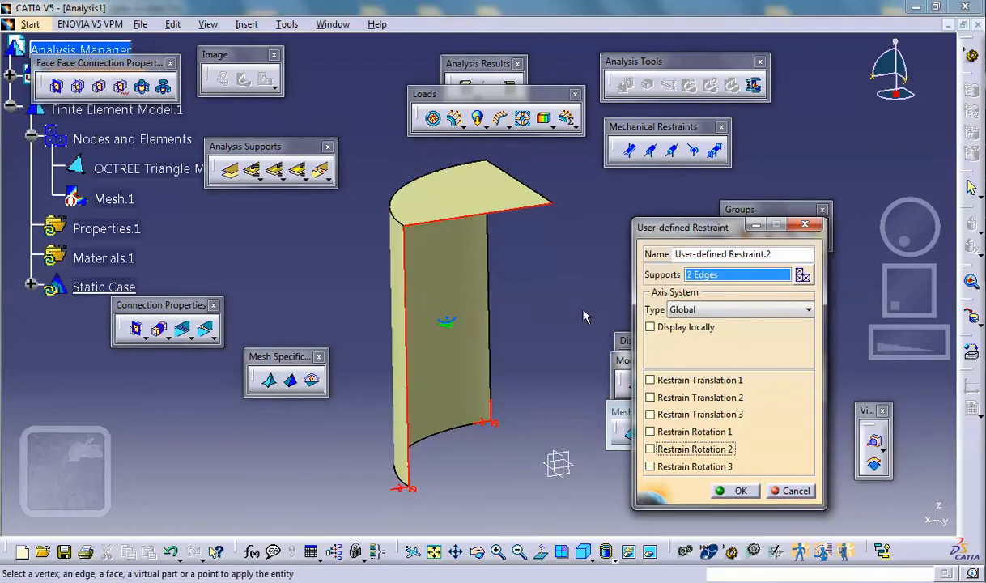
{"action": "mouse_move", "coordinate": [550, 217]}
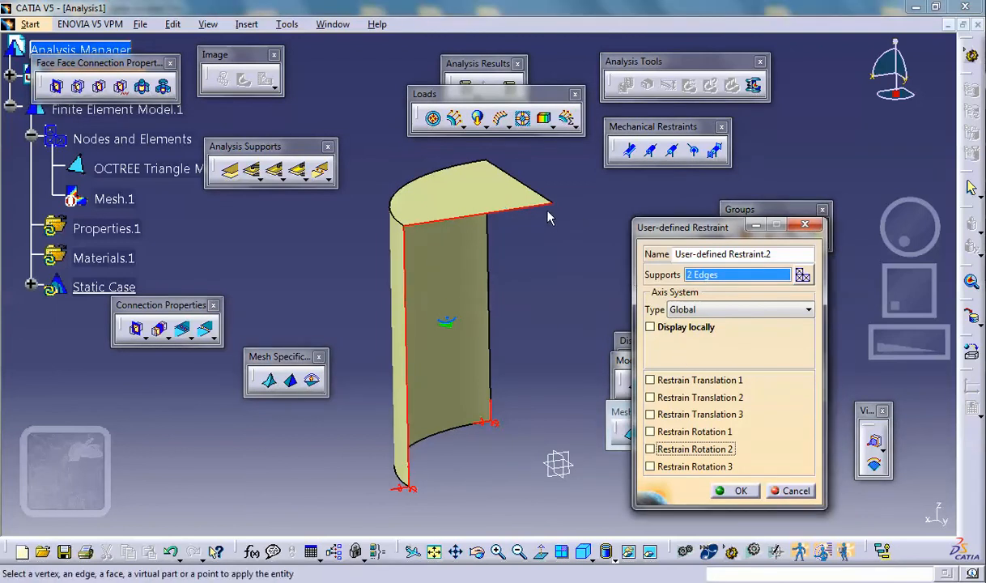
{"action": "mouse_move", "coordinate": [547, 227]}
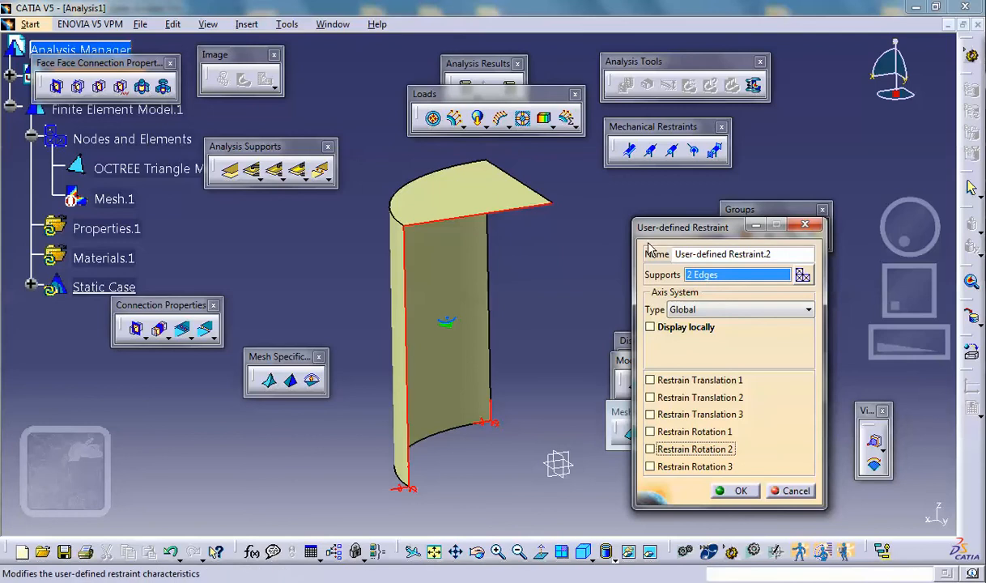
{"action": "left_click", "coordinate": [650, 397]}
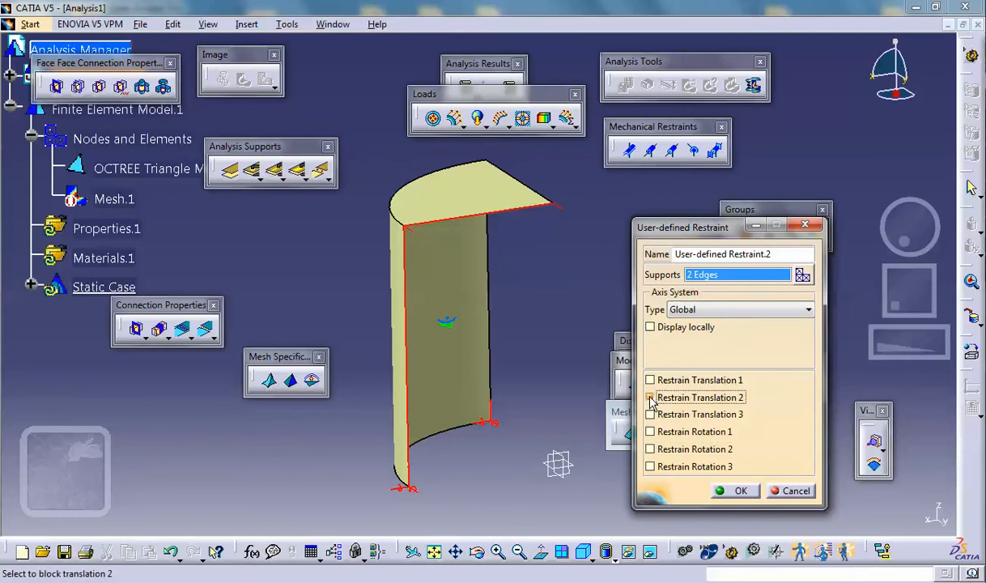
{"action": "mouse_move", "coordinate": [650, 396]}
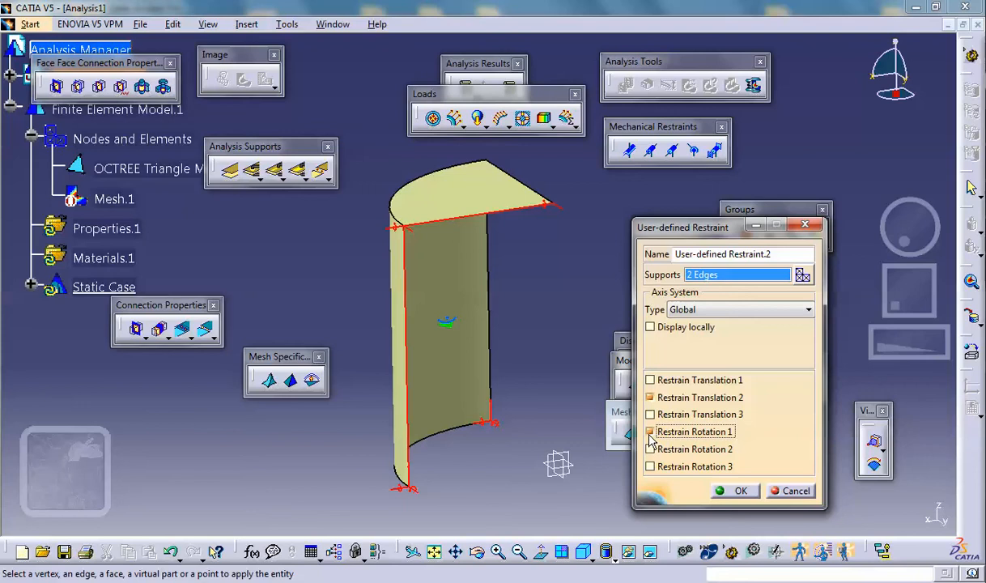
{"action": "left_click", "coordinate": [650, 431]}
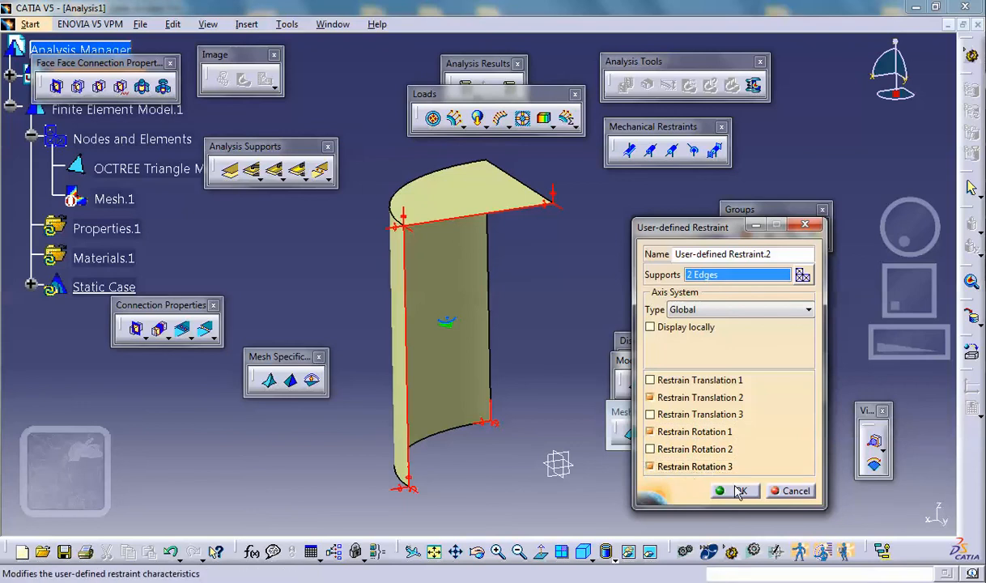
{"action": "left_click", "coordinate": [739, 491]}
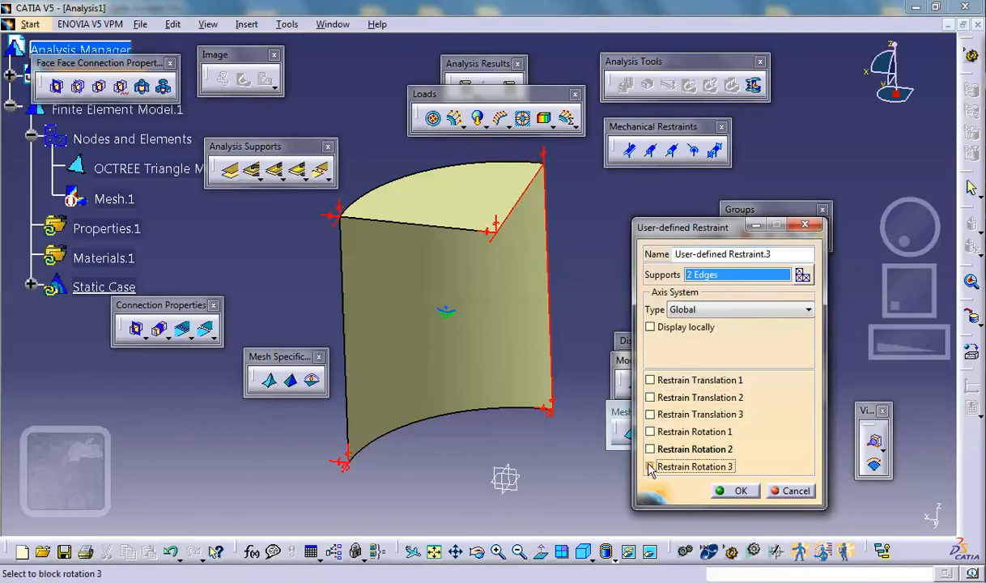
Block translation 1 and rotations 2 and 3 on the two right-side edges
{"action": "left_click", "coordinate": [650, 467]}
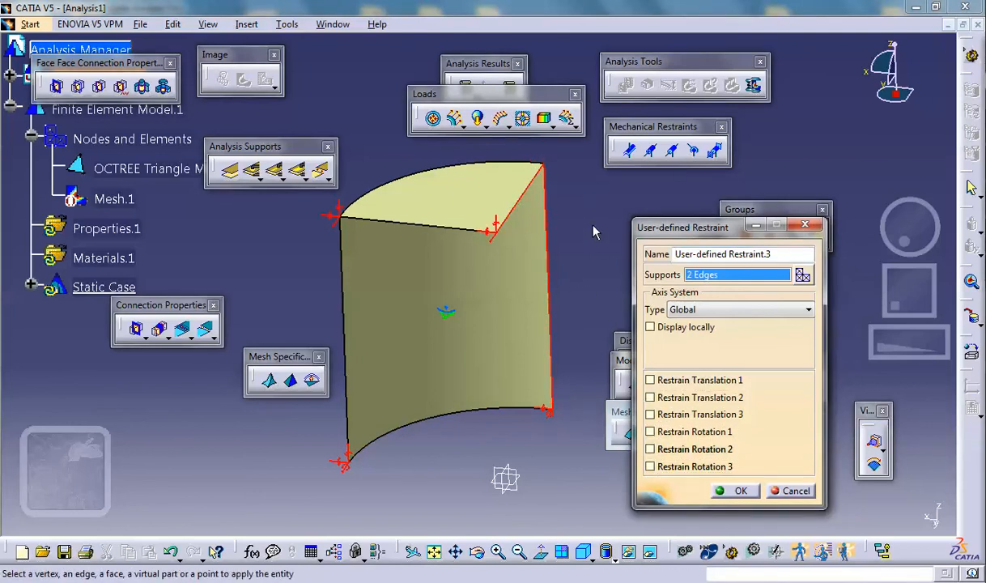
{"action": "mouse_move", "coordinate": [651, 381]}
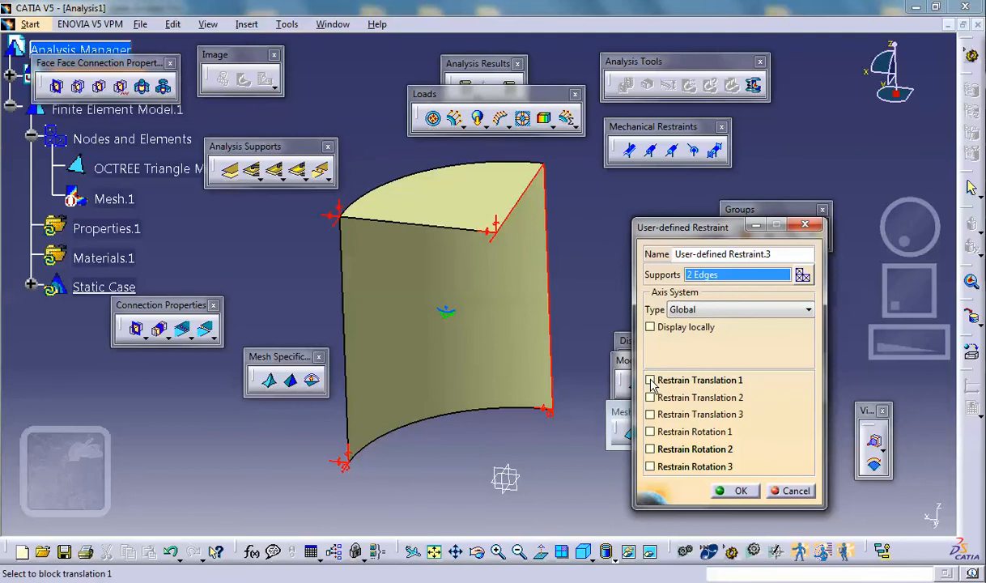
{"action": "left_click", "coordinate": [650, 379]}
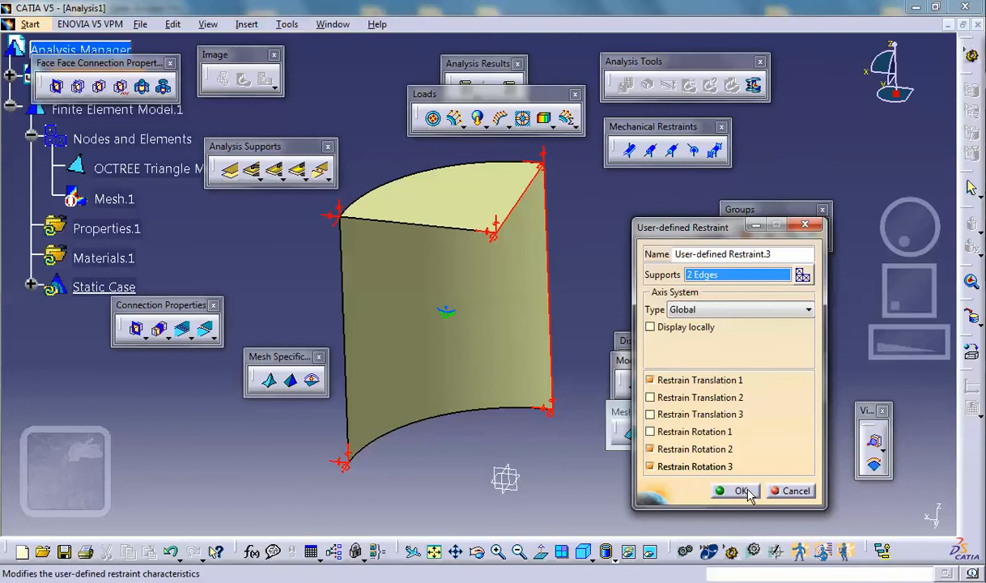
{"action": "left_click", "coordinate": [742, 490]}
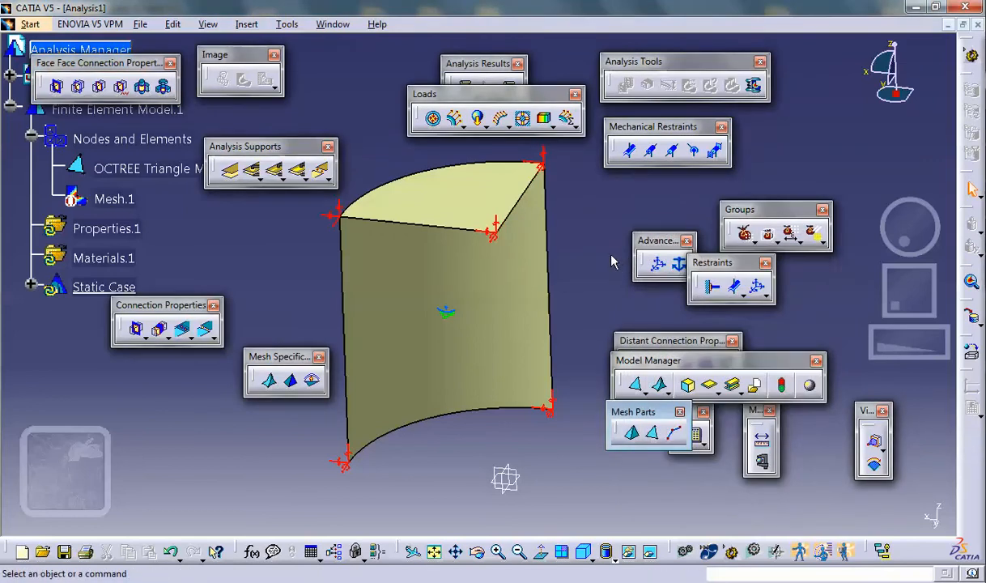
{"action": "mouse_move", "coordinate": [587, 266]}
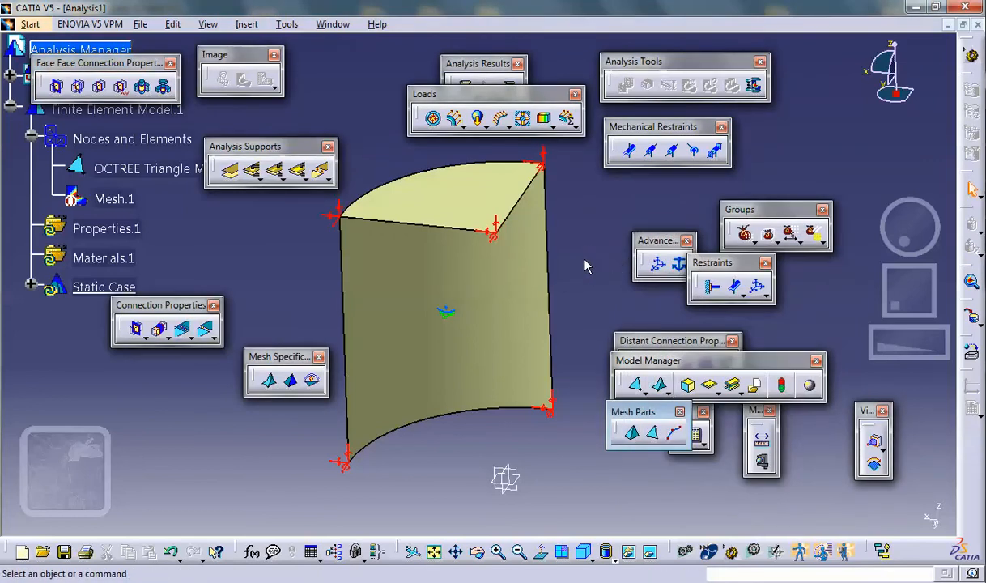
{"action": "mouse_move", "coordinate": [484, 215]}
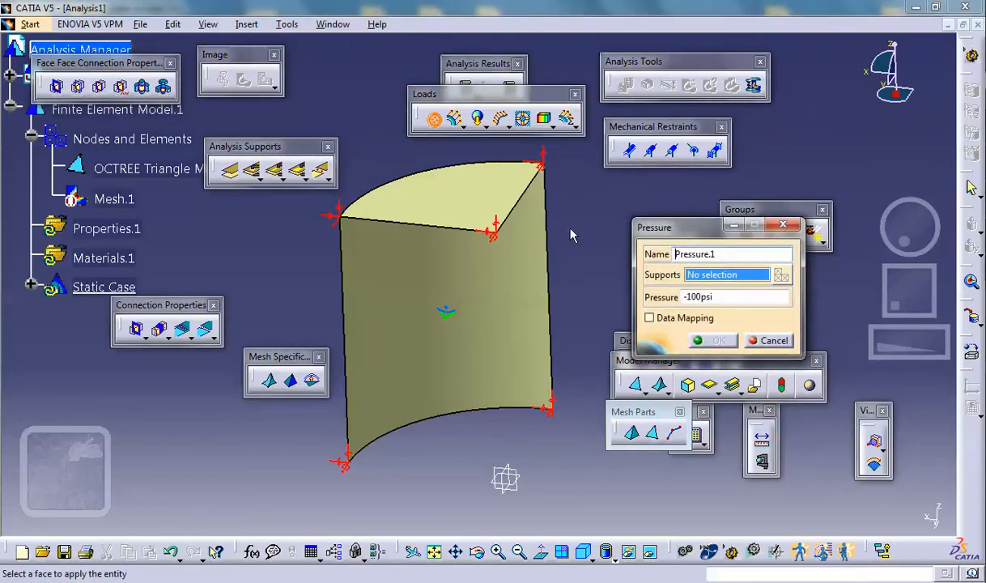
{"action": "mouse_move", "coordinate": [548, 263]}
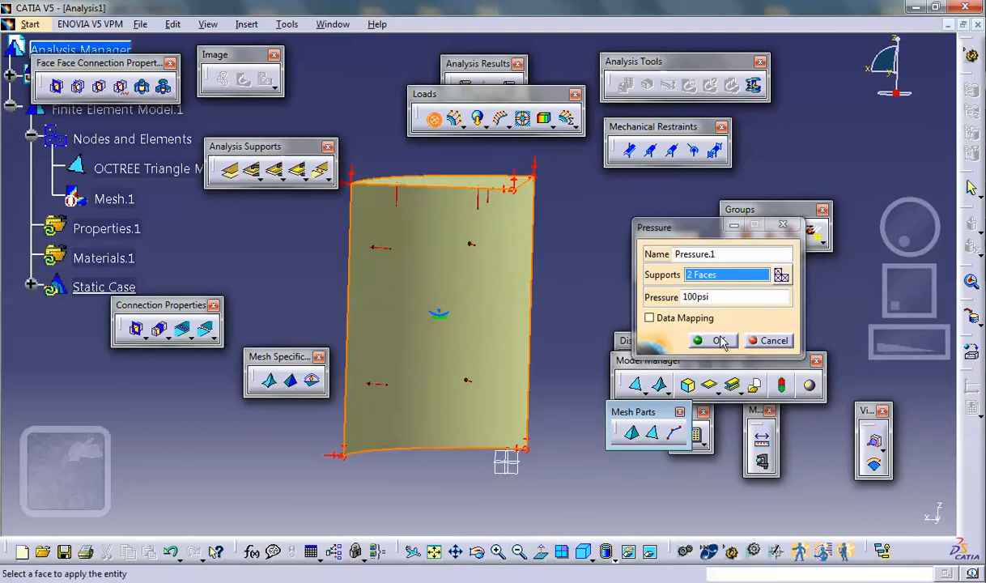
Confirm Pressure.1 at 100 psi on the two selected shell faces
{"action": "left_click", "coordinate": [712, 340]}
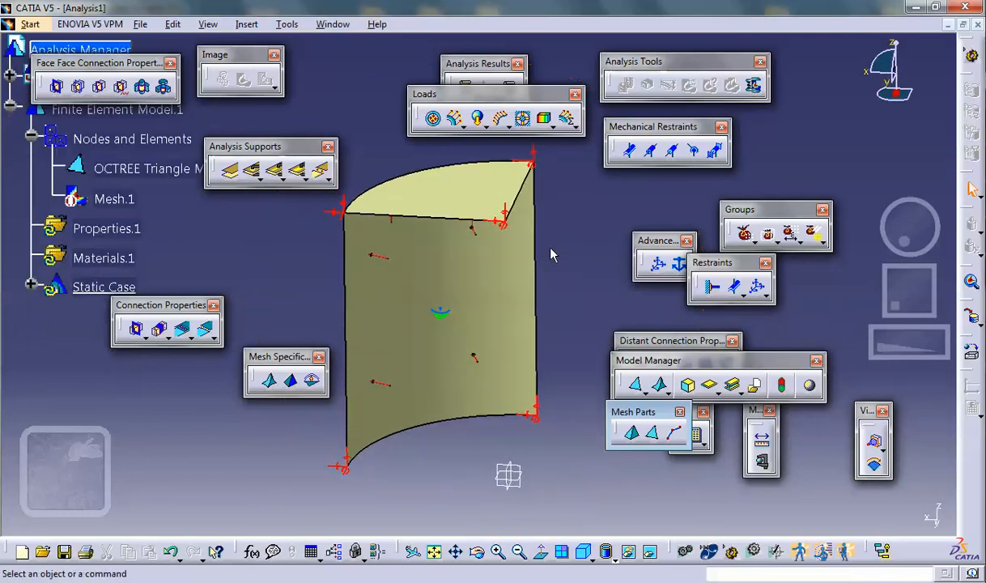
{"action": "mouse_move", "coordinate": [473, 297]}
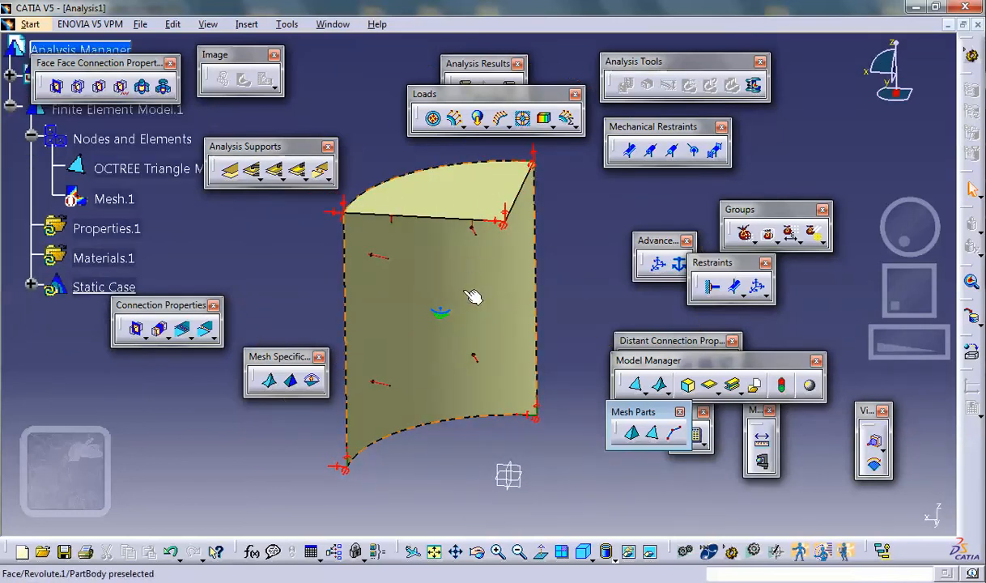
{"action": "mouse_move", "coordinate": [464, 274]}
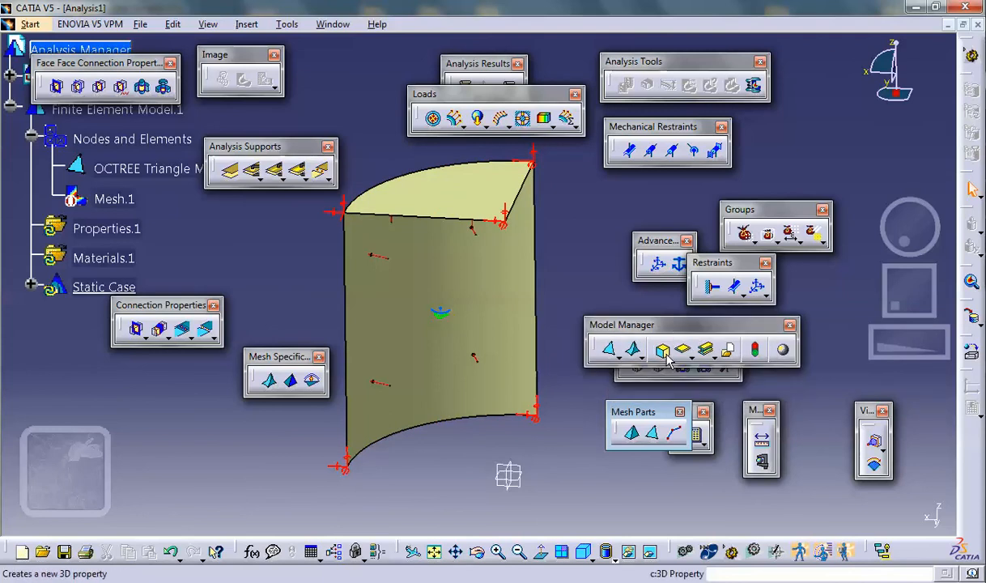
{"action": "mouse_move", "coordinate": [683, 350]}
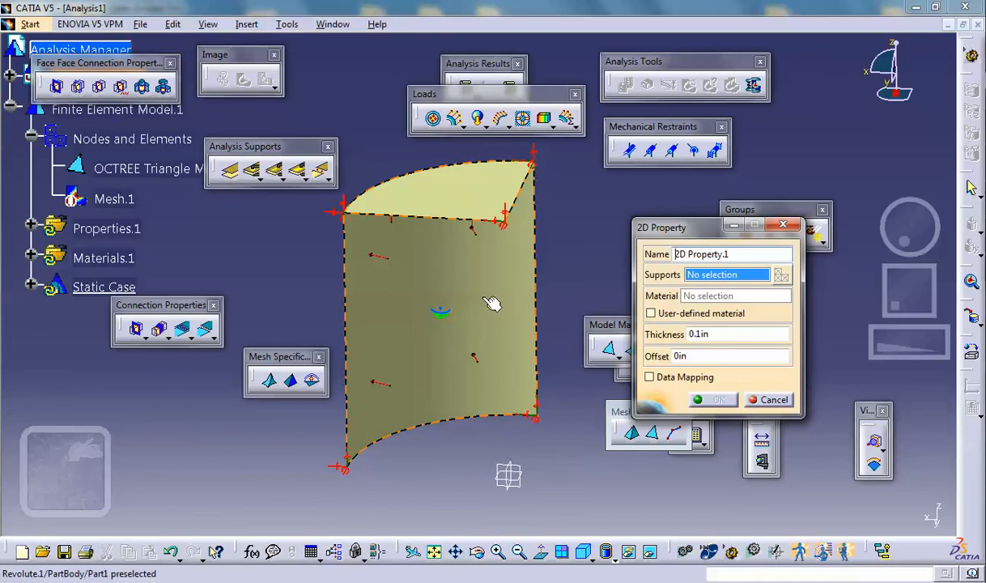
{"action": "mouse_move", "coordinate": [482, 295]}
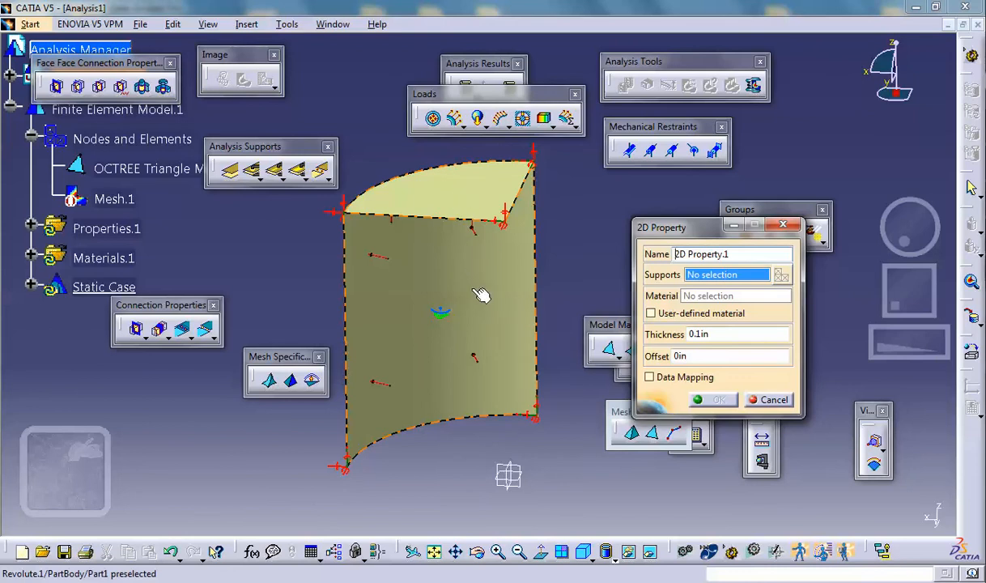
{"action": "mouse_move", "coordinate": [490, 292]}
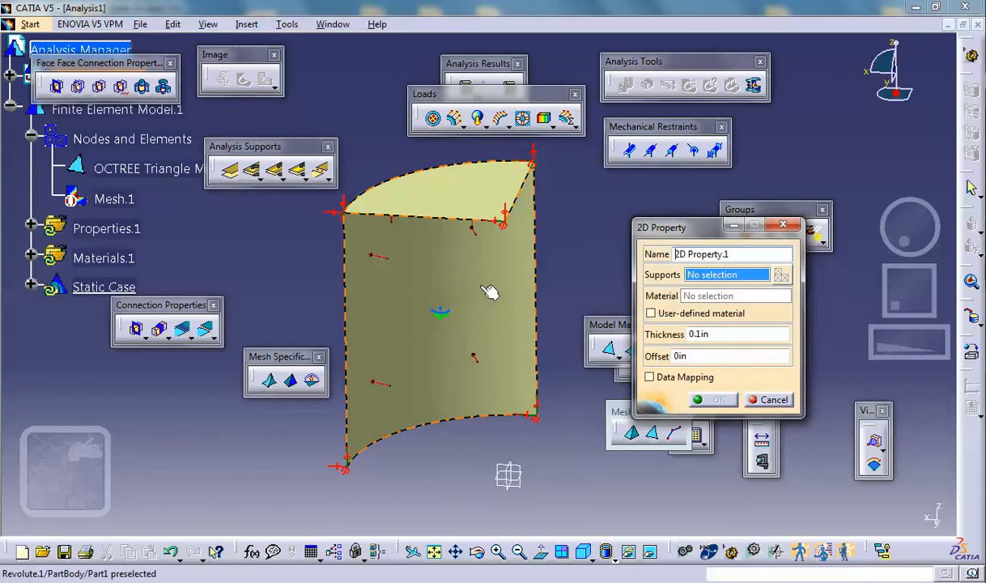
Assign the curved face a 0.1 in thick Steel 2D Property.1
{"action": "left_click", "coordinate": [437, 292]}
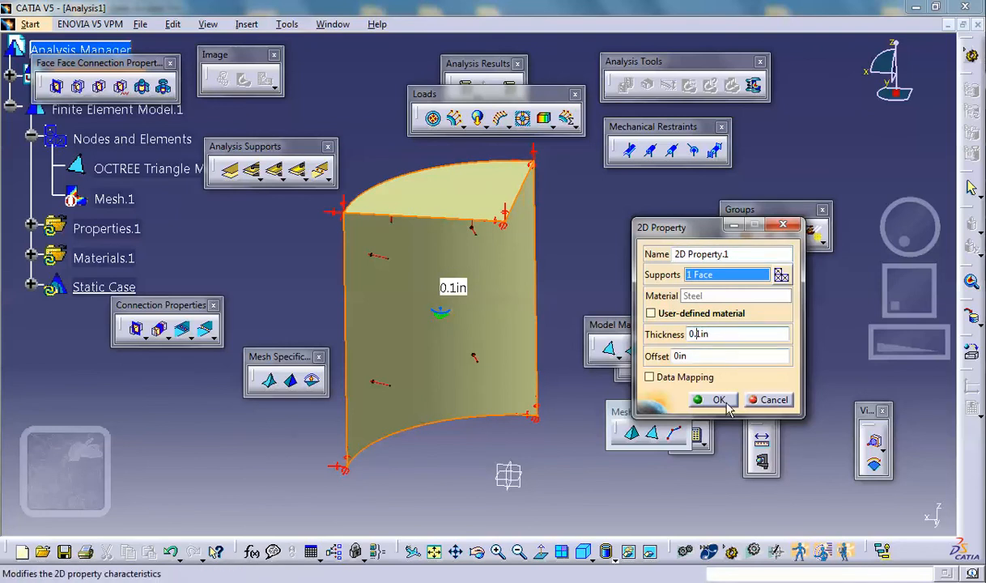
{"action": "left_click", "coordinate": [714, 400]}
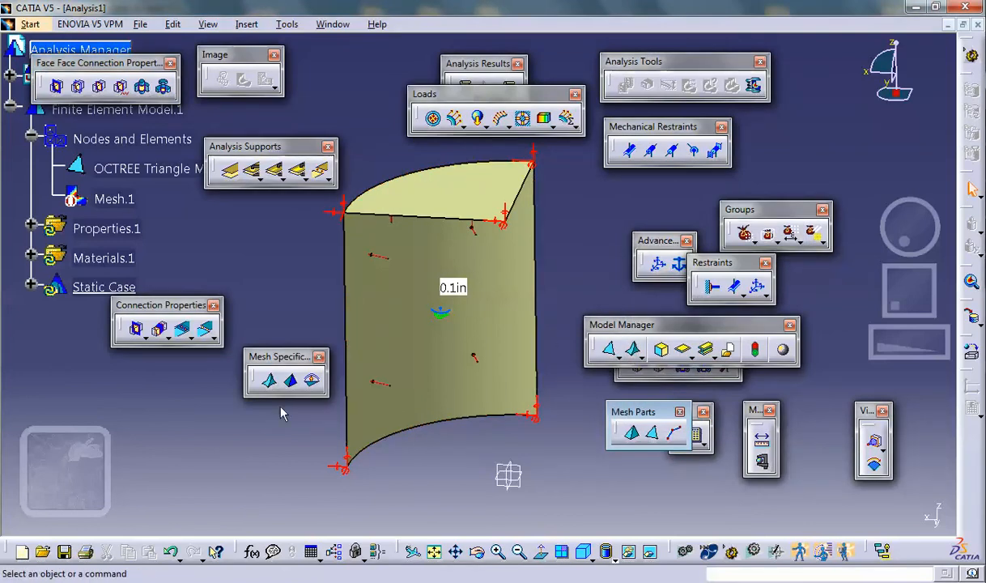
{"action": "mouse_move", "coordinate": [646, 437]}
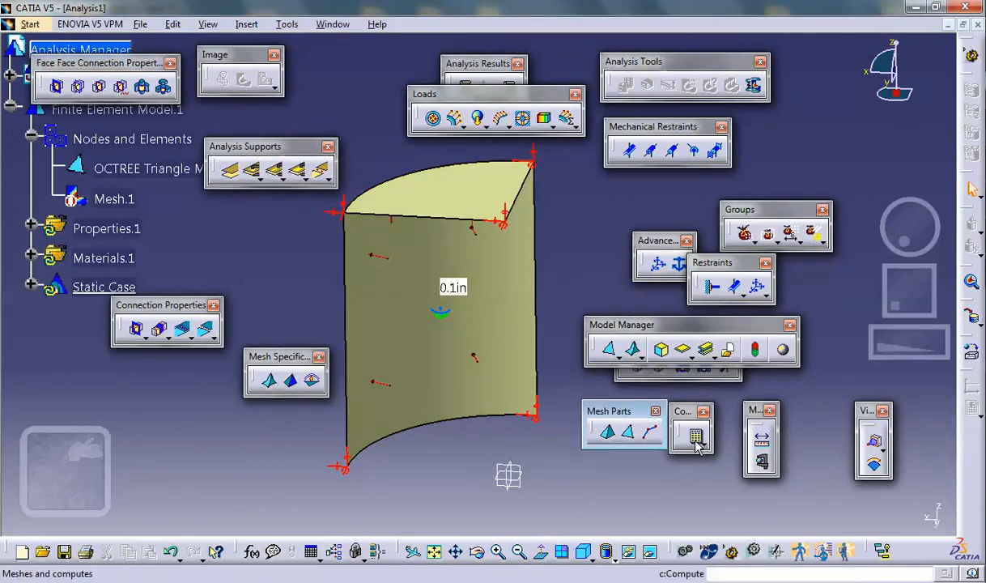
Compute the static case, accepting the 0.6 s CPU and 859 KB estimate
{"action": "left_click", "coordinate": [688, 437]}
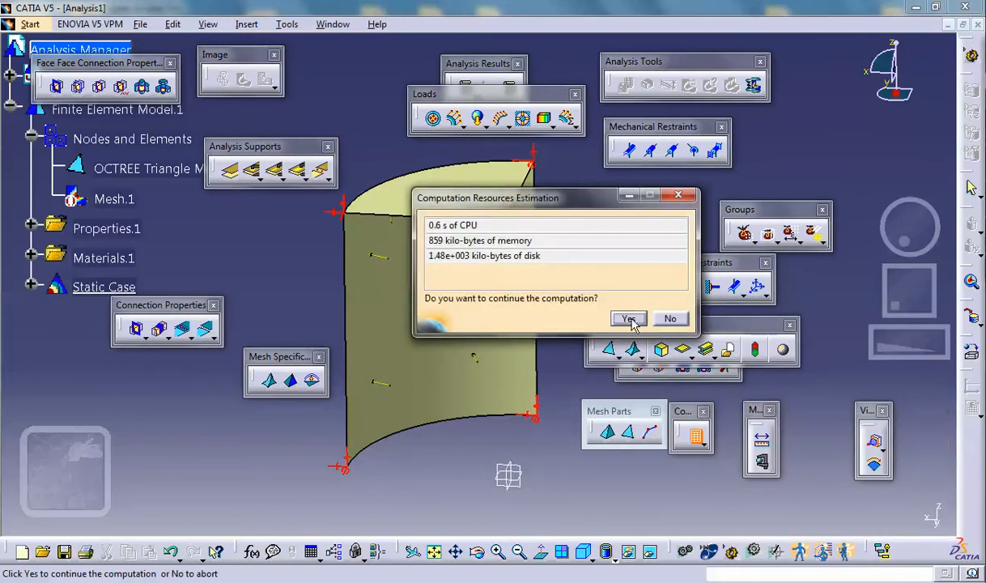
{"action": "left_click", "coordinate": [628, 318]}
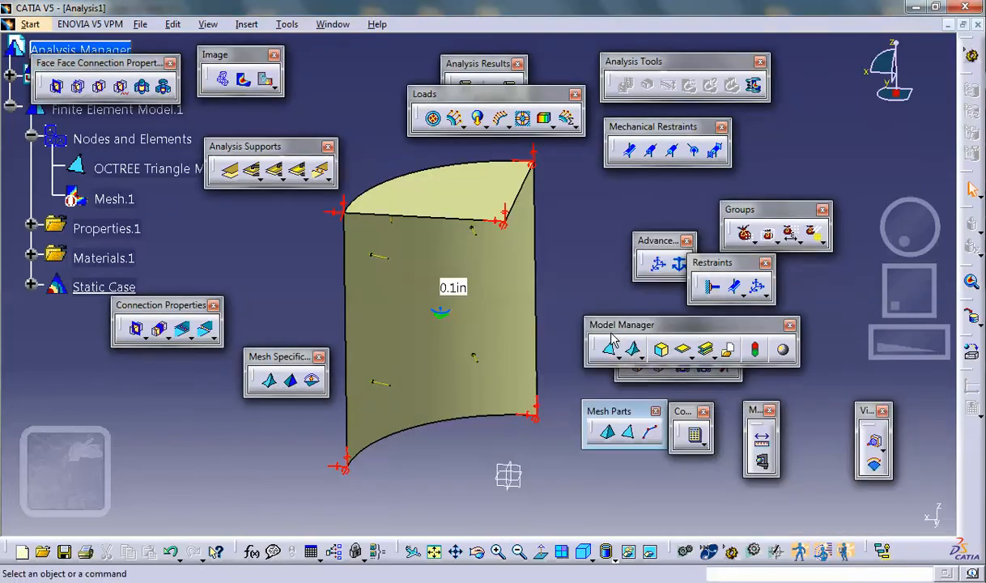
{"action": "mouse_move", "coordinate": [617, 284]}
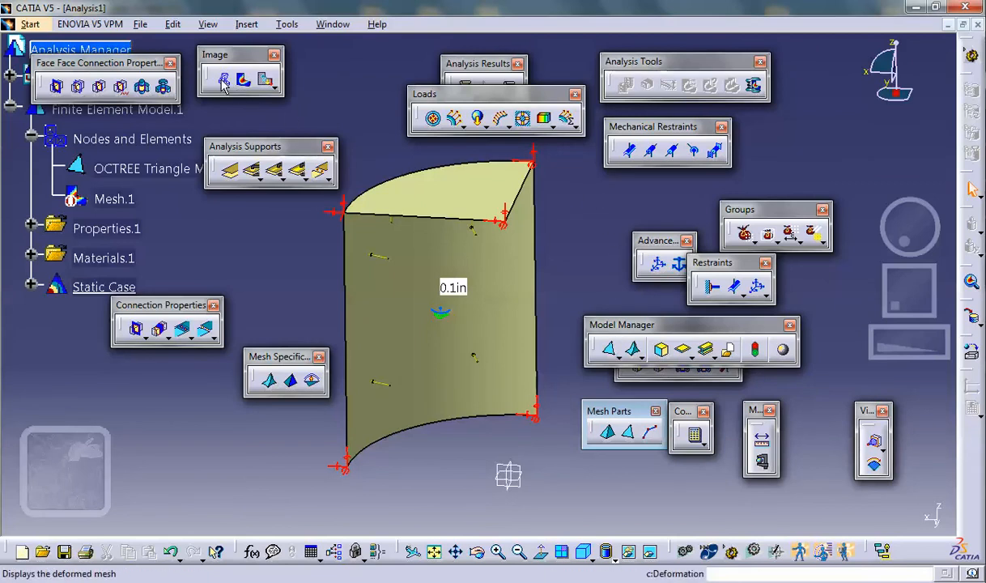
Display the deformed mesh, play its deformation animation, then close the animation
{"action": "left_click", "coordinate": [146, 168]}
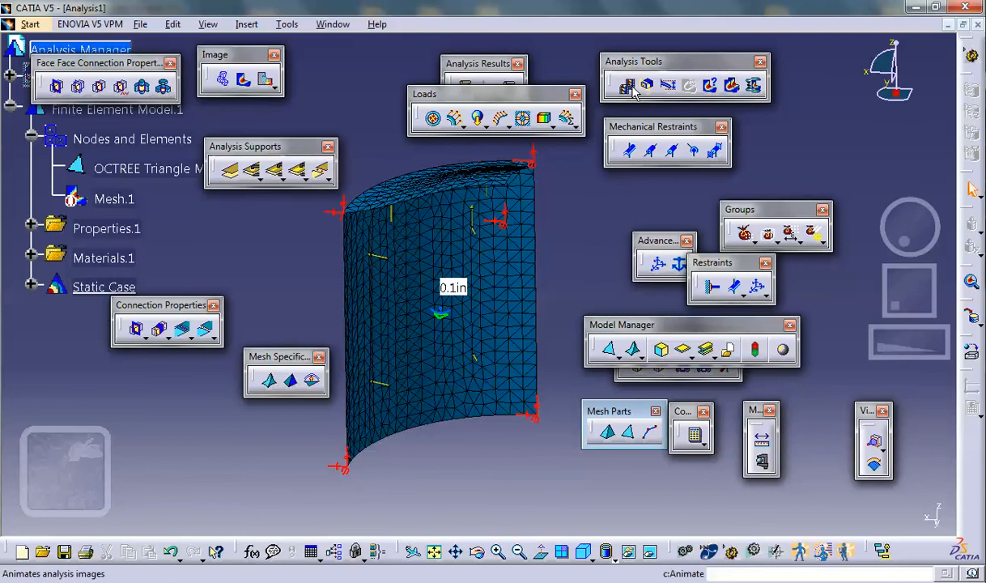
{"action": "left_click", "coordinate": [627, 85]}
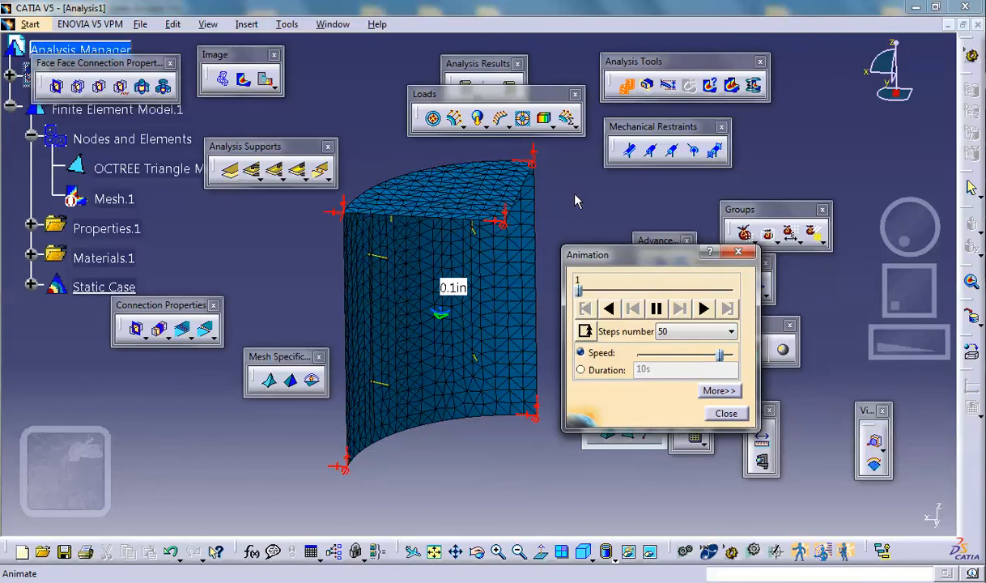
{"action": "left_click", "coordinate": [702, 308]}
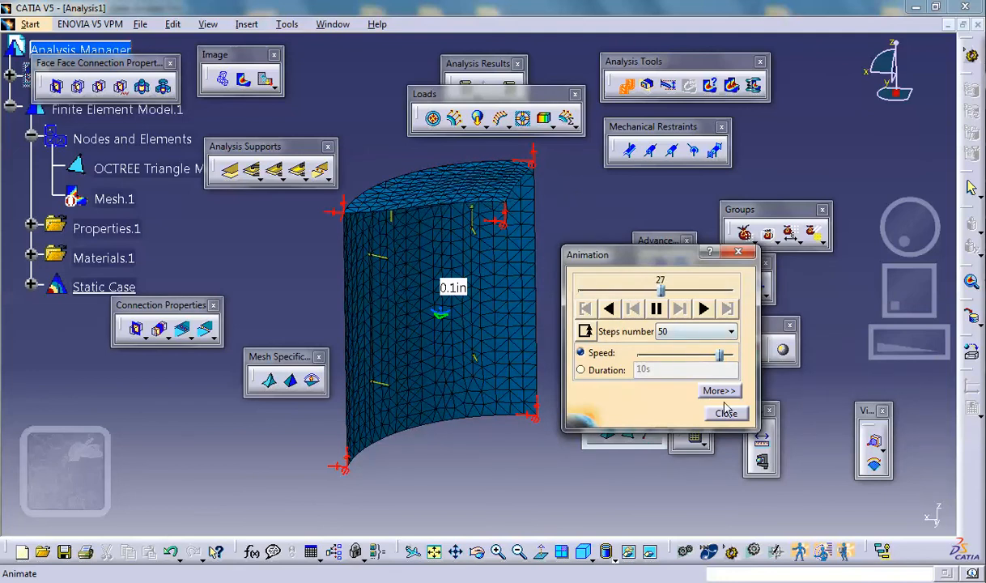
{"action": "left_click", "coordinate": [726, 413]}
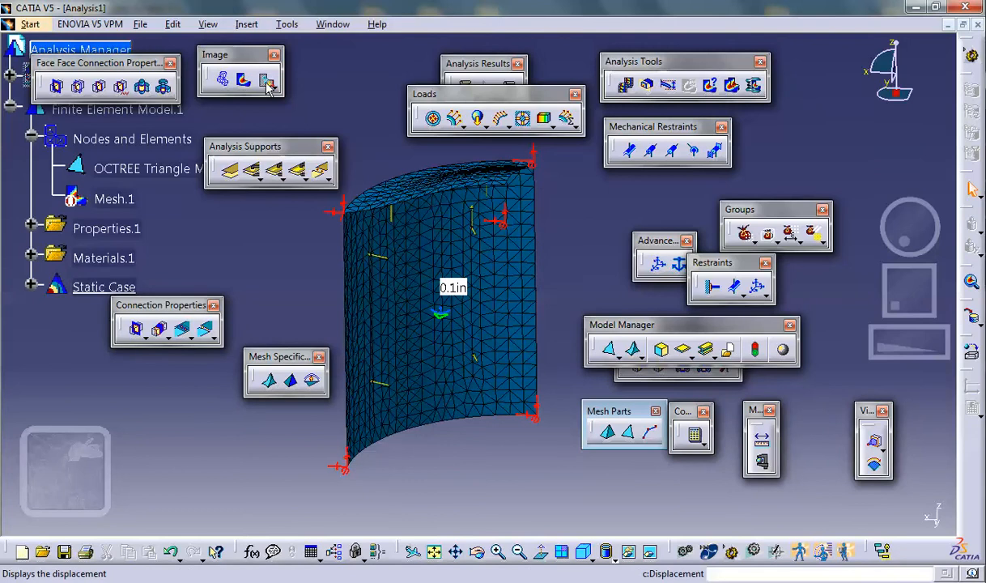
Show the translational displacement image as an average iso plot
{"action": "left_click", "coordinate": [267, 86]}
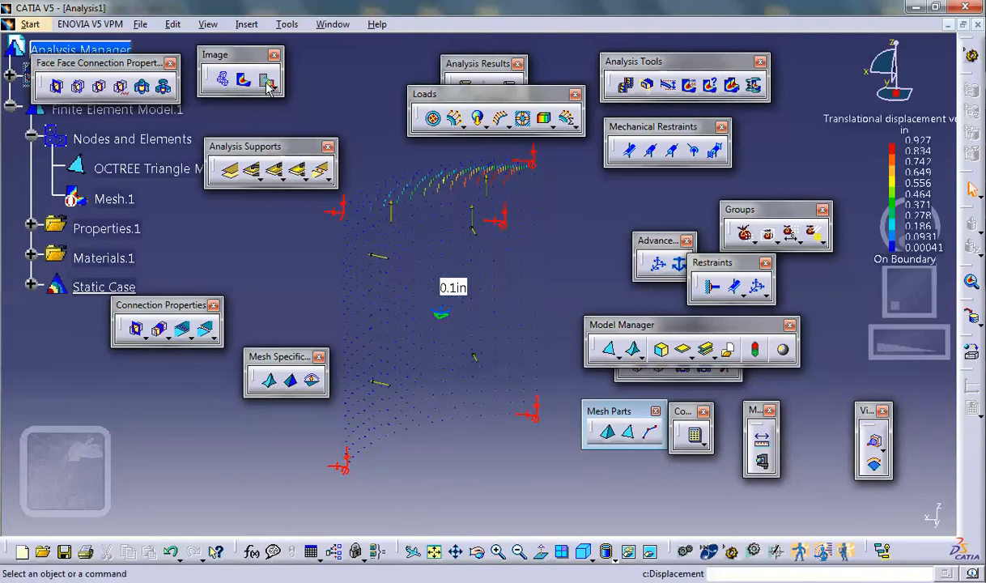
{"action": "mouse_move", "coordinate": [462, 179]}
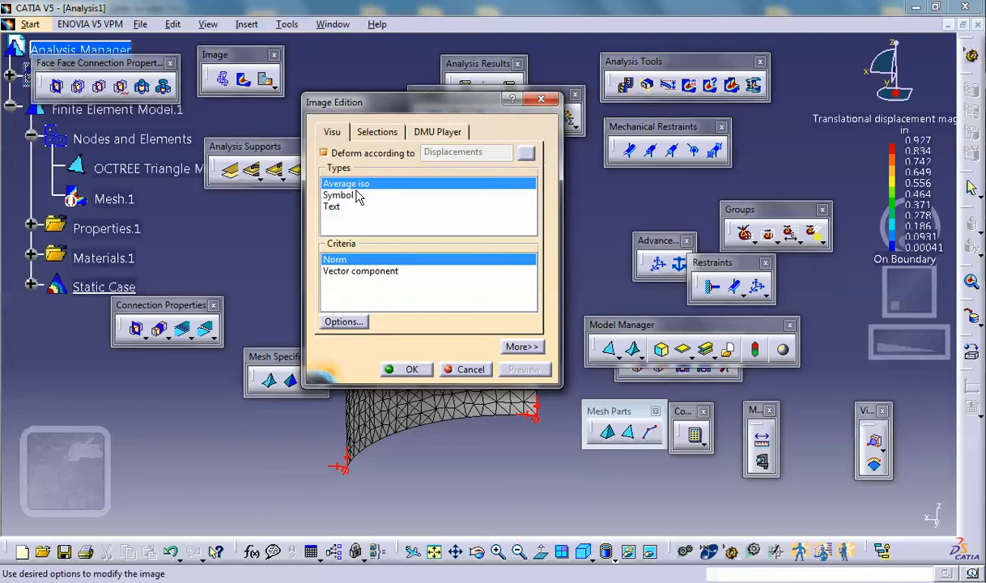
{"action": "left_click", "coordinate": [406, 369]}
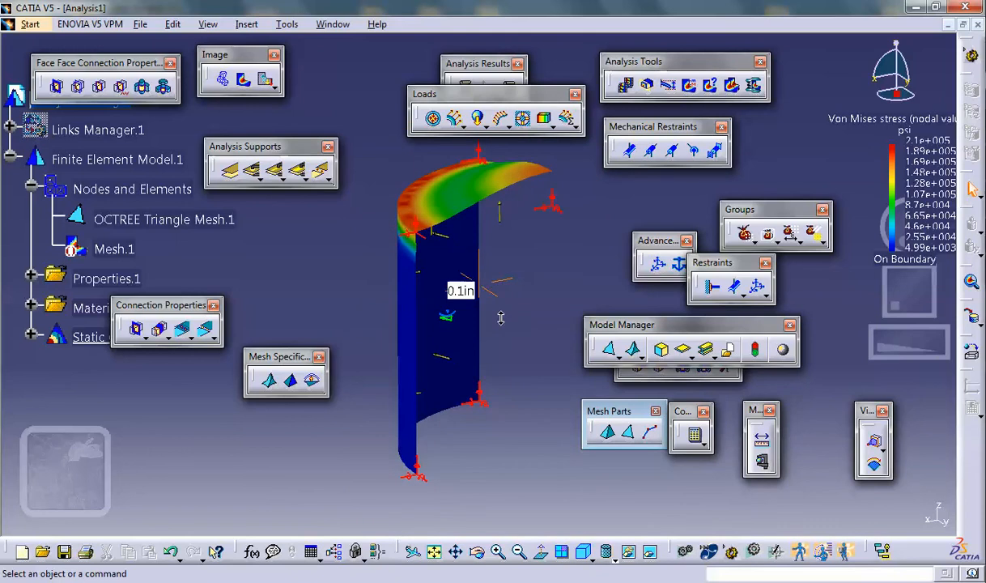
{"action": "mouse_move", "coordinate": [520, 279]}
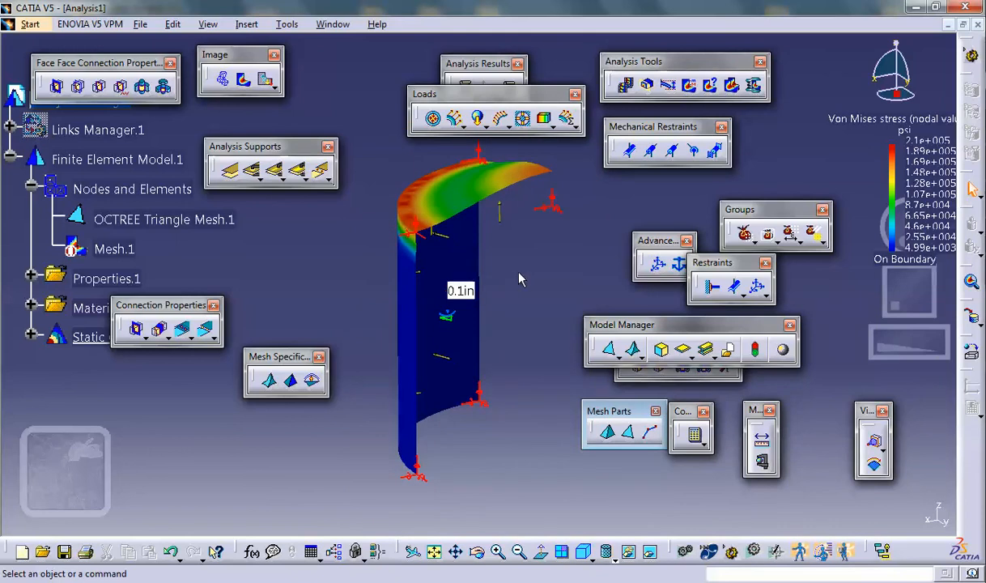
{"action": "mouse_move", "coordinate": [488, 303]}
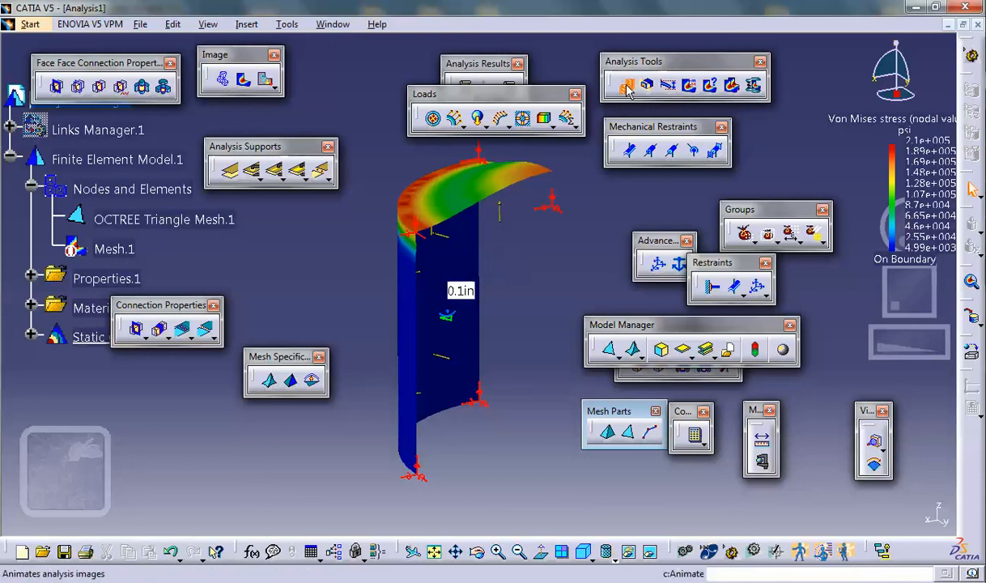
Animate the Von Mises stress result, close it, and expand Static Case
{"action": "left_click", "coordinate": [625, 85]}
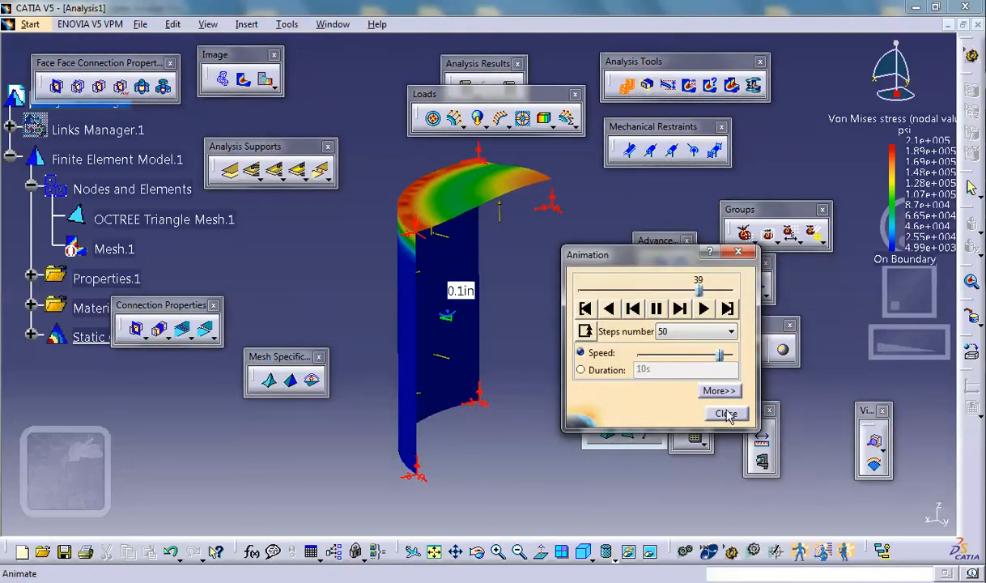
{"action": "left_click", "coordinate": [726, 413]}
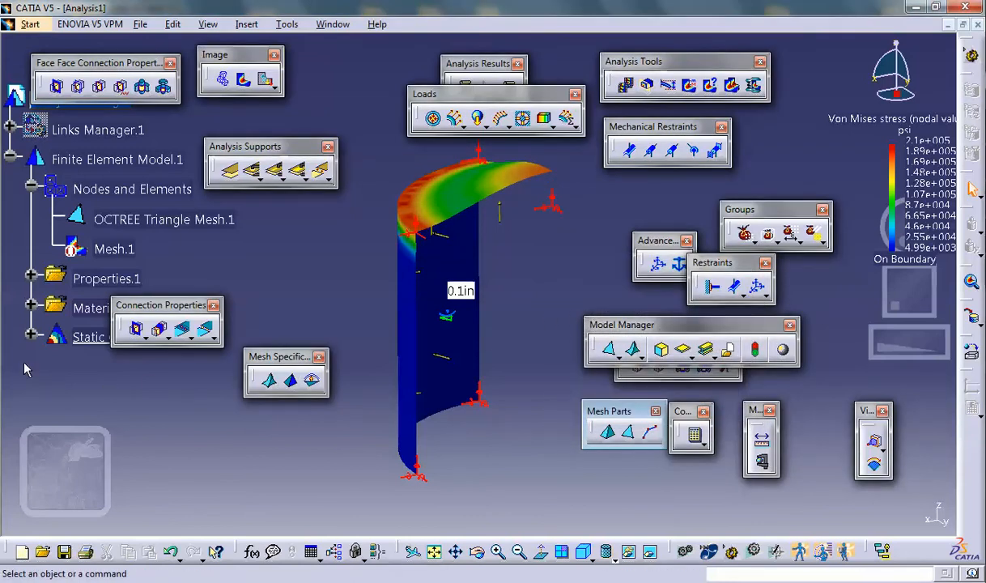
{"action": "left_click", "coordinate": [30, 336]}
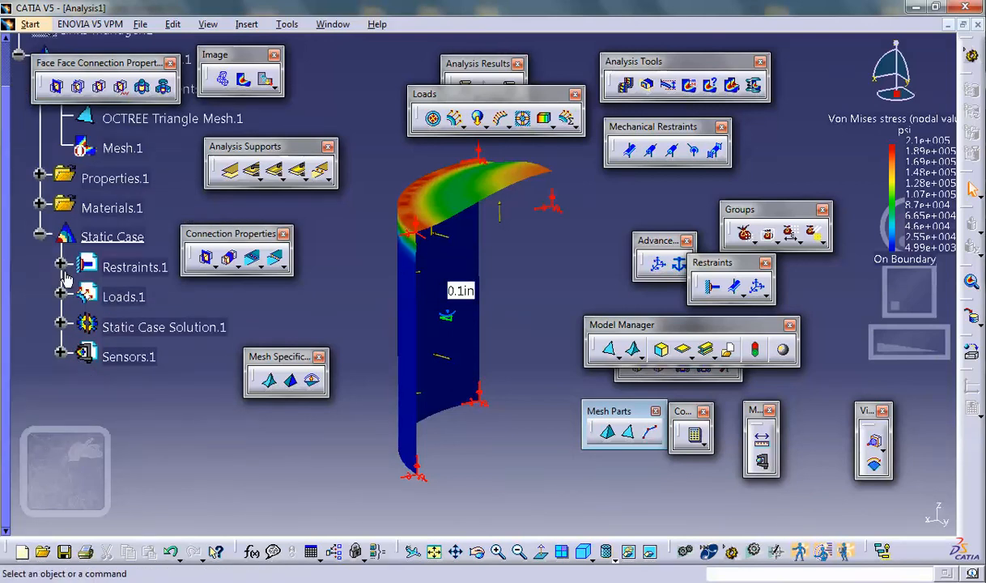
Expand Static Case Solution.1 to list its deformed mesh, displacement and Von Mises images
{"action": "left_click", "coordinate": [62, 327]}
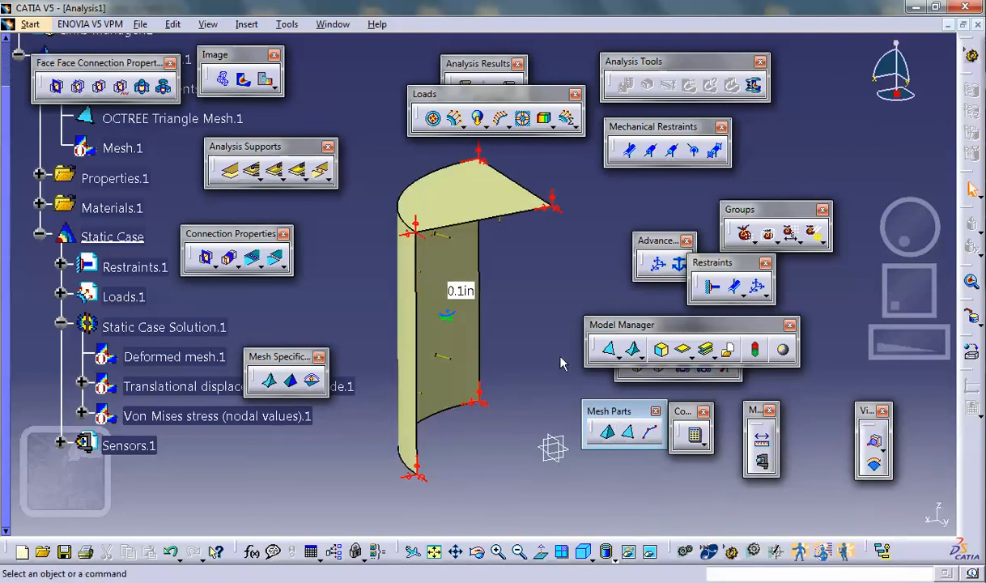
{"action": "mouse_move", "coordinate": [668, 134]}
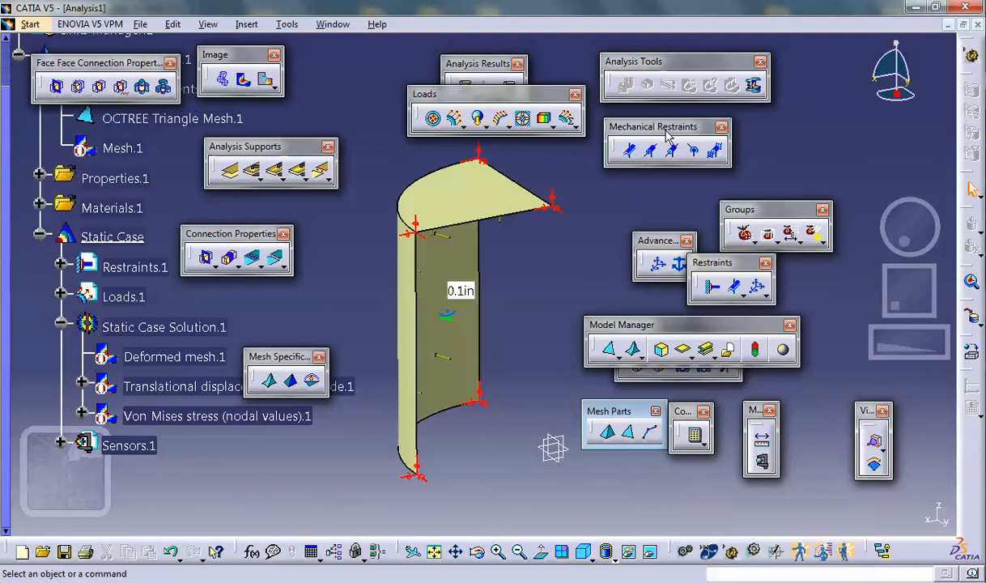
{"action": "mouse_move", "coordinate": [480, 184]}
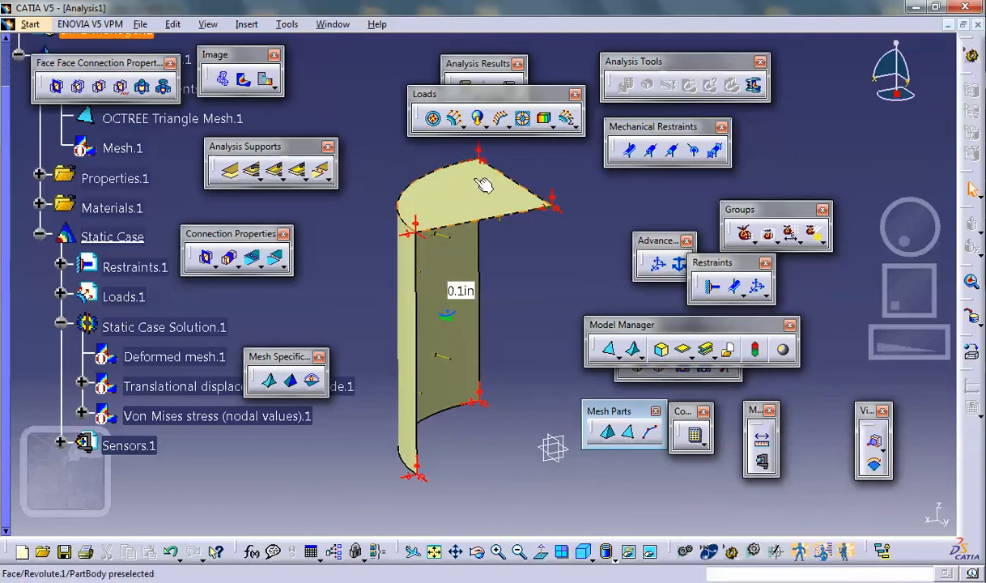
{"action": "mouse_move", "coordinate": [927, 130]}
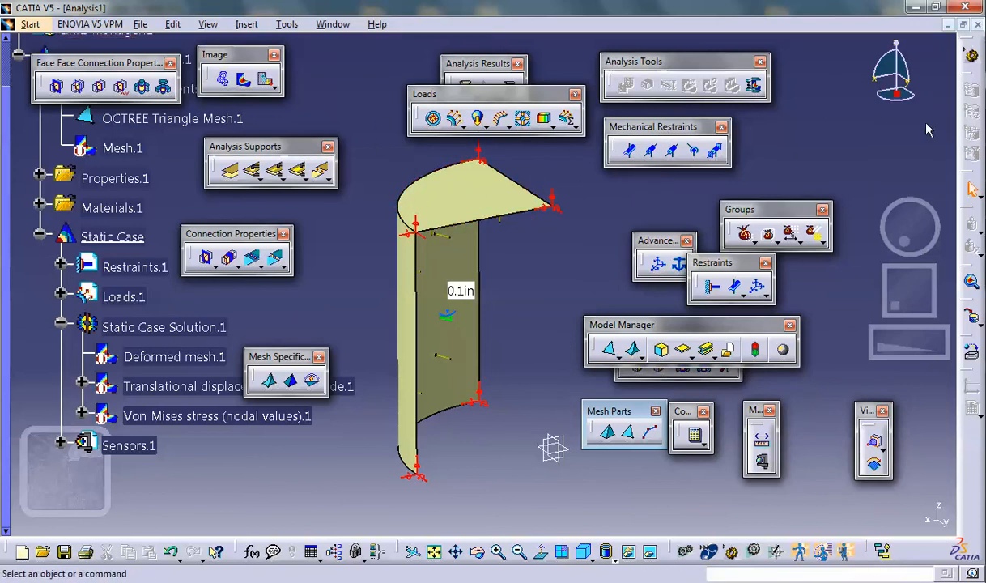
{"action": "mouse_move", "coordinate": [737, 422]}
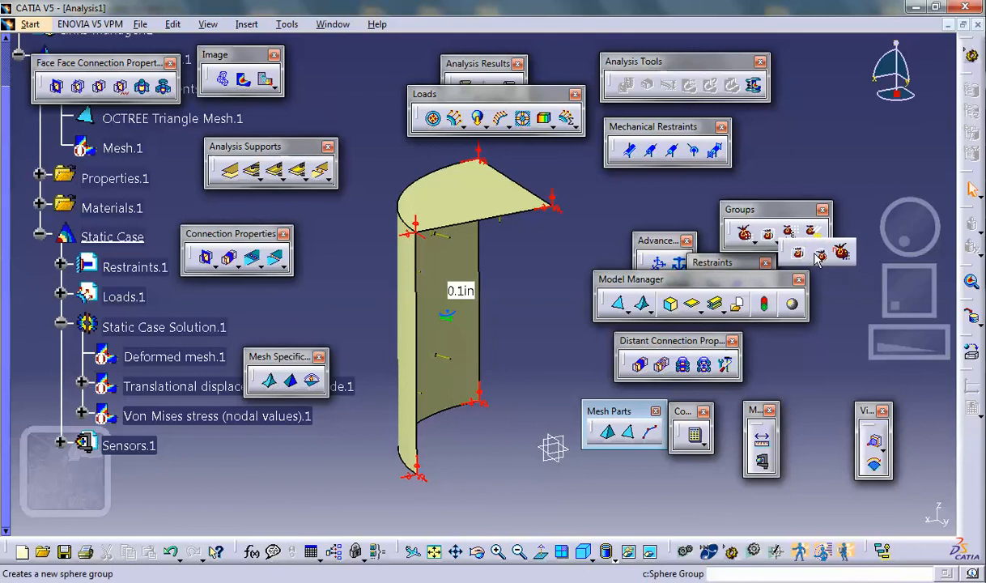
Add Sphere Group.1 under Groups.1, positioning its sphere to enclose the lower side wall
{"action": "left_click", "coordinate": [813, 253]}
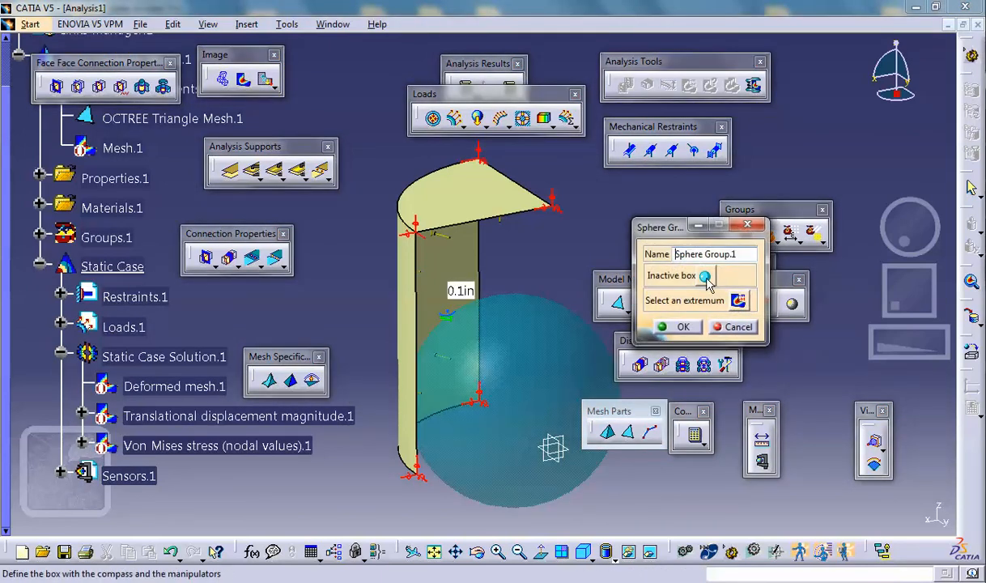
{"action": "left_click", "coordinate": [705, 275]}
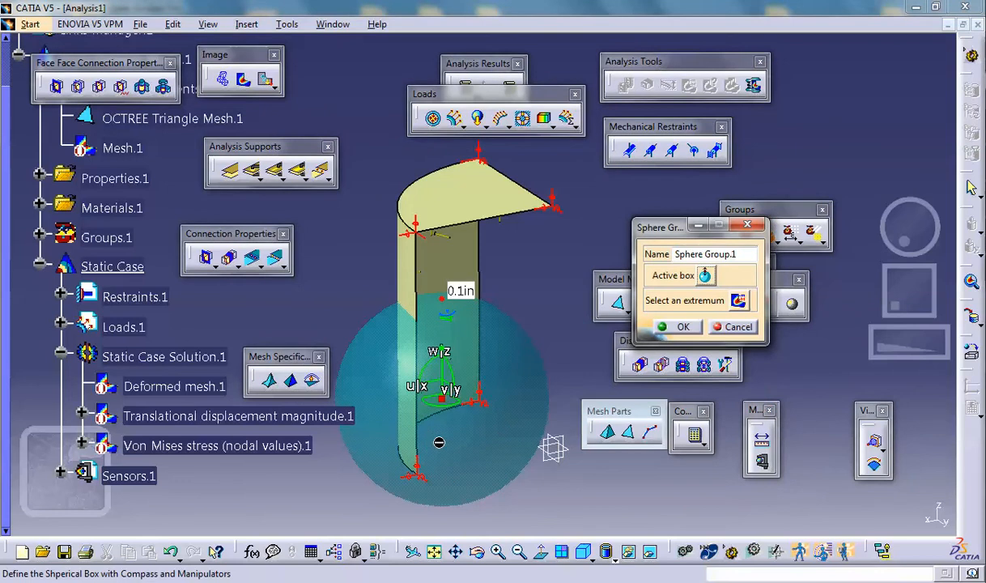
{"action": "mouse_move", "coordinate": [506, 328]}
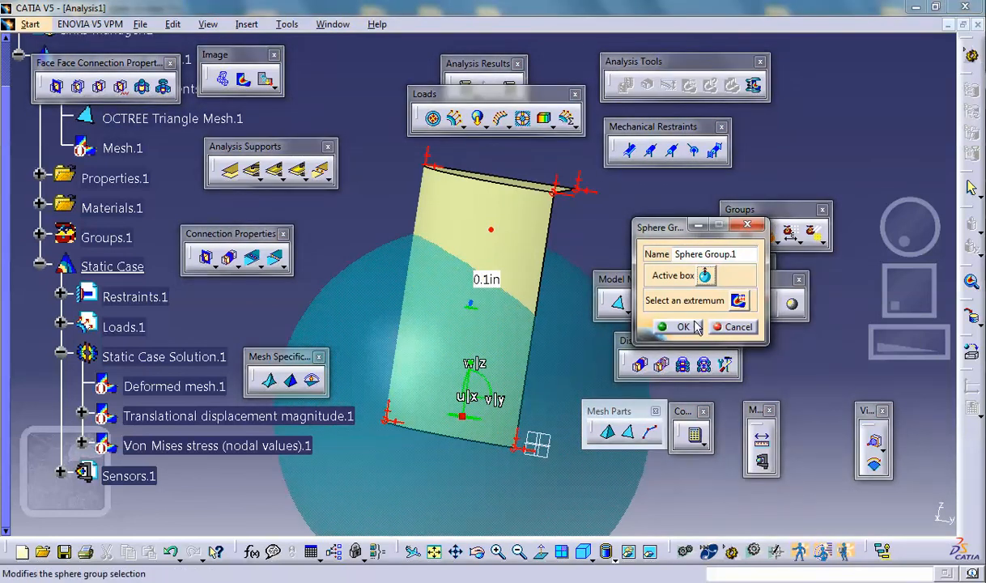
{"action": "left_click", "coordinate": [682, 326]}
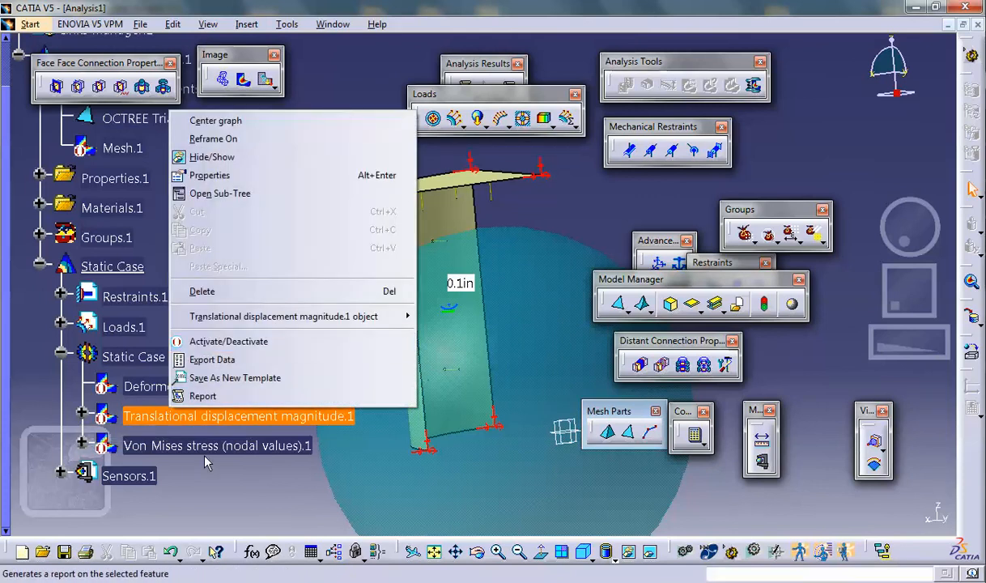
Show Von Mises stress limited to Sphere Group.1 and hide the sphere (about 4.99e3–6.36e3 psi)
{"action": "left_click", "coordinate": [216, 445]}
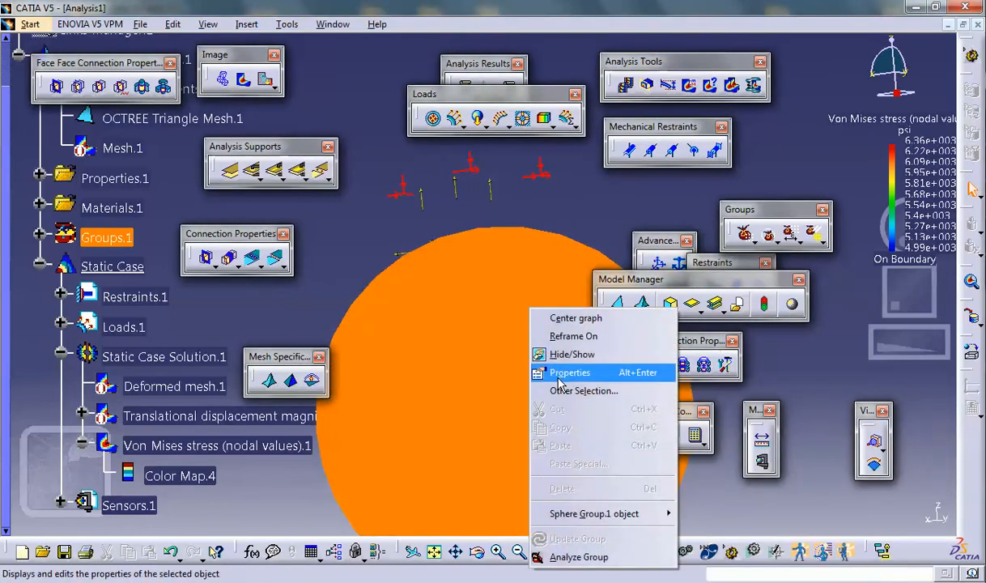
{"action": "left_click", "coordinate": [570, 372]}
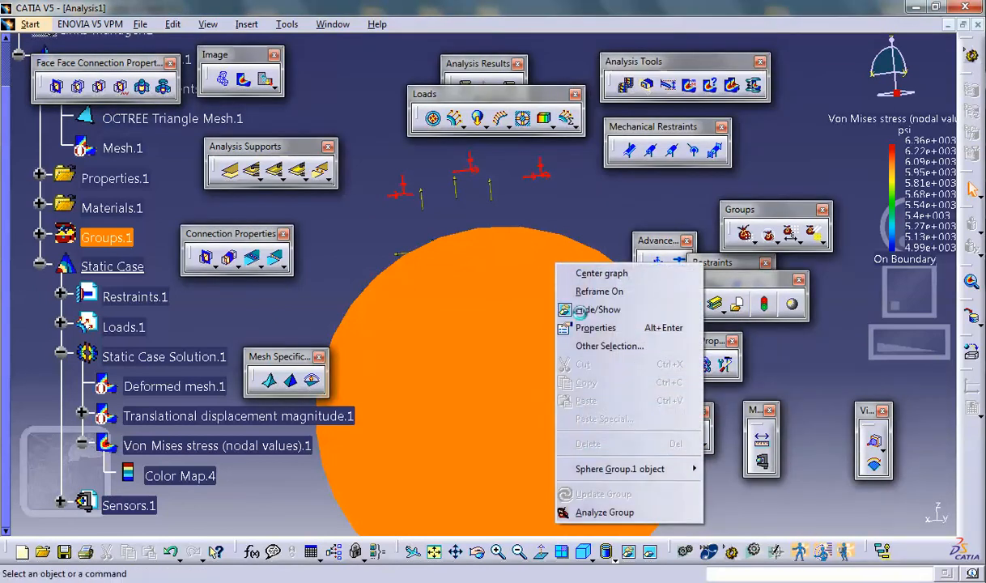
{"action": "left_click", "coordinate": [595, 310]}
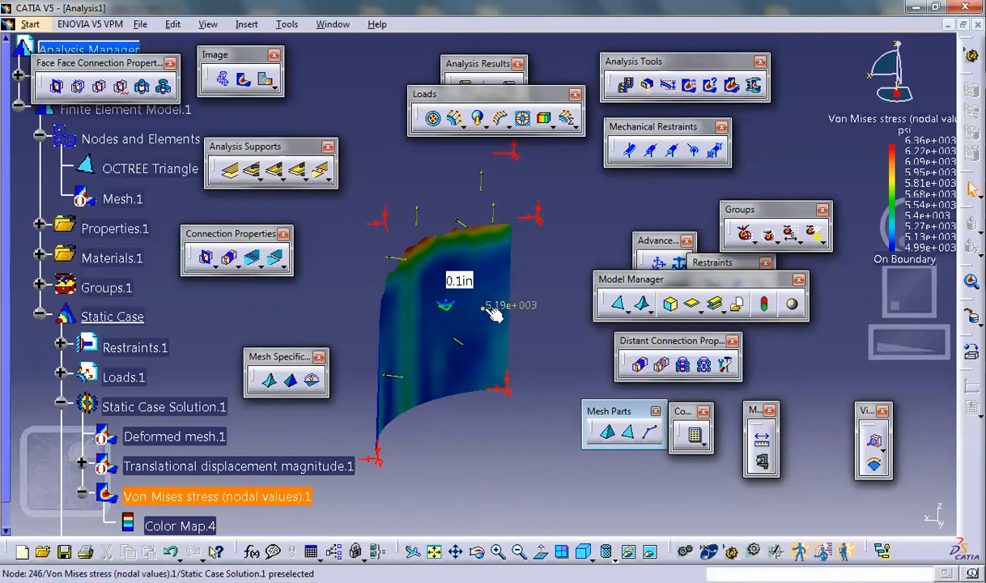
{"action": "mouse_move", "coordinate": [454, 297]}
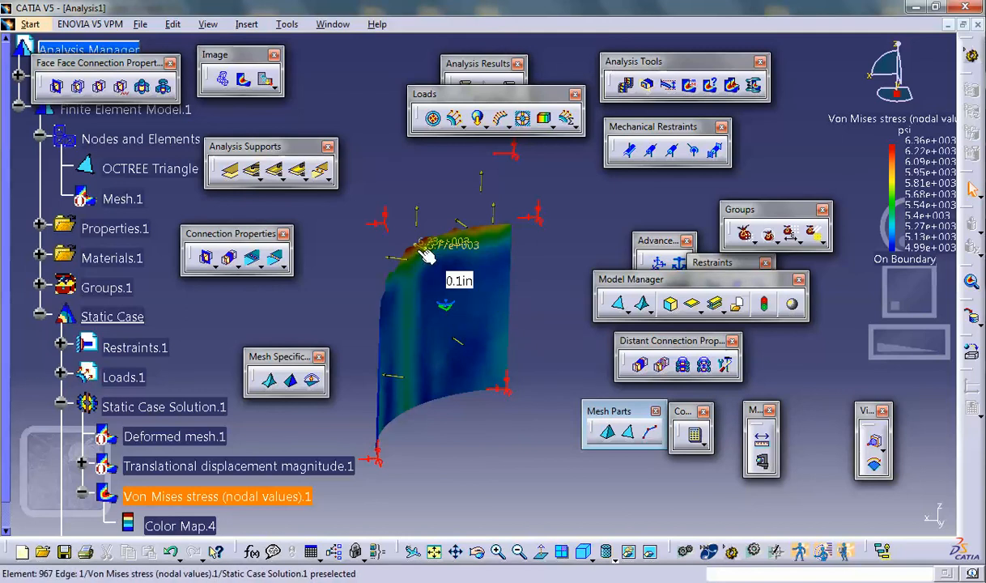
{"action": "mouse_move", "coordinate": [414, 297]}
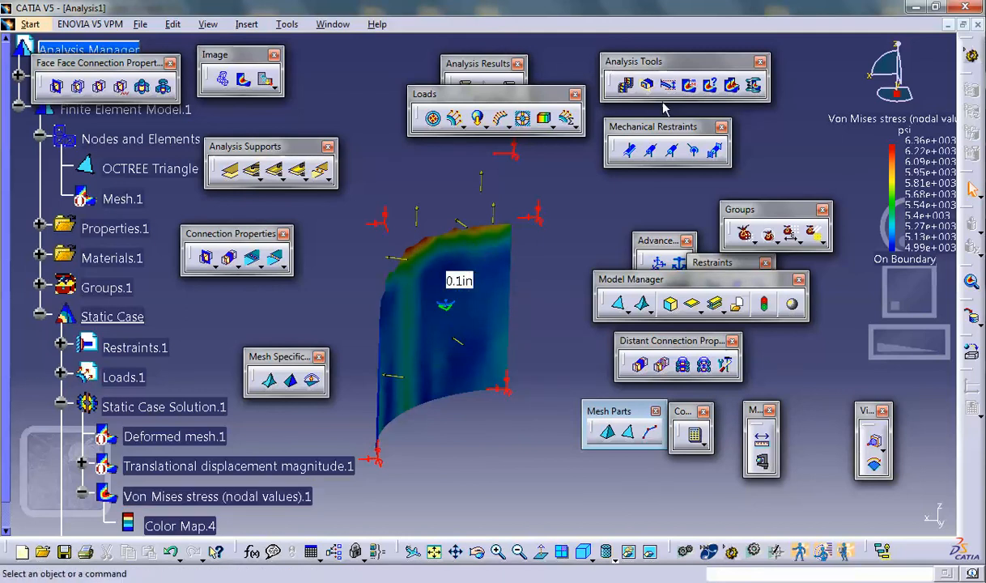
{"action": "mouse_move", "coordinate": [687, 85]}
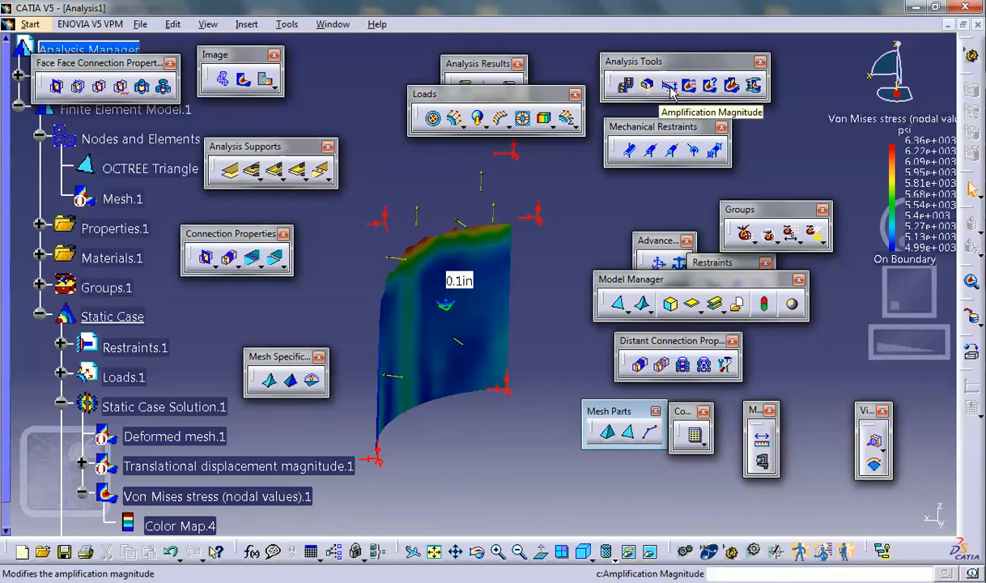
Amplify the side-wall deformation by a factor of 100 and preview it as an animation
{"action": "left_click", "coordinate": [680, 85]}
{"action": "type", "text": "5"}
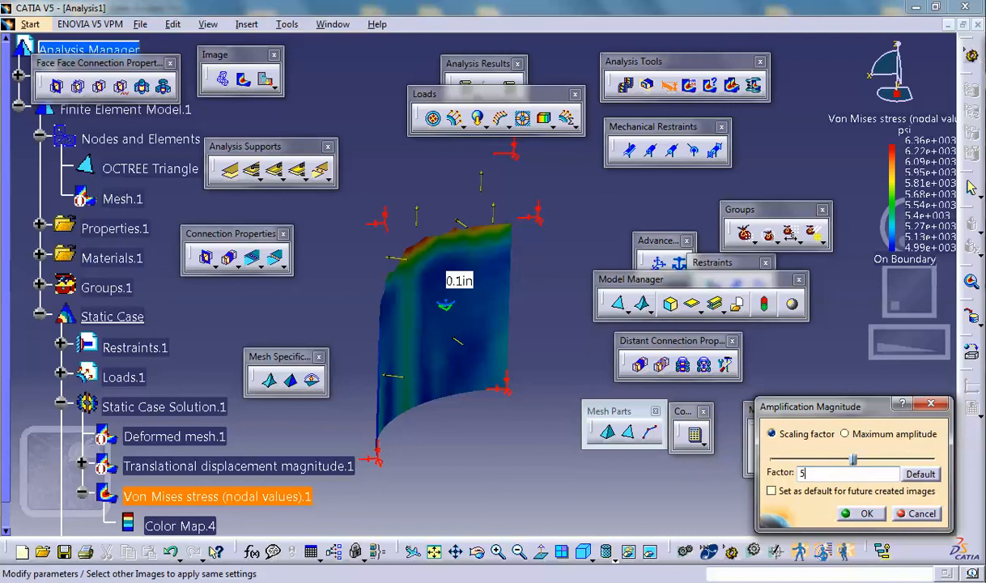
{"action": "left_click", "coordinate": [862, 513]}
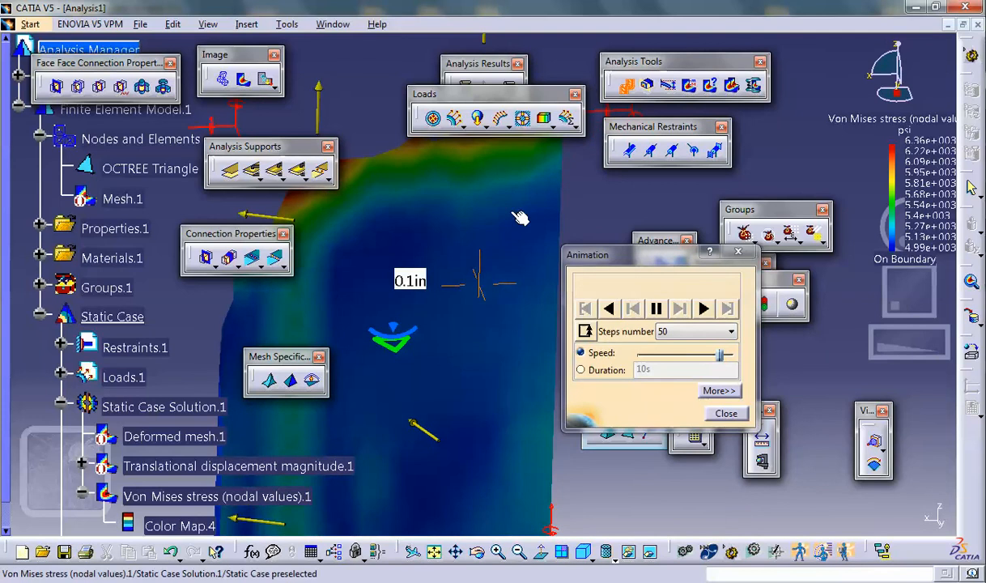
{"action": "left_click", "coordinate": [702, 309]}
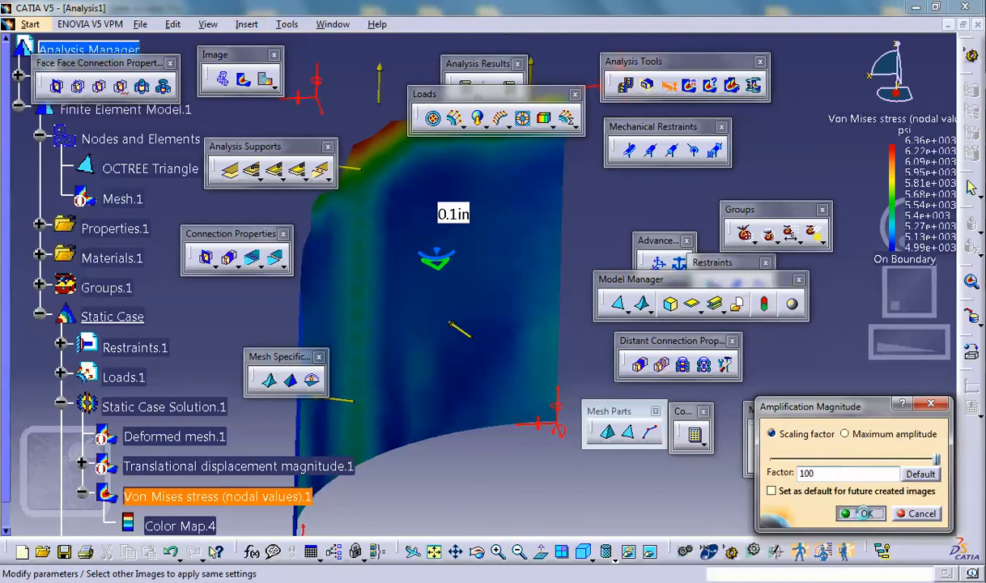
{"action": "left_click", "coordinate": [862, 513]}
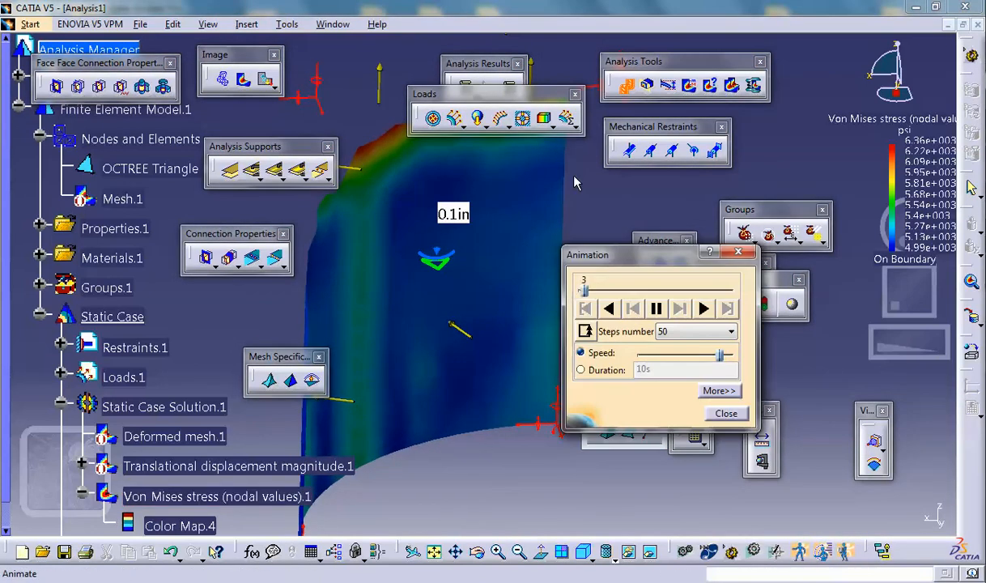
{"action": "left_click", "coordinate": [704, 308]}
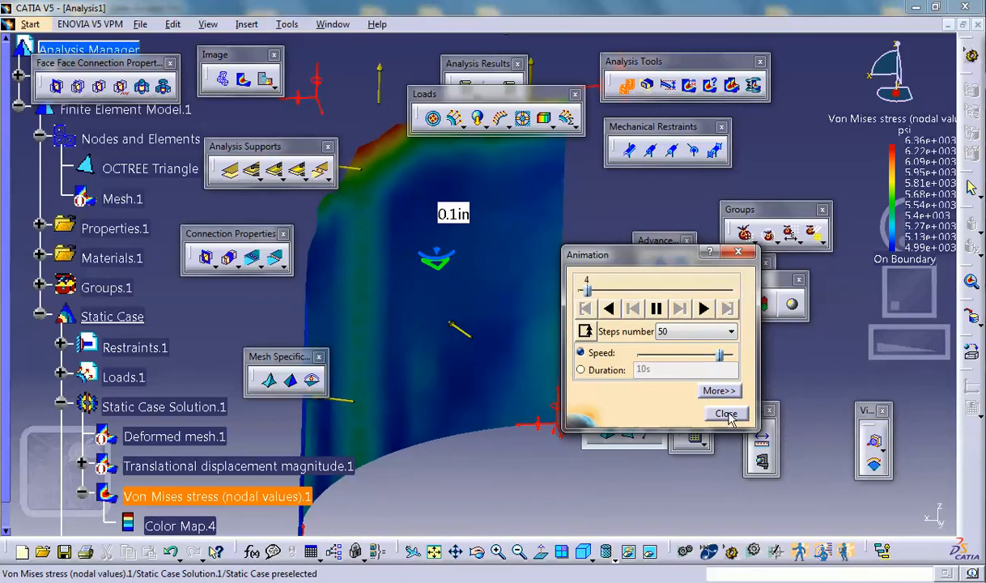
{"action": "left_click", "coordinate": [726, 413]}
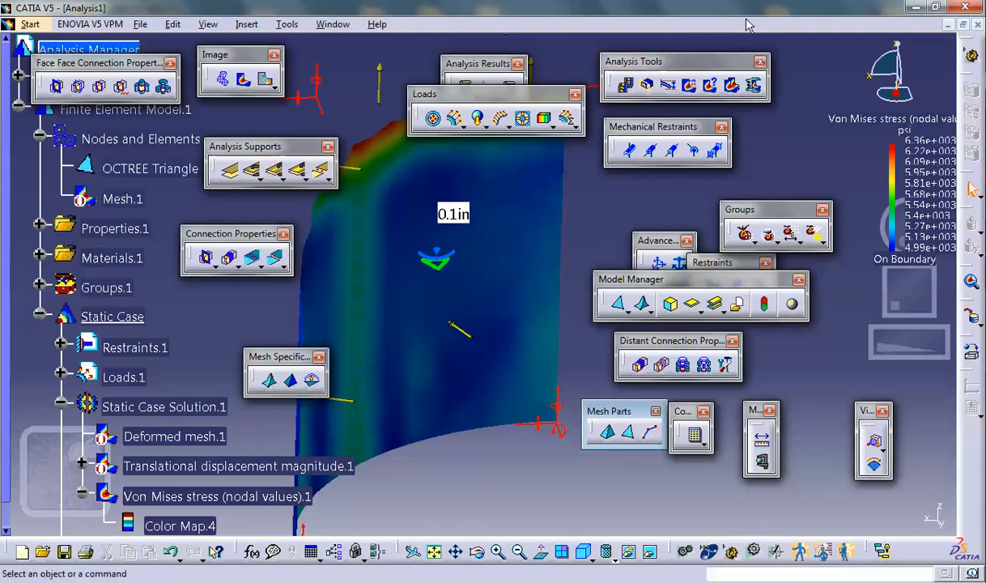
{"action": "mouse_move", "coordinate": [717, 15]}
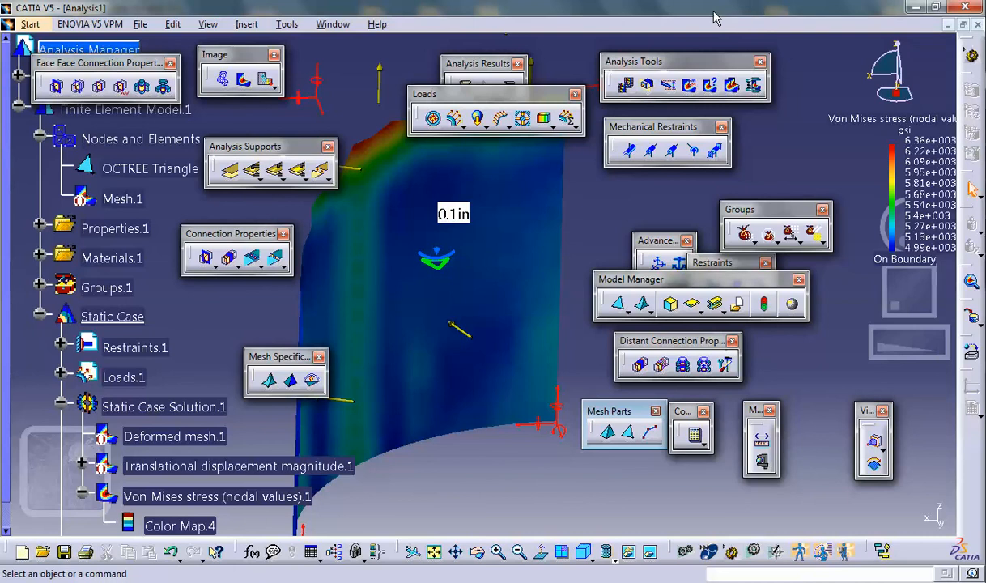
{"action": "mouse_move", "coordinate": [722, 9]}
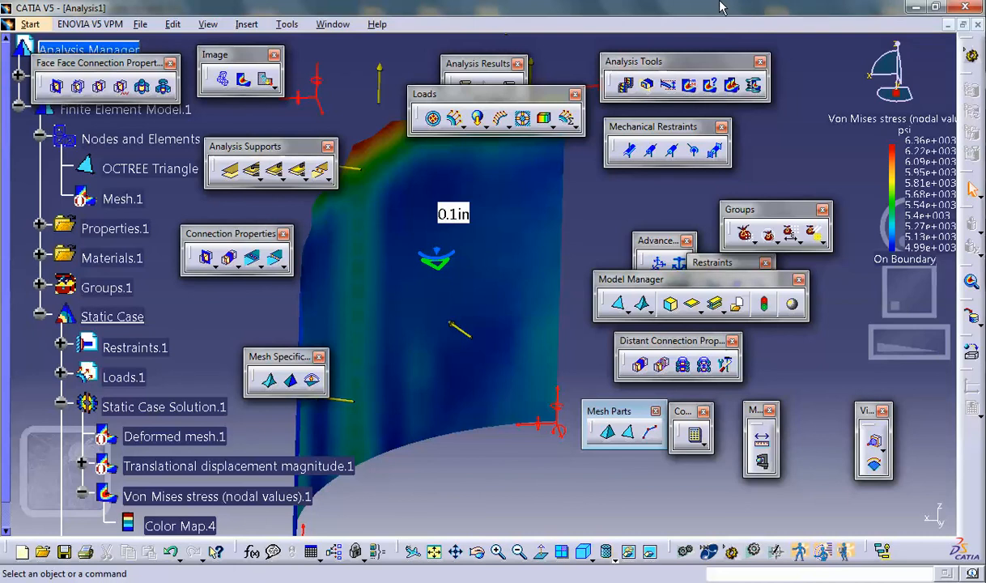